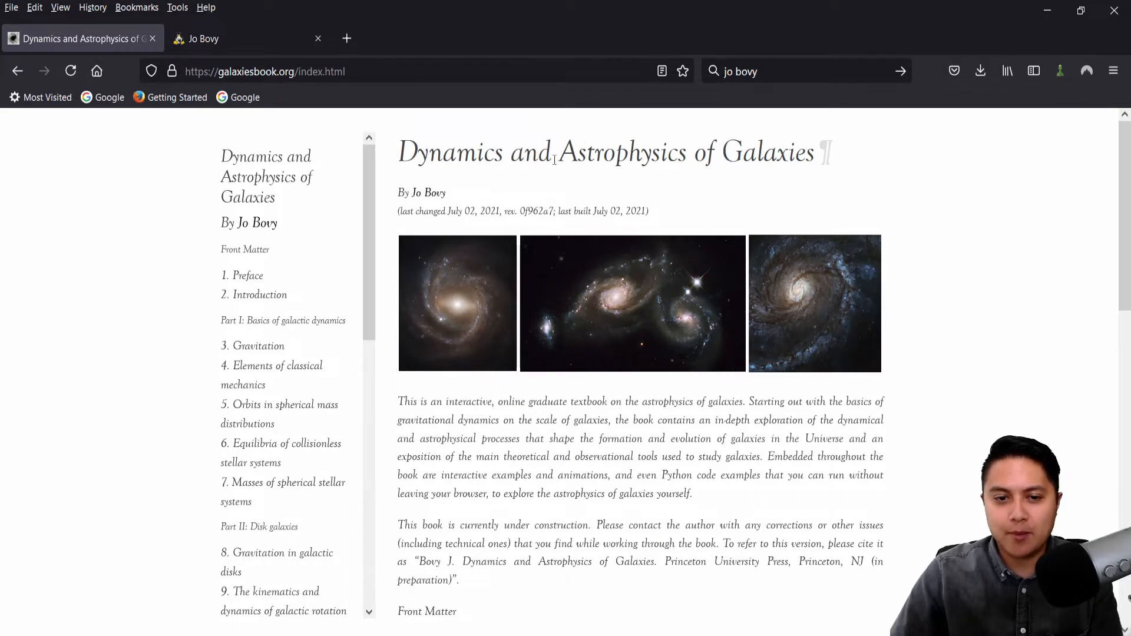
pyautogui.moveTo(401, 191)
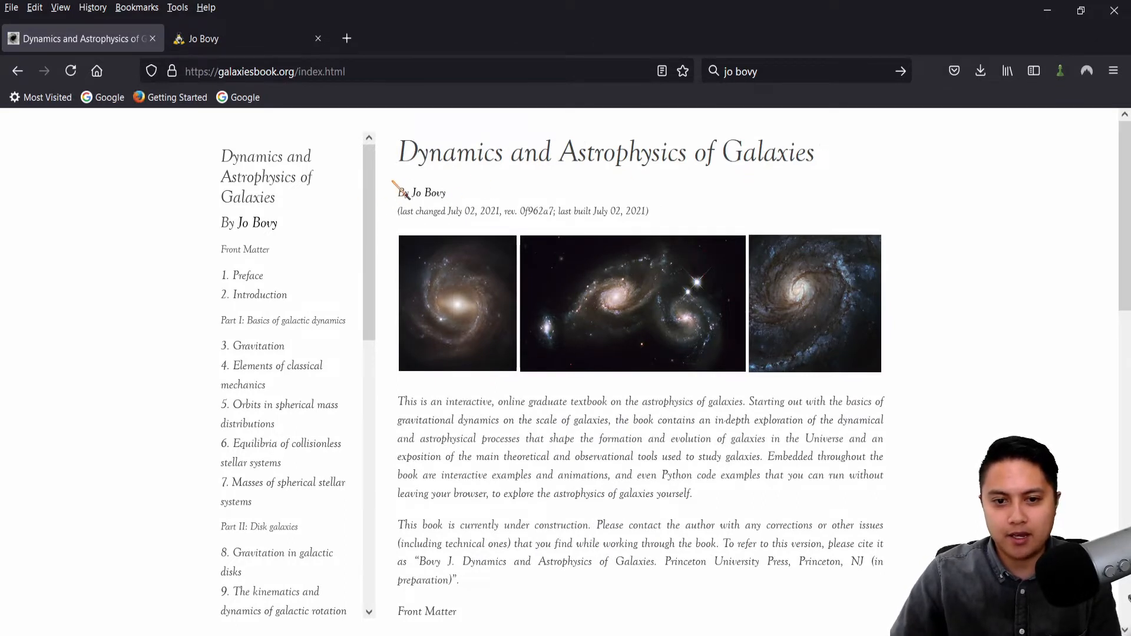
pyautogui.moveTo(465, 389)
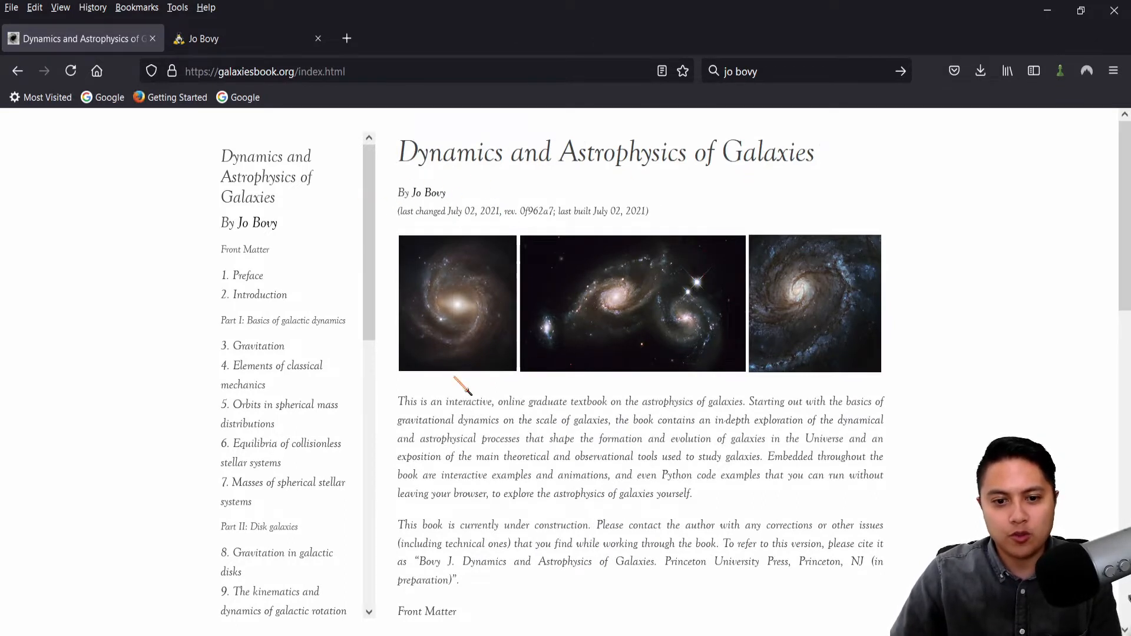
# Switch to Jo Bovy's homepage tab and select 'main developer of galpy, a well-tested'
pyautogui.click(204, 38)
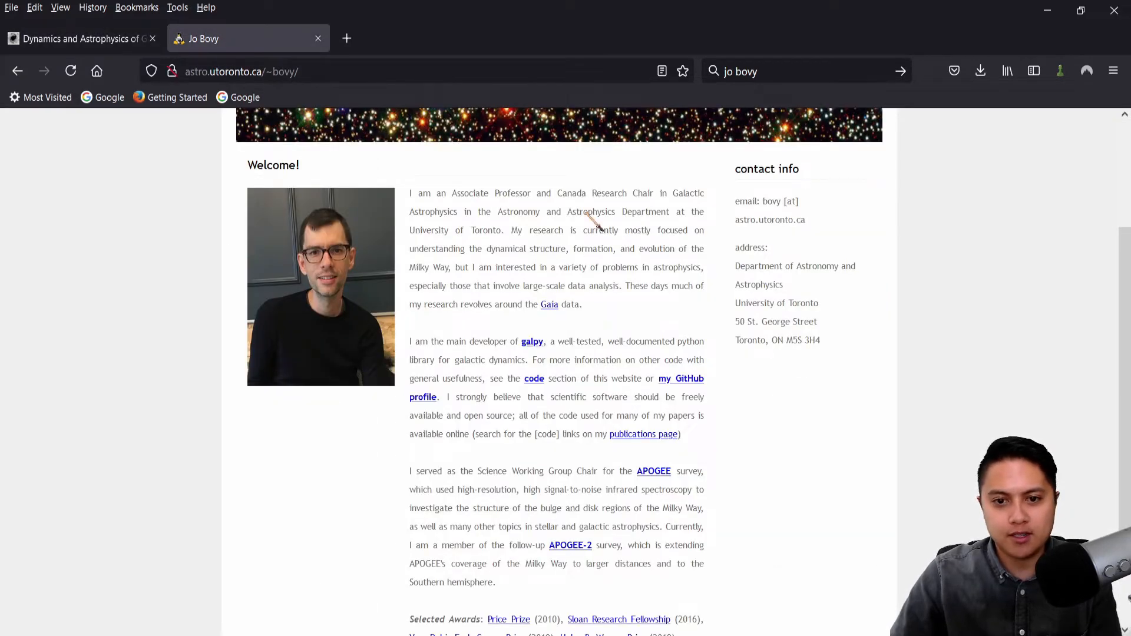
pyautogui.moveTo(409, 192); pyautogui.dragTo(454, 212)
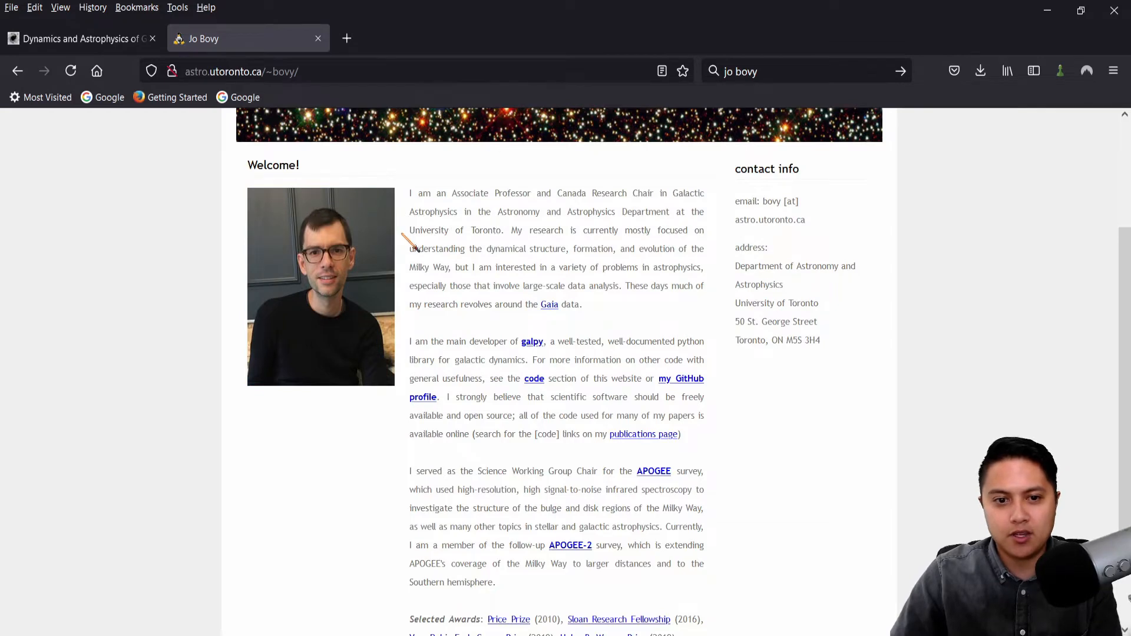
pyautogui.moveTo(501, 375)
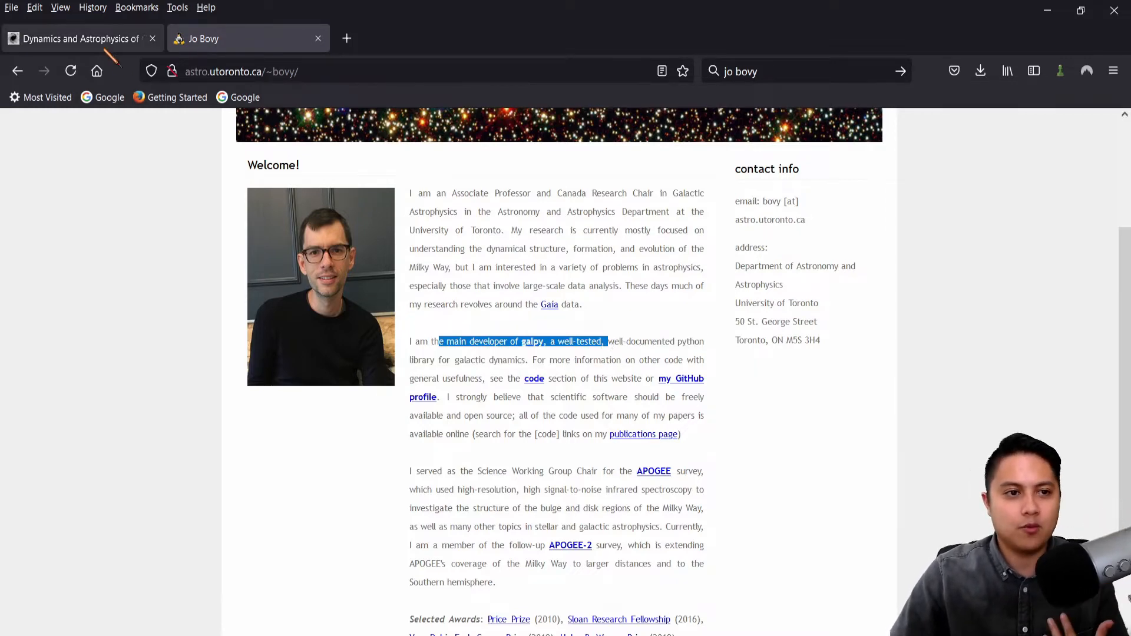
# Return to the galaxiesbook front page and open chapter '2. Introduction' from the contents
pyautogui.click(76, 38)
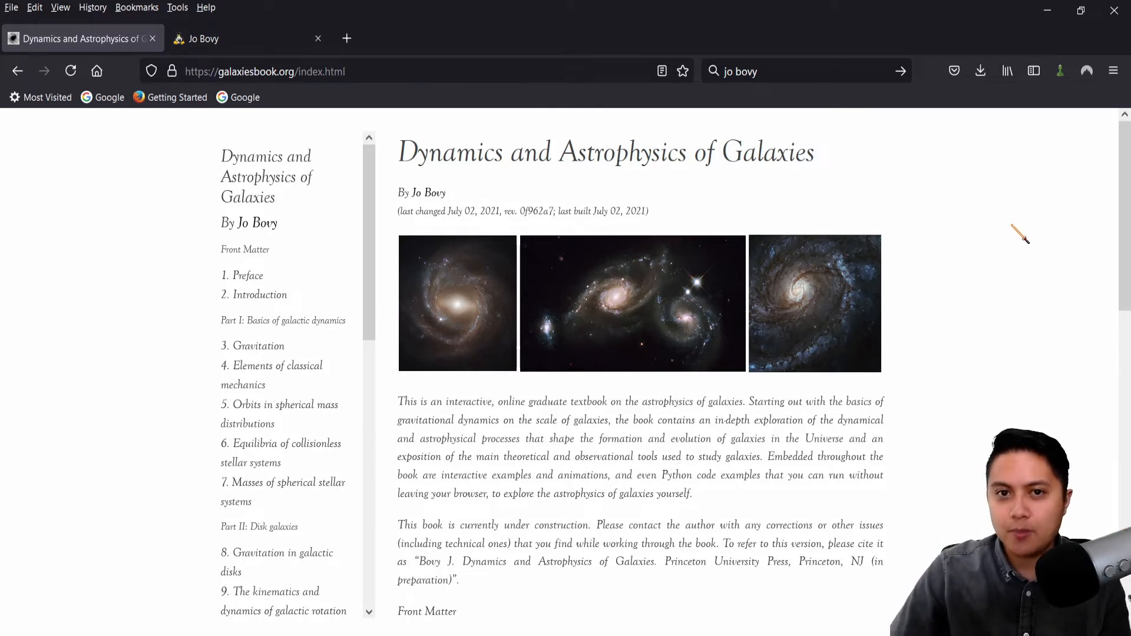
pyautogui.moveTo(1003, 229)
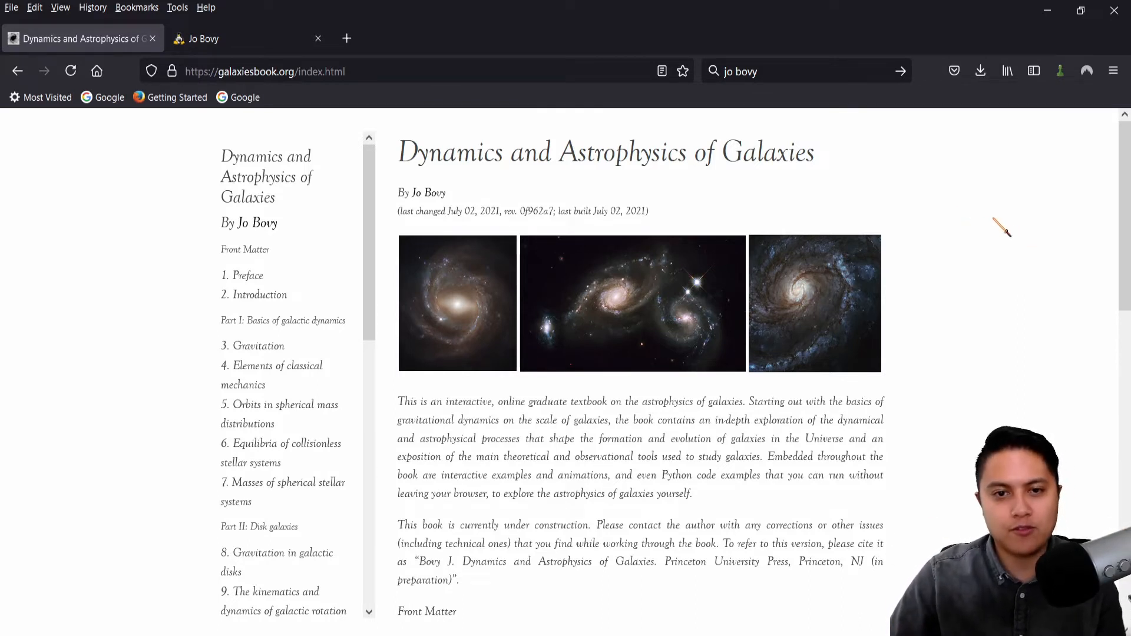
pyautogui.scroll(-3)
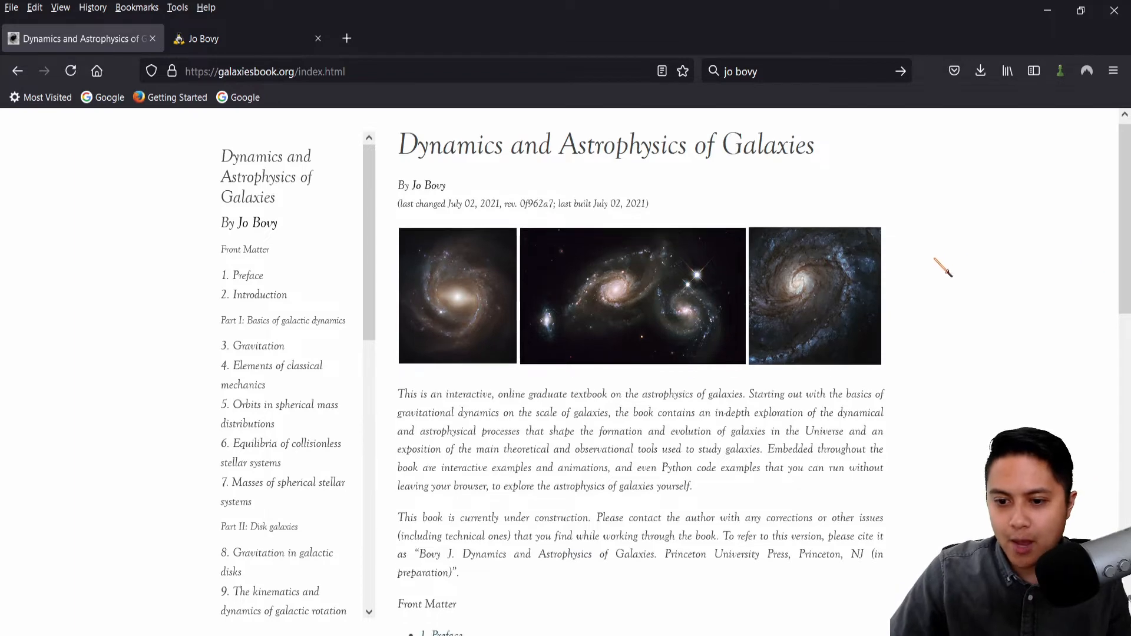
pyautogui.scroll(-3)
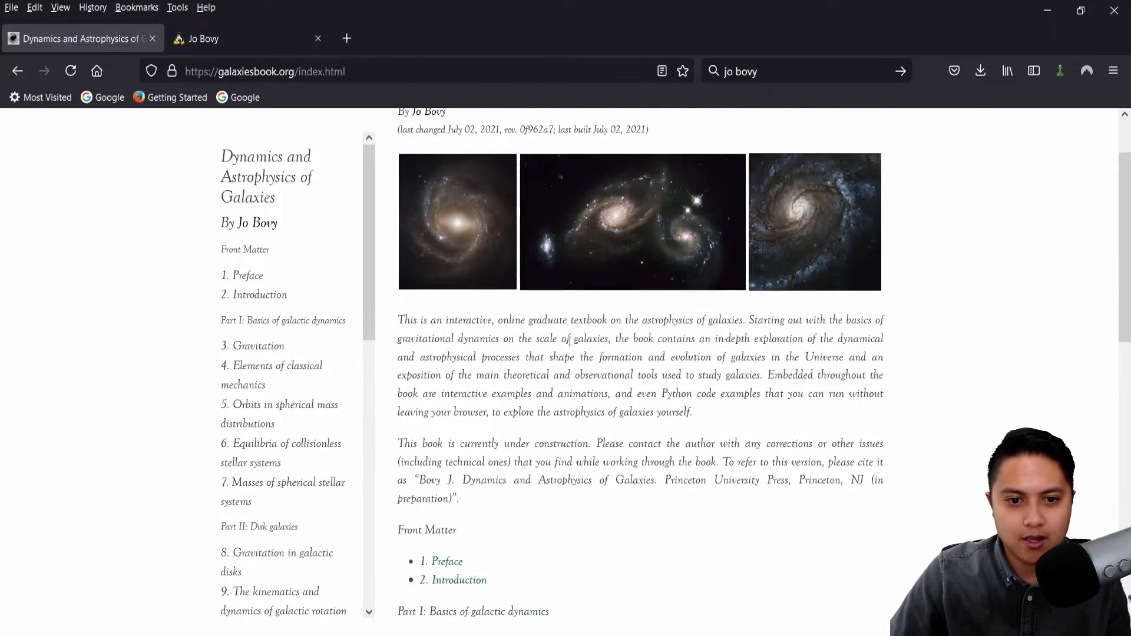
pyautogui.click(258, 295)
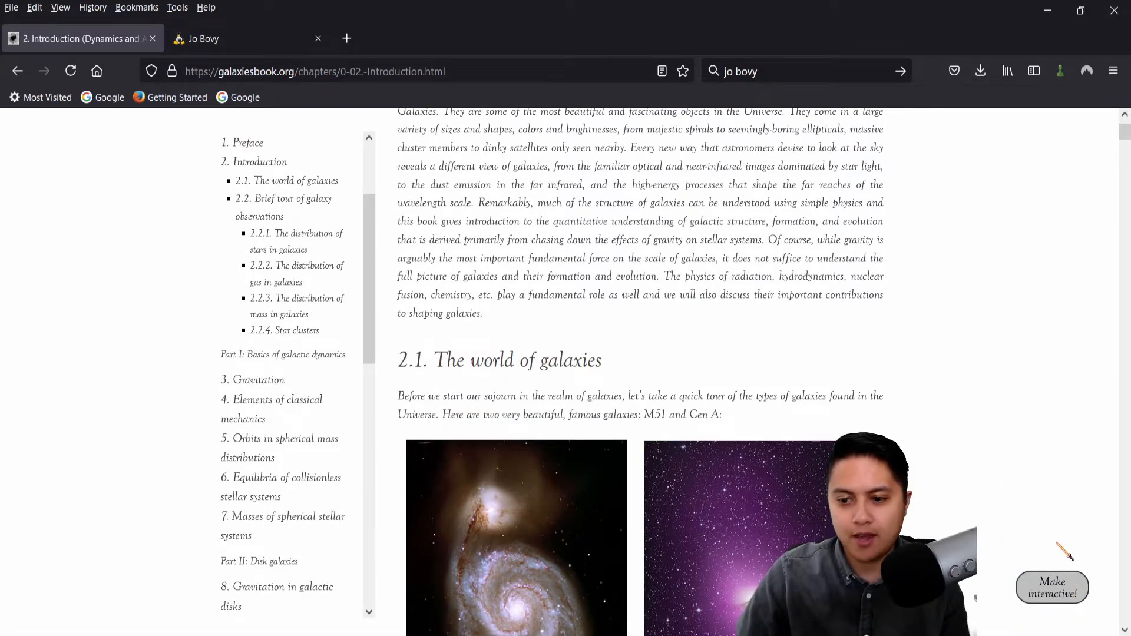
# Launch the Introduction's interactive kernel and read through the M51, Cen A and LMC images
pyautogui.click(1051, 587)
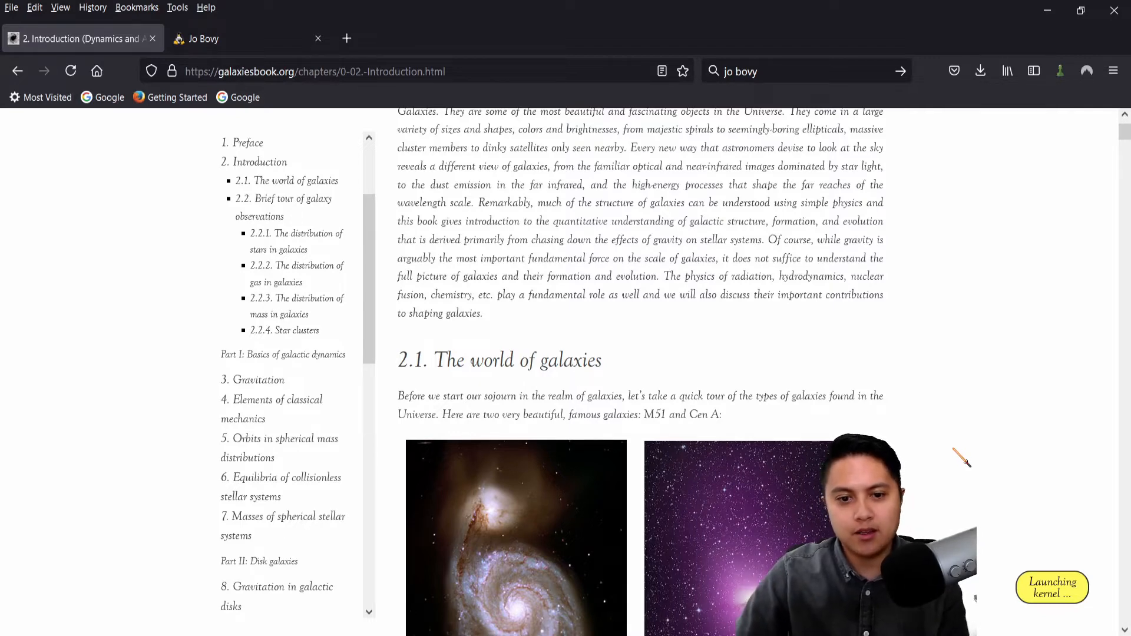
pyautogui.scroll(-3)
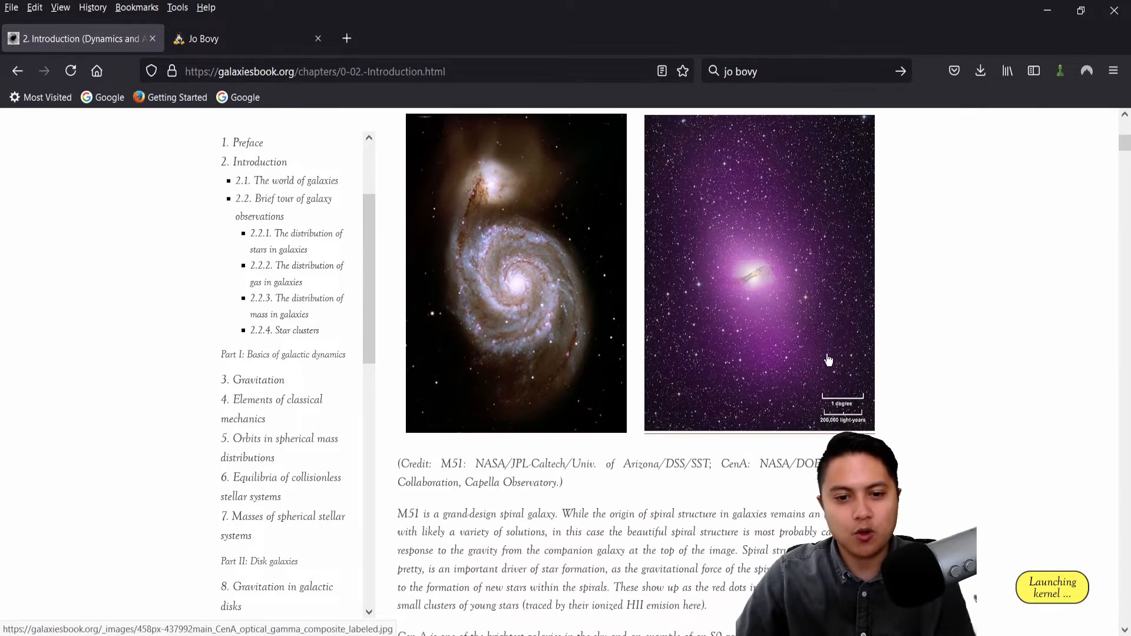
pyautogui.scroll(3)
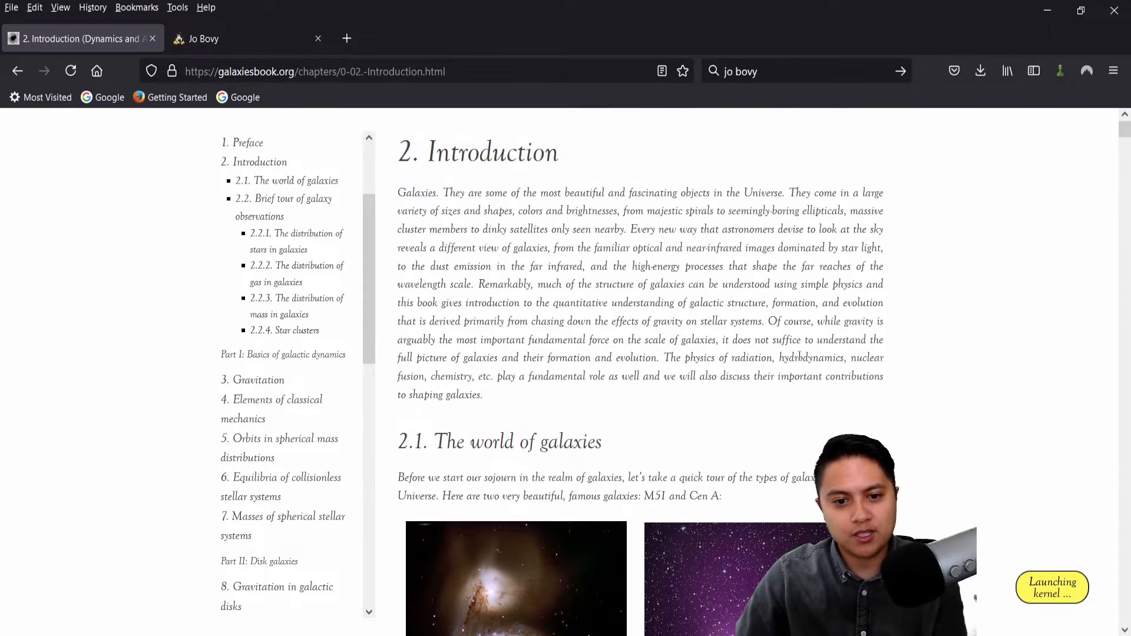
pyautogui.scroll(-3)
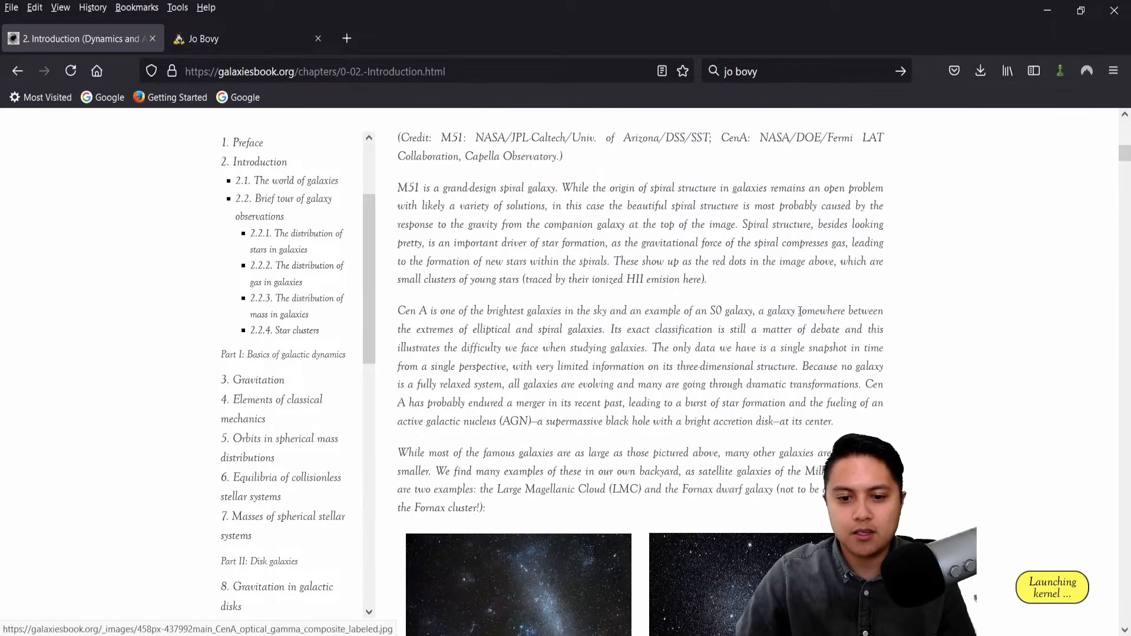
pyautogui.scroll(-3)
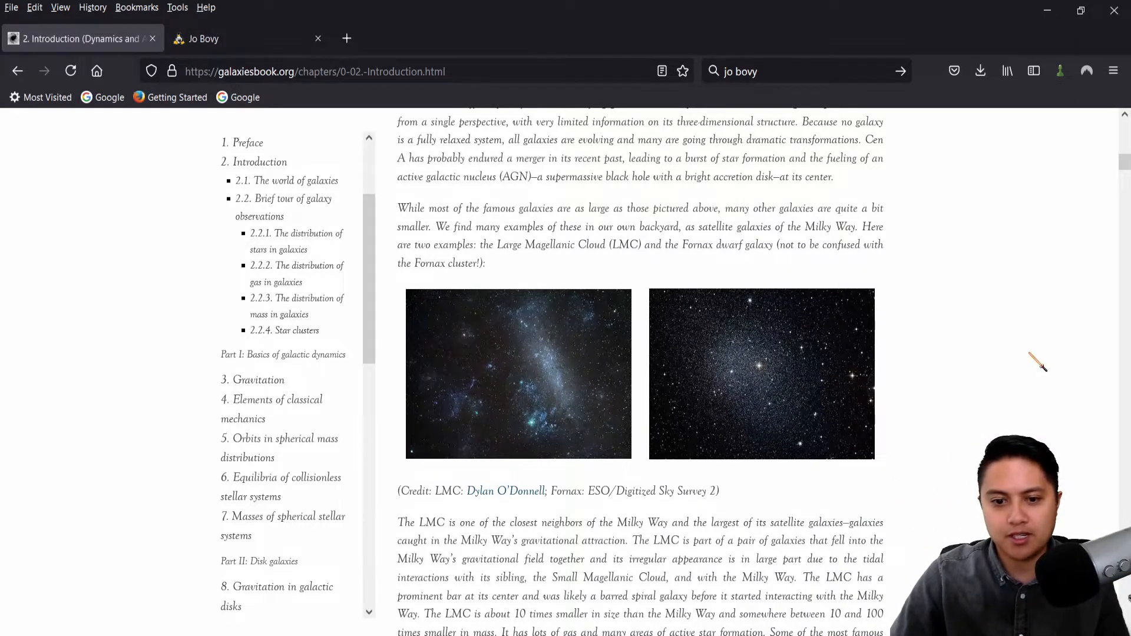
pyautogui.scroll(-3)
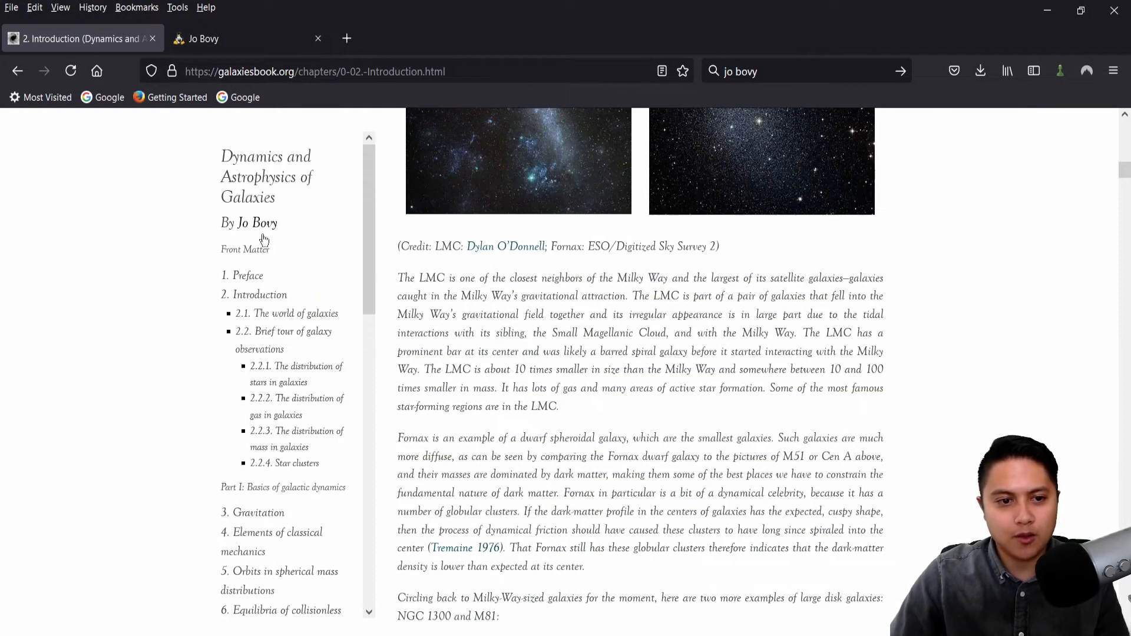
pyautogui.scroll(-3)
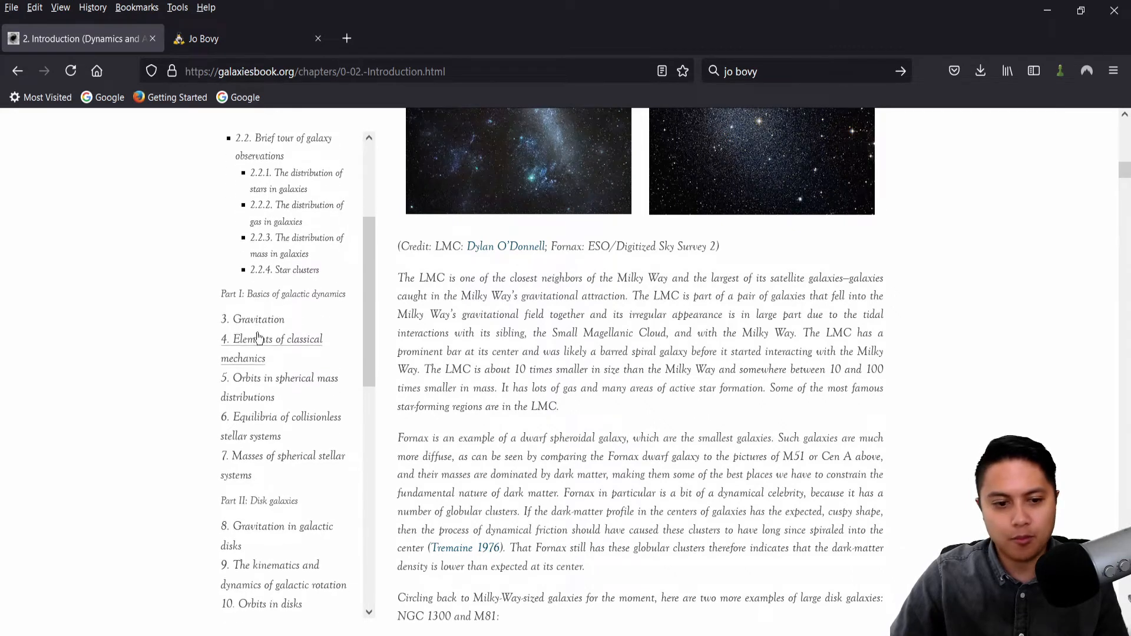
pyautogui.scroll(-3)
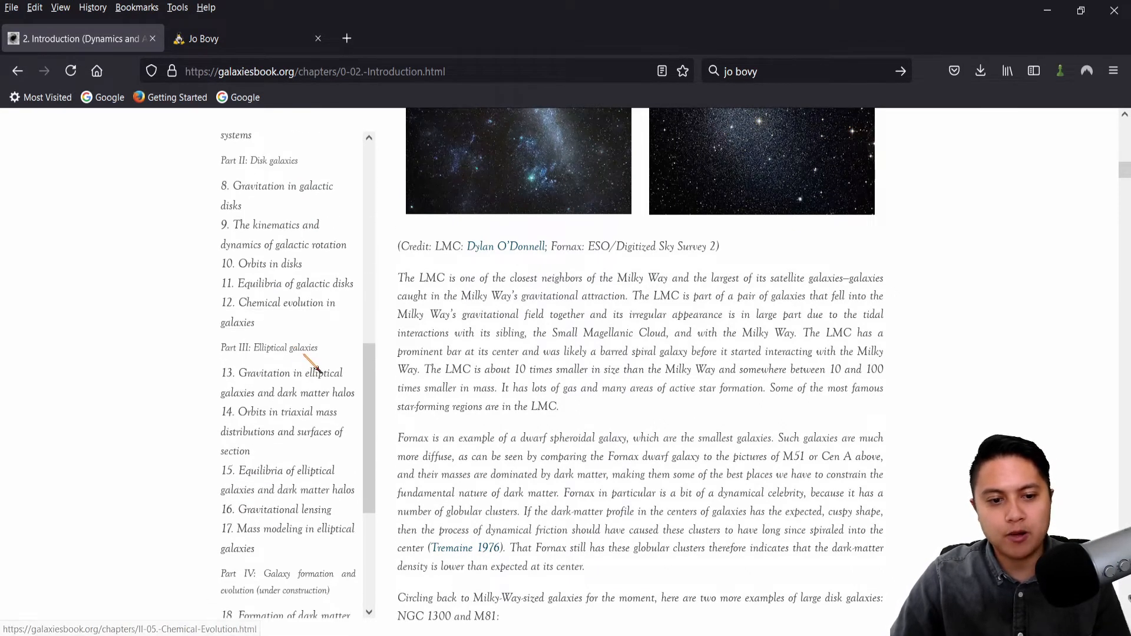
pyautogui.scroll(-3)
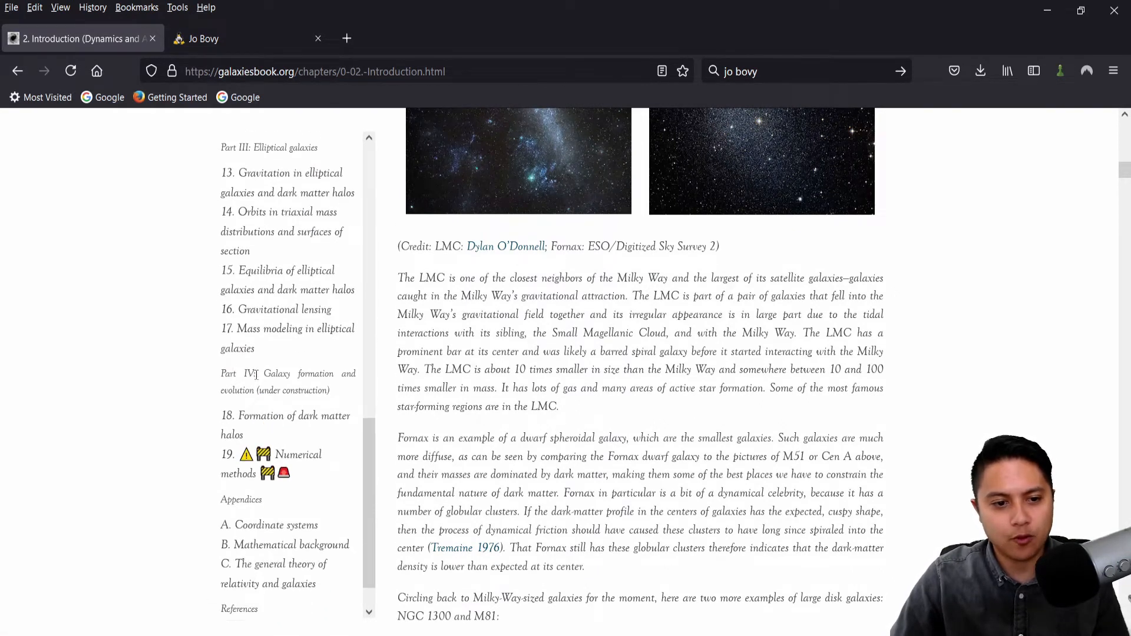
pyautogui.doubleClick(276, 373)
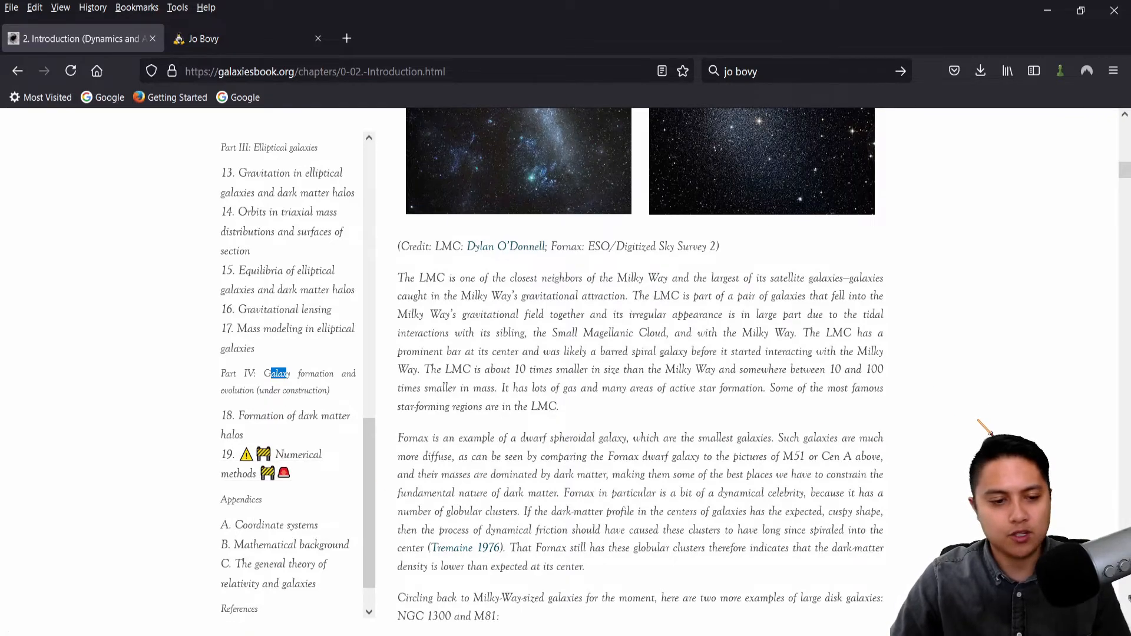
pyautogui.scroll(3)
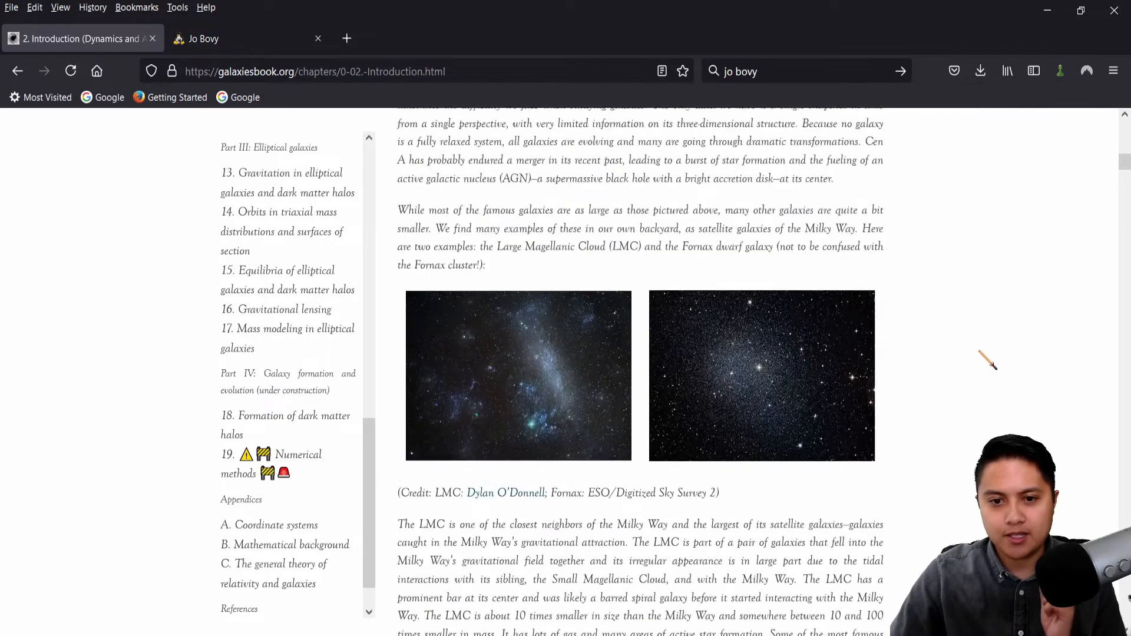
pyautogui.scroll(3)
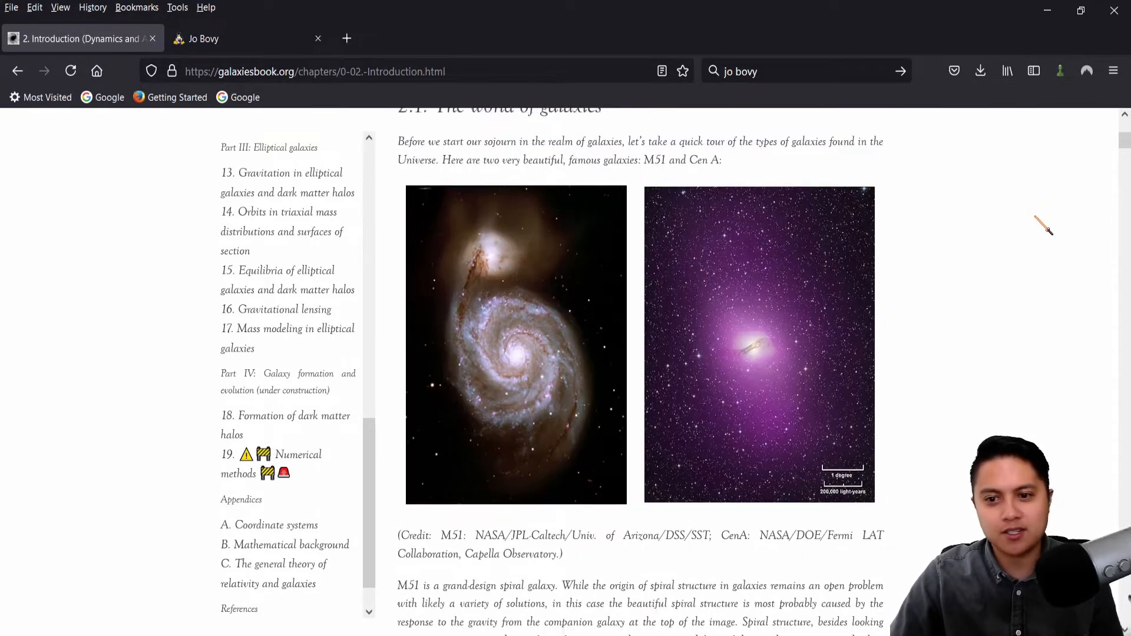
pyautogui.scroll(3)
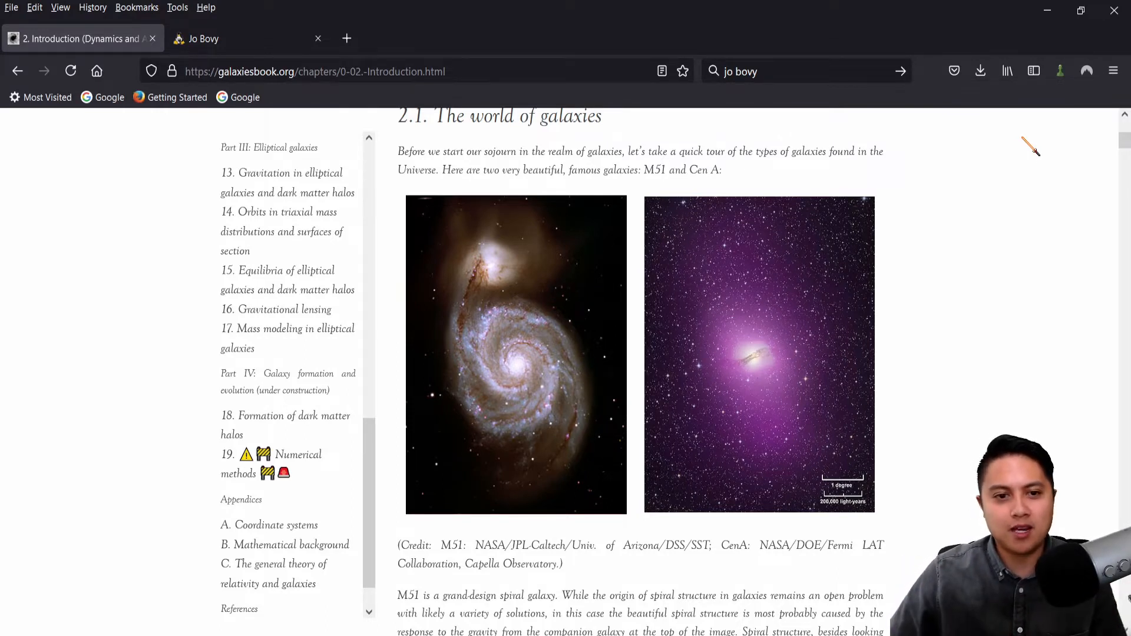
pyautogui.scroll(-3)
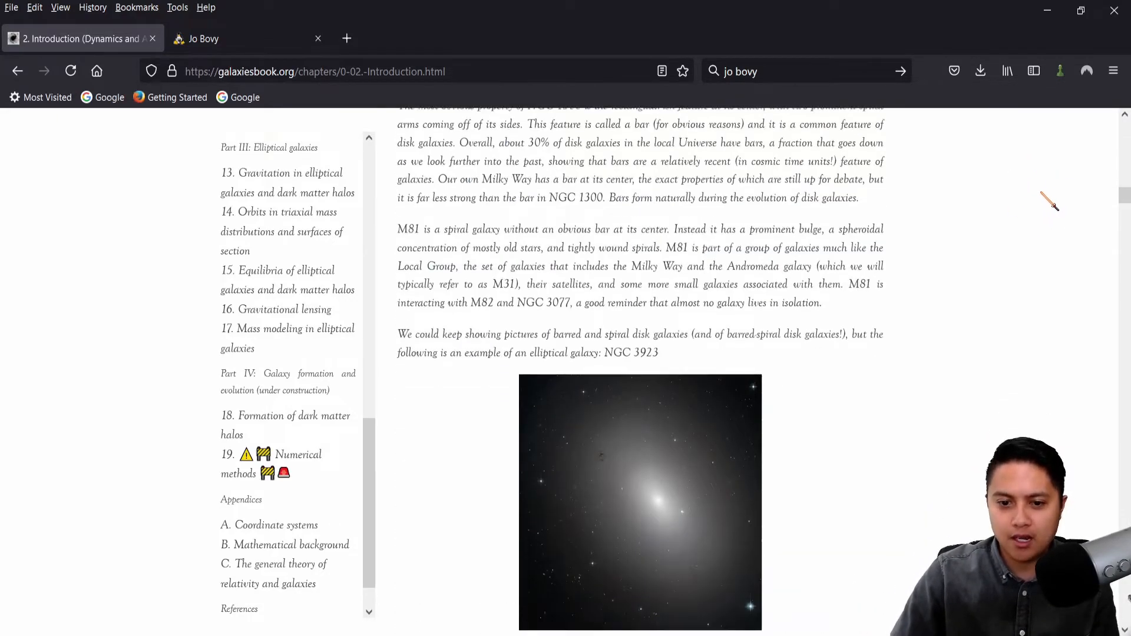
pyautogui.scroll(-3)
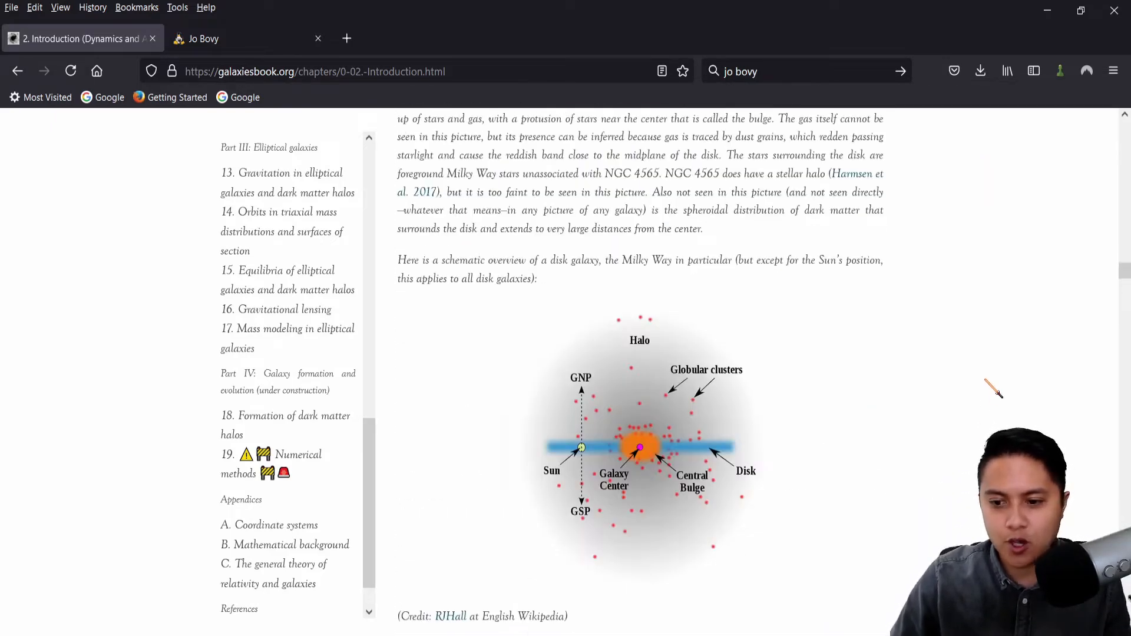
pyautogui.scroll(-3)
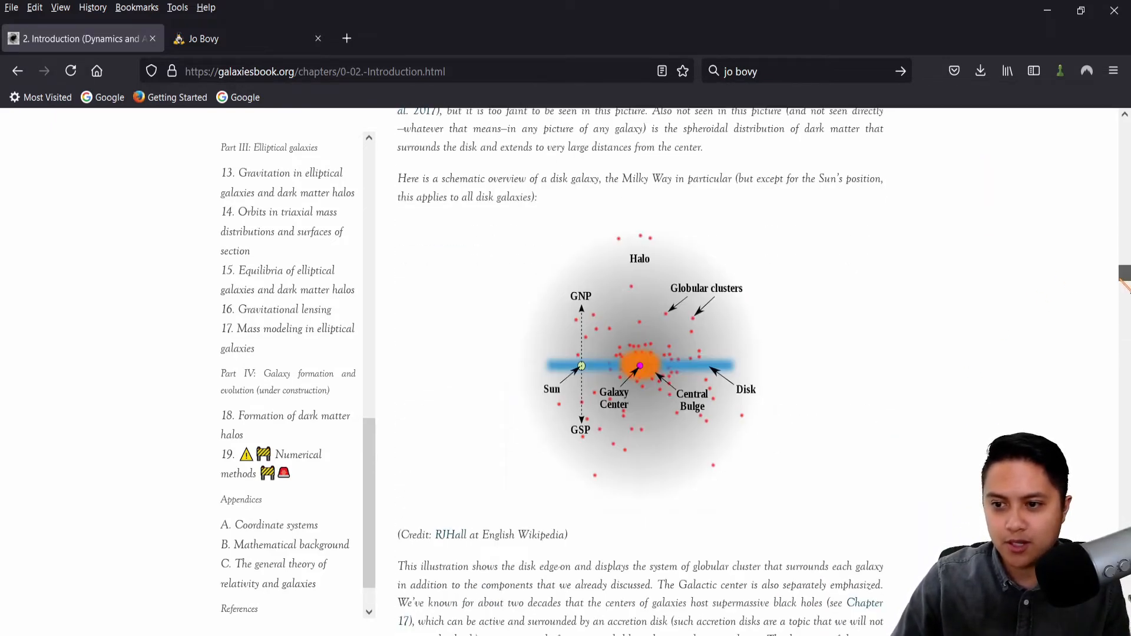
pyautogui.scroll(-3)
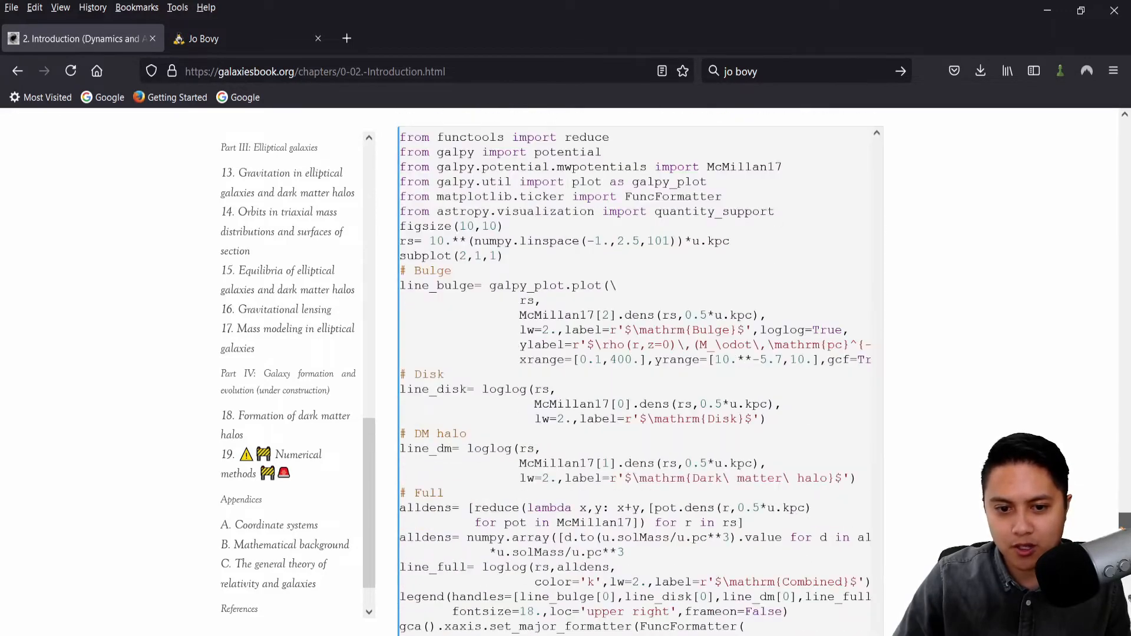
# Skim the density and enclosed-mass code cells, then open chapter 9 on galactic rotation
pyautogui.scroll(-3)
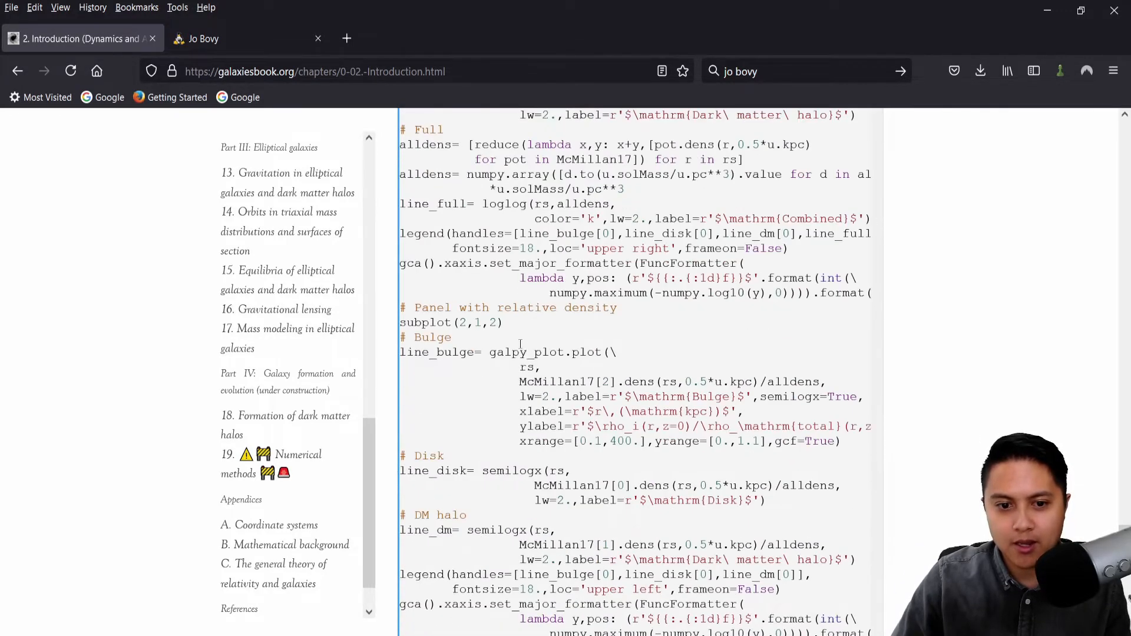
pyautogui.scroll(-3)
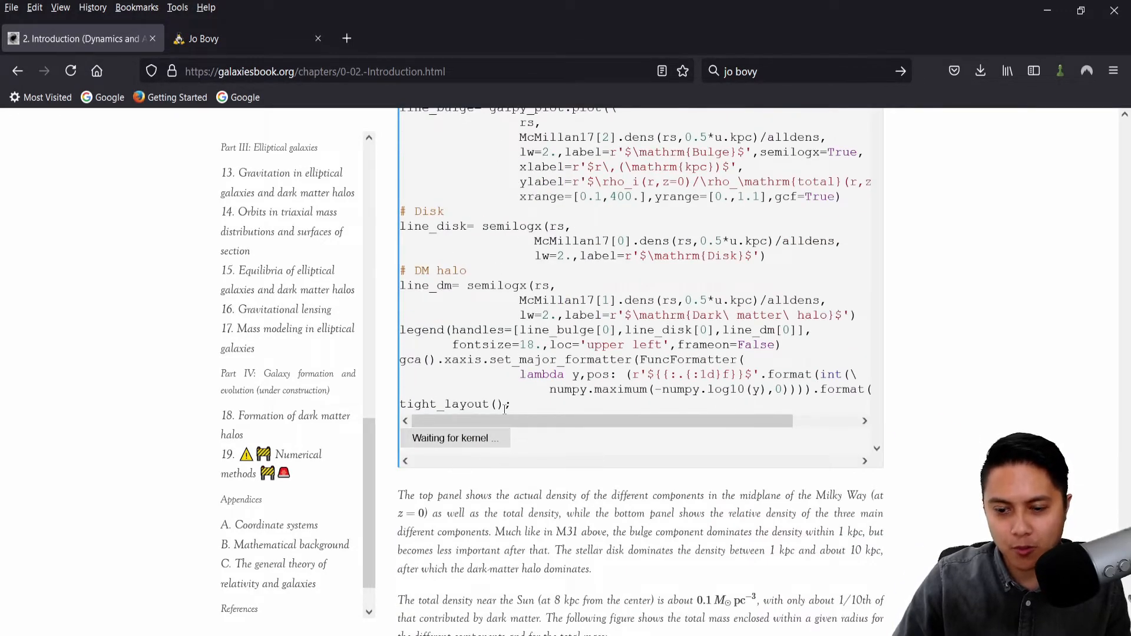
pyautogui.scroll(-3)
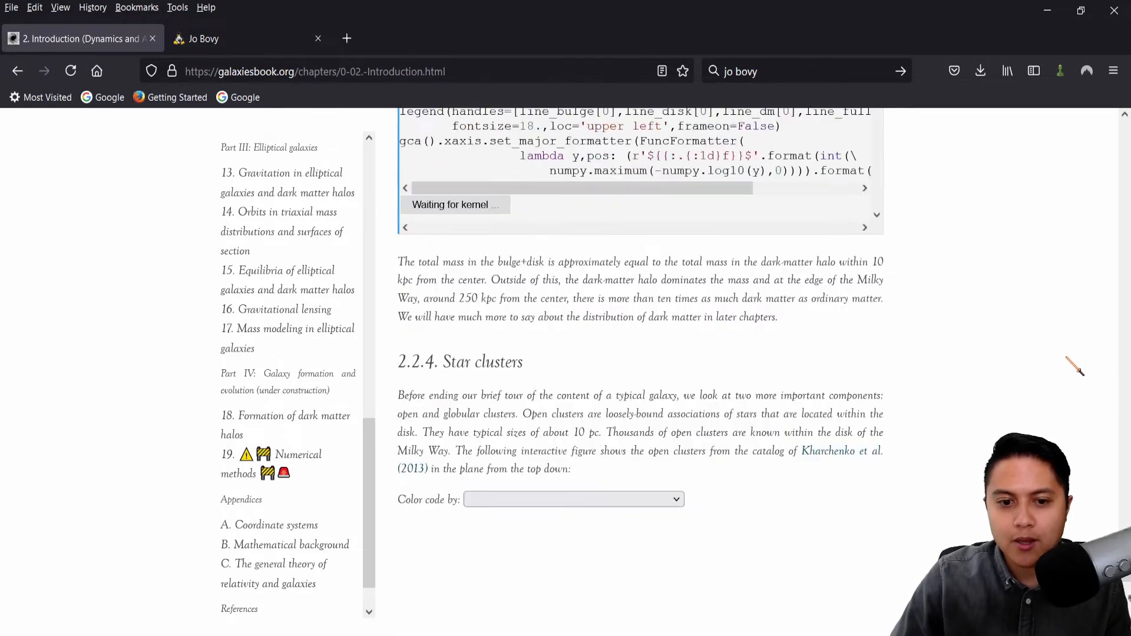
pyautogui.scroll(3)
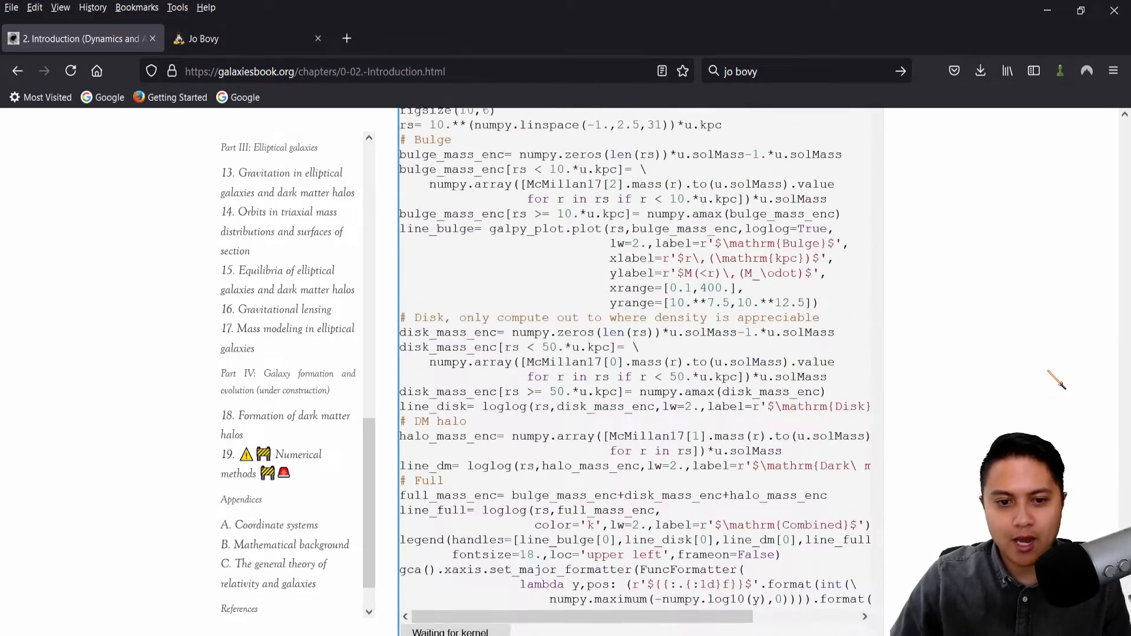
pyautogui.scroll(-3)
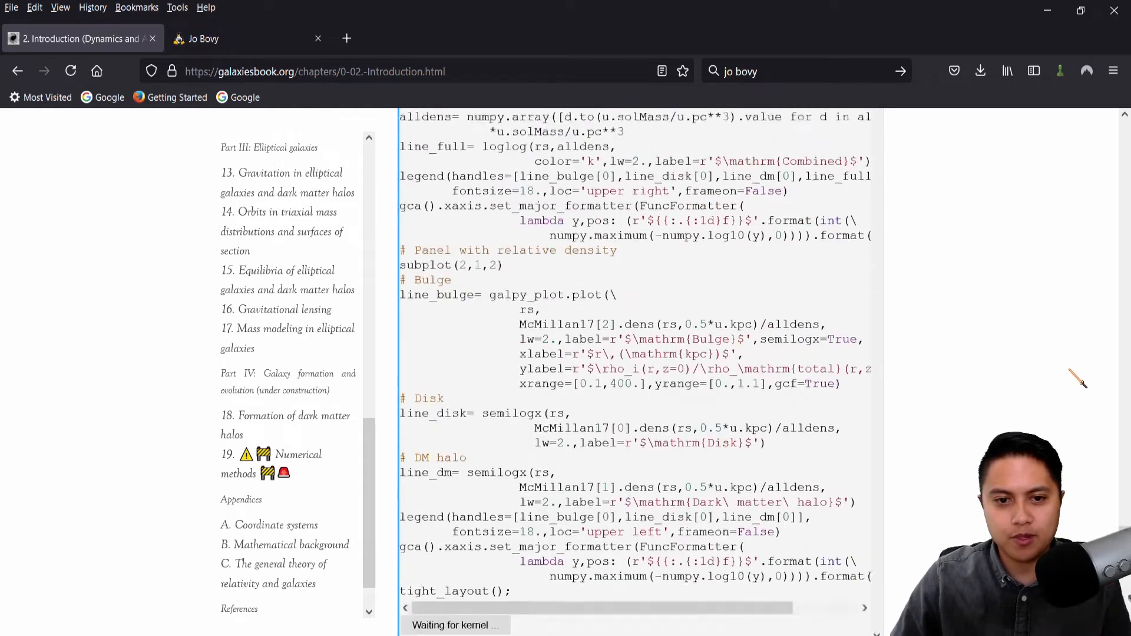
pyautogui.scroll(3)
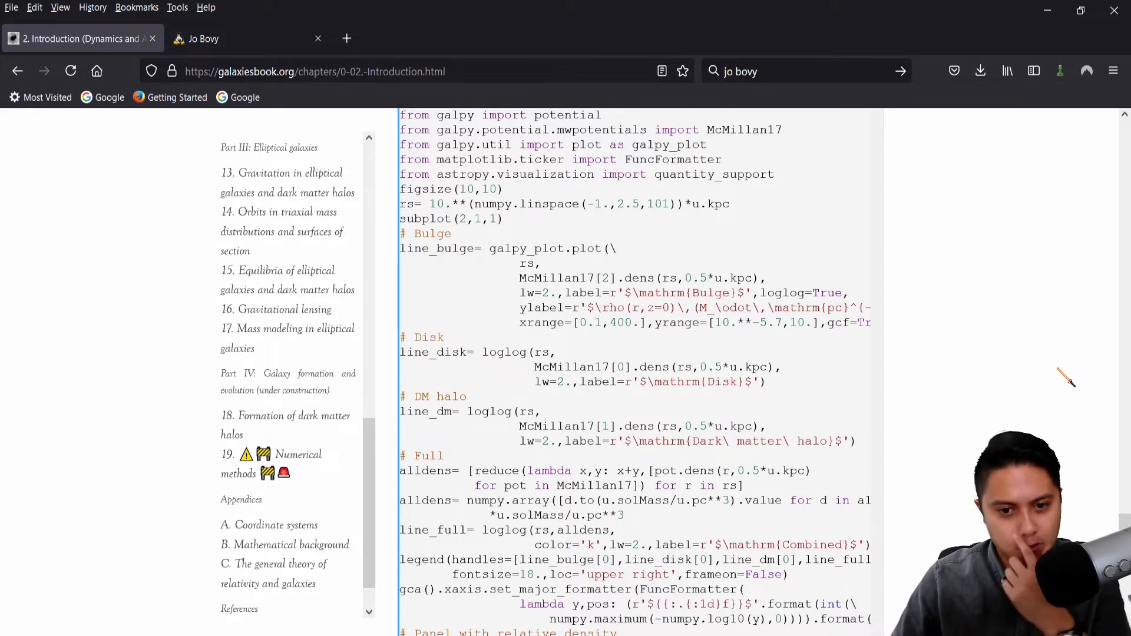
pyautogui.scroll(-3)
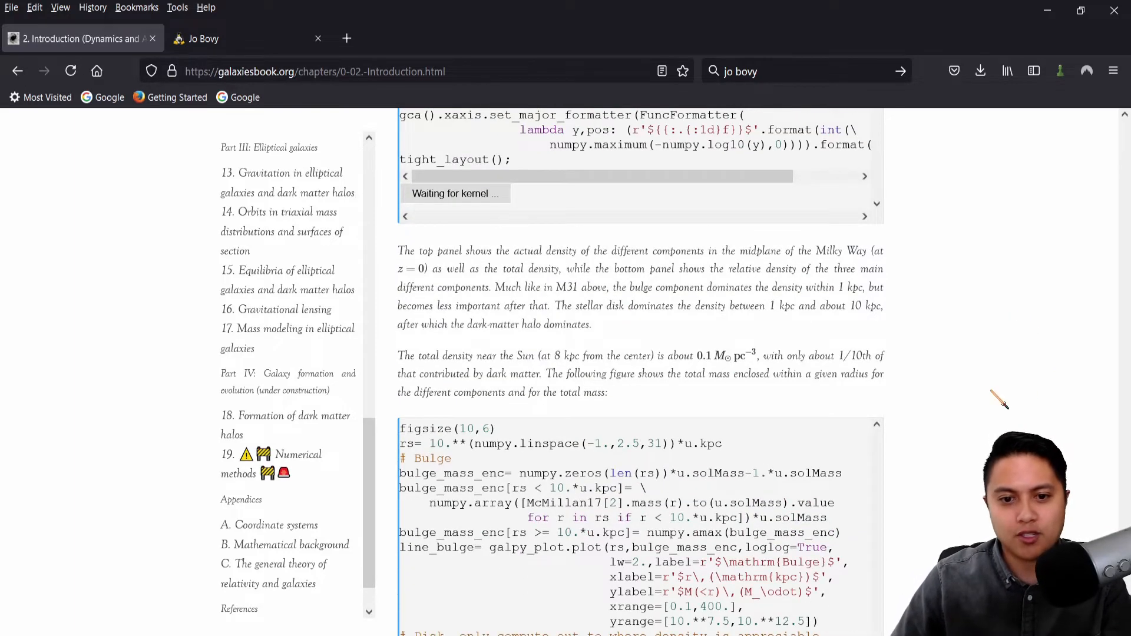
pyautogui.scroll(-3)
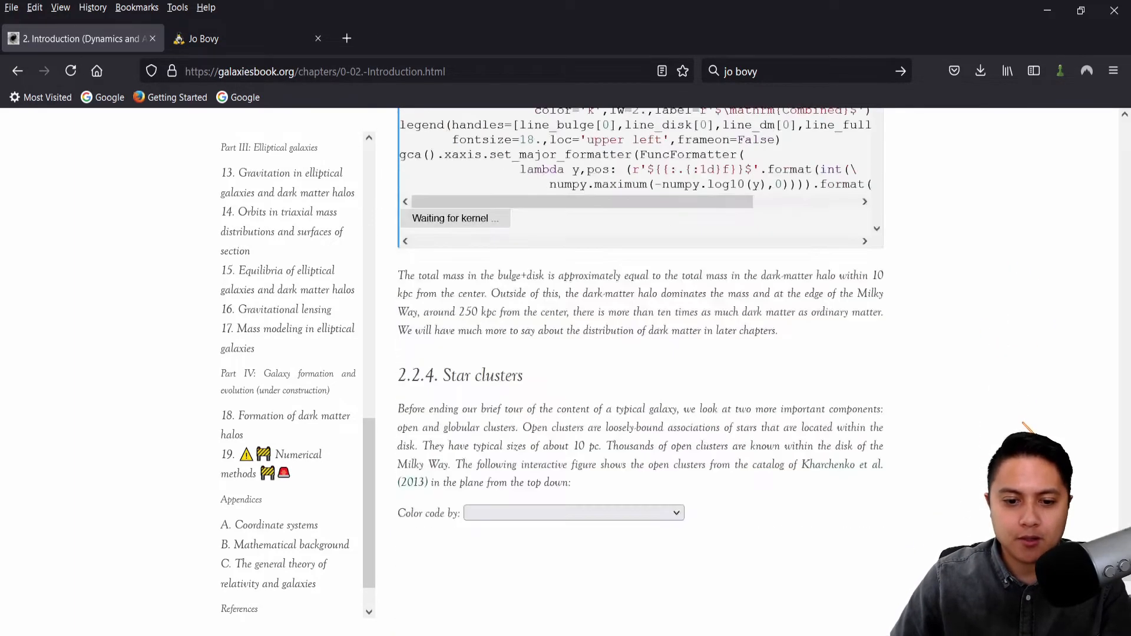
pyautogui.scroll(-3)
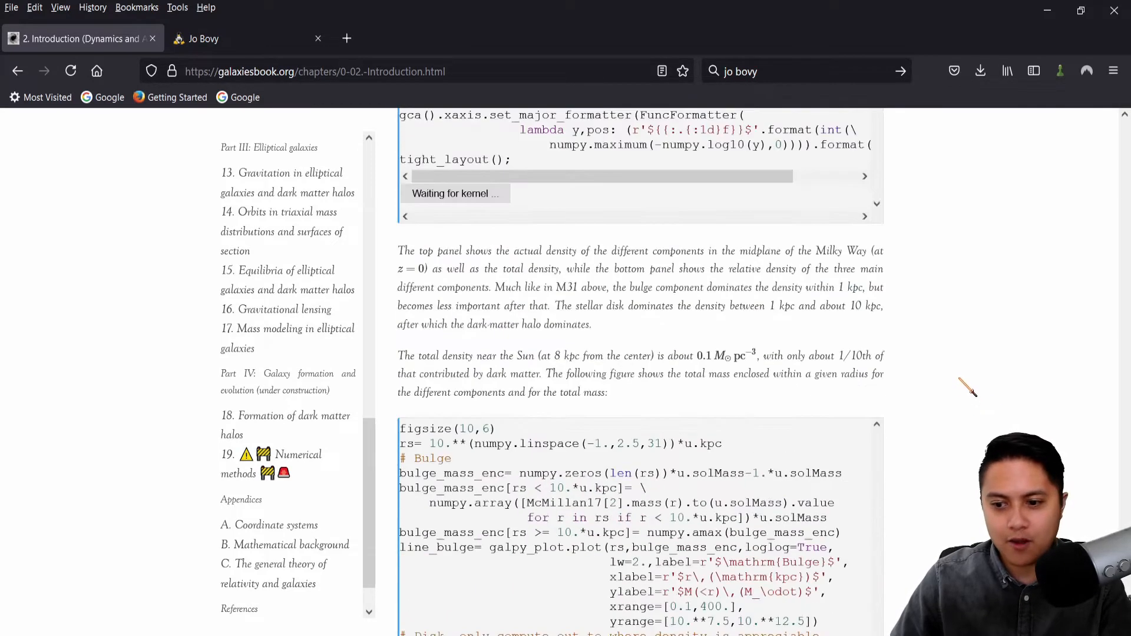
pyautogui.scroll(3)
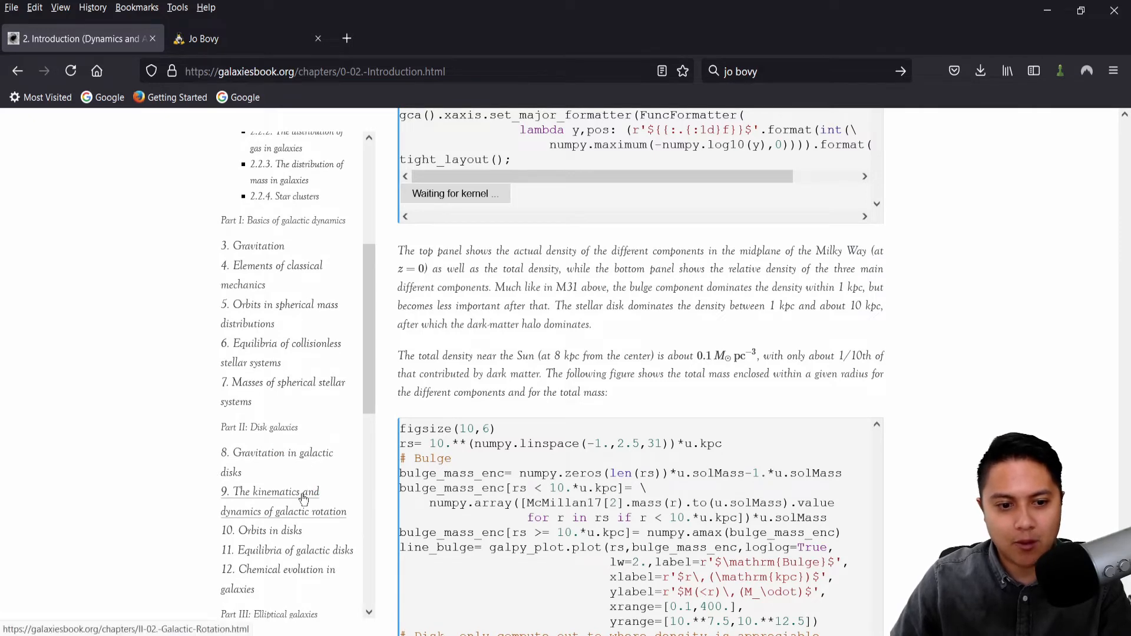
pyautogui.click(269, 492)
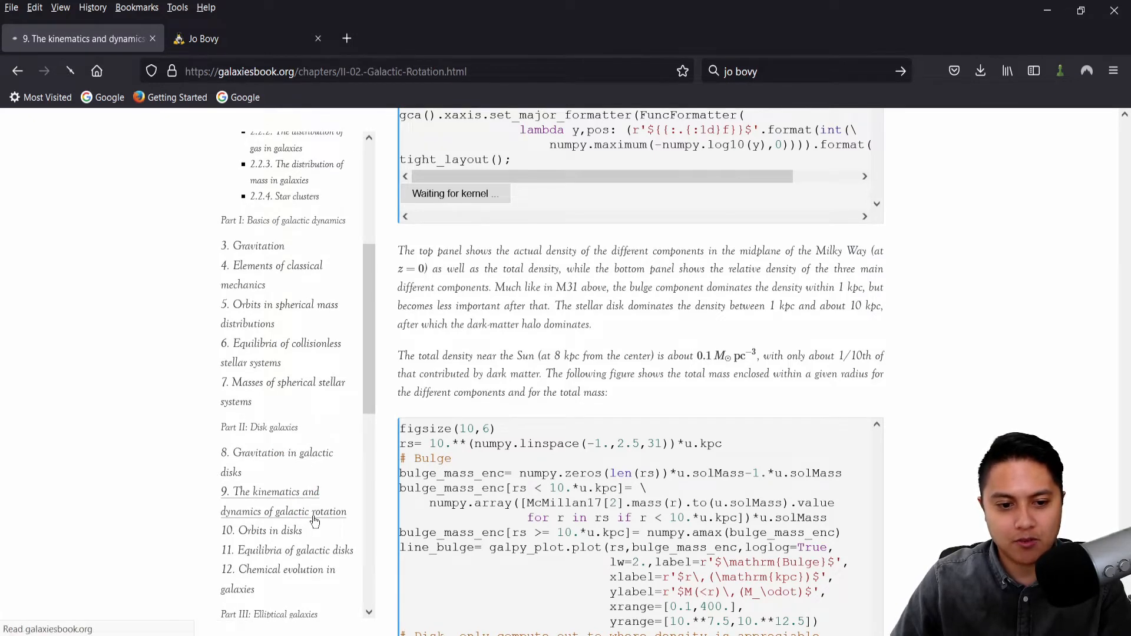
# Scroll down chapter 9 through Bosma's velocity-field figures
pyautogui.click(283, 502)
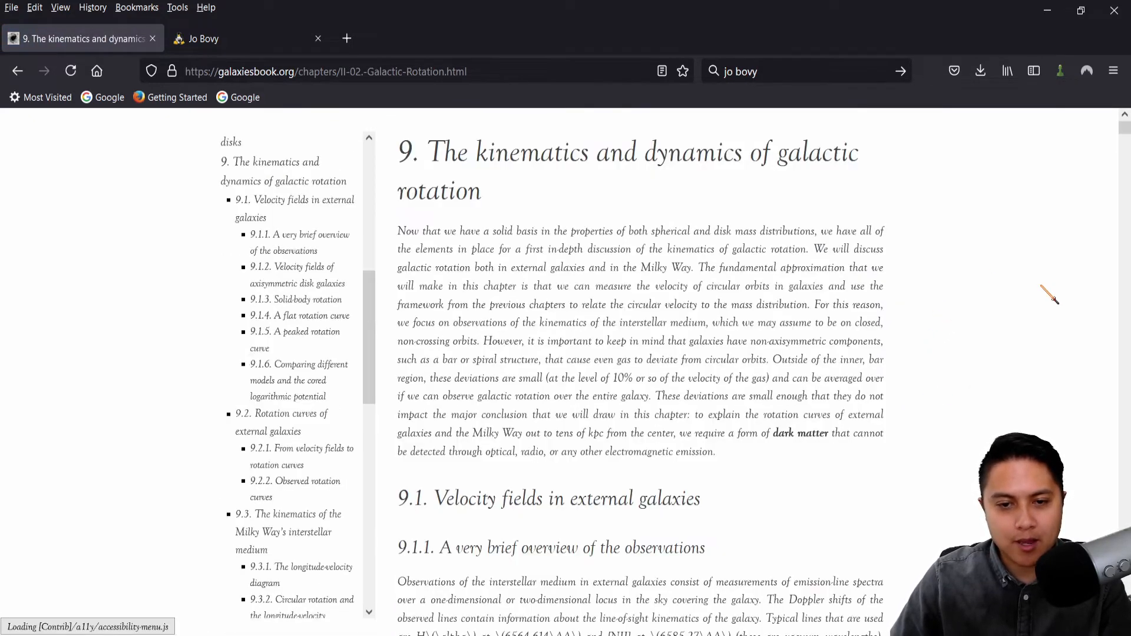
pyautogui.moveTo(681, 197)
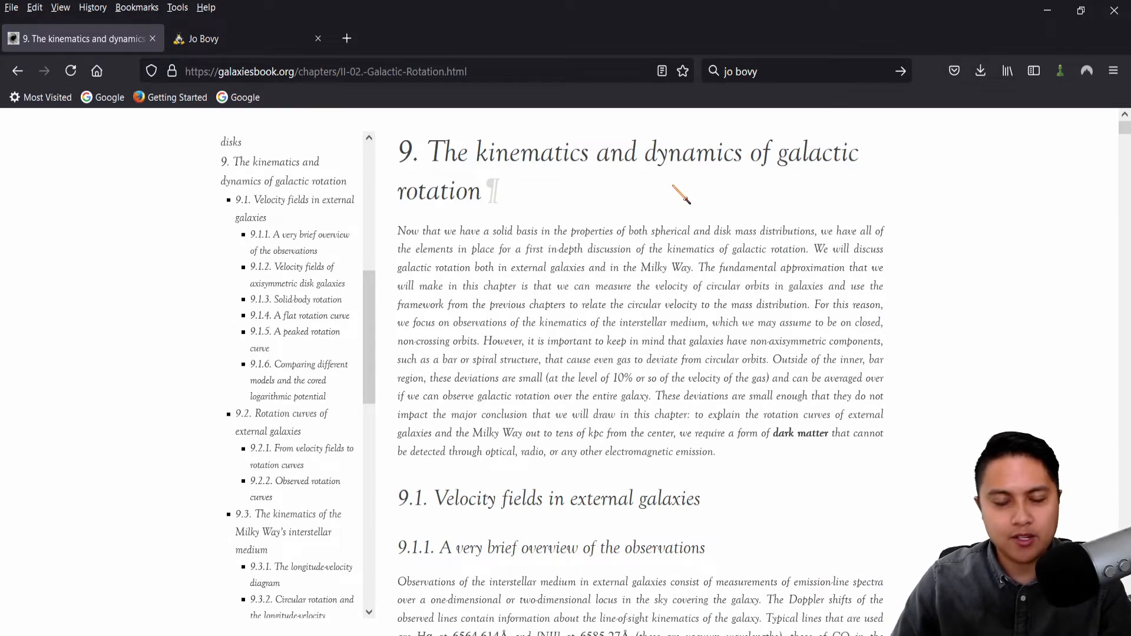
pyautogui.scroll(-3)
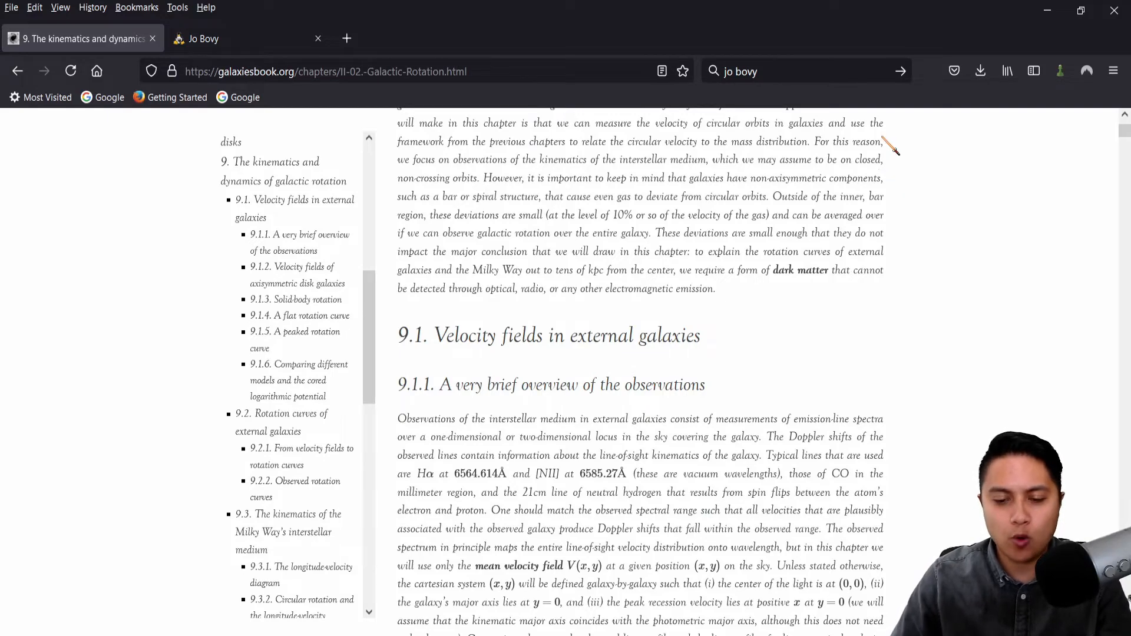
pyautogui.scroll(-3)
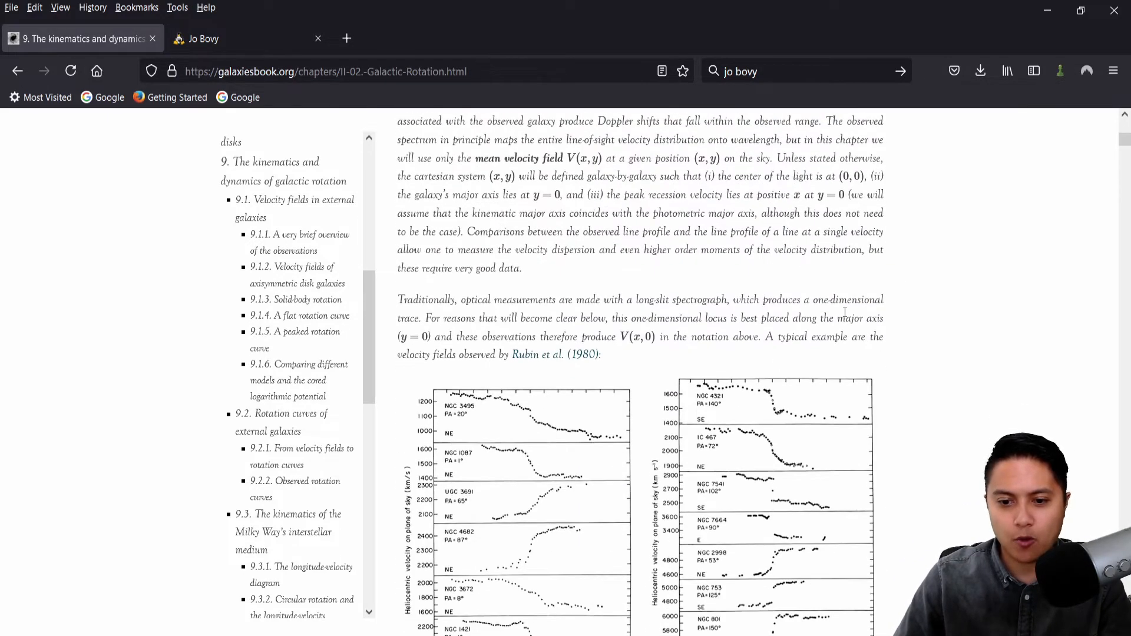
pyautogui.scroll(-3)
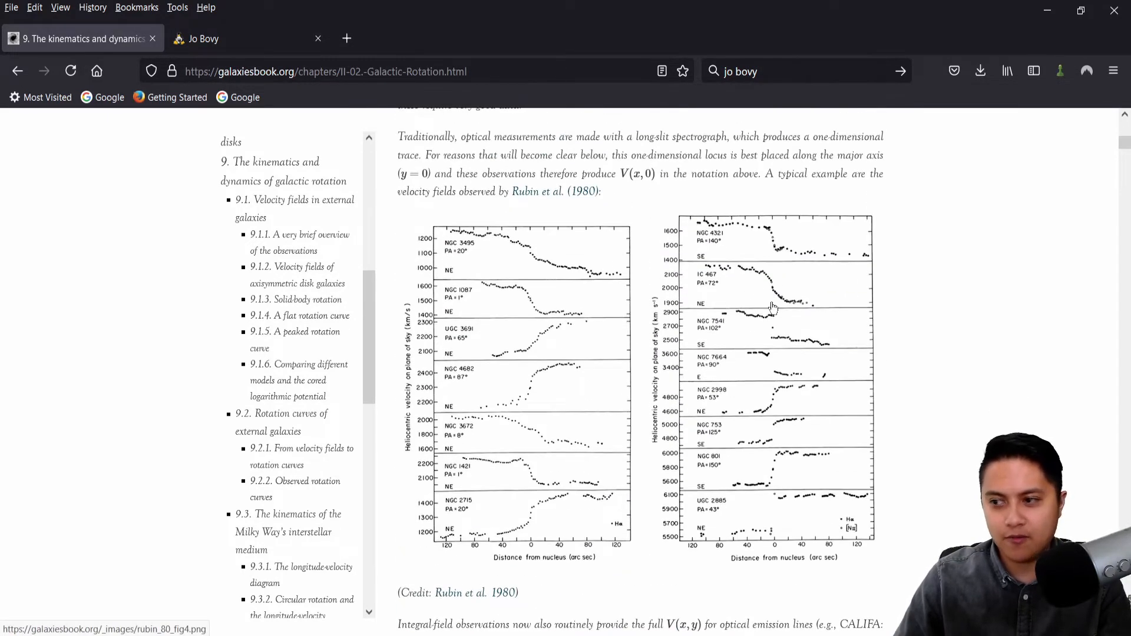
pyautogui.moveTo(927, 345)
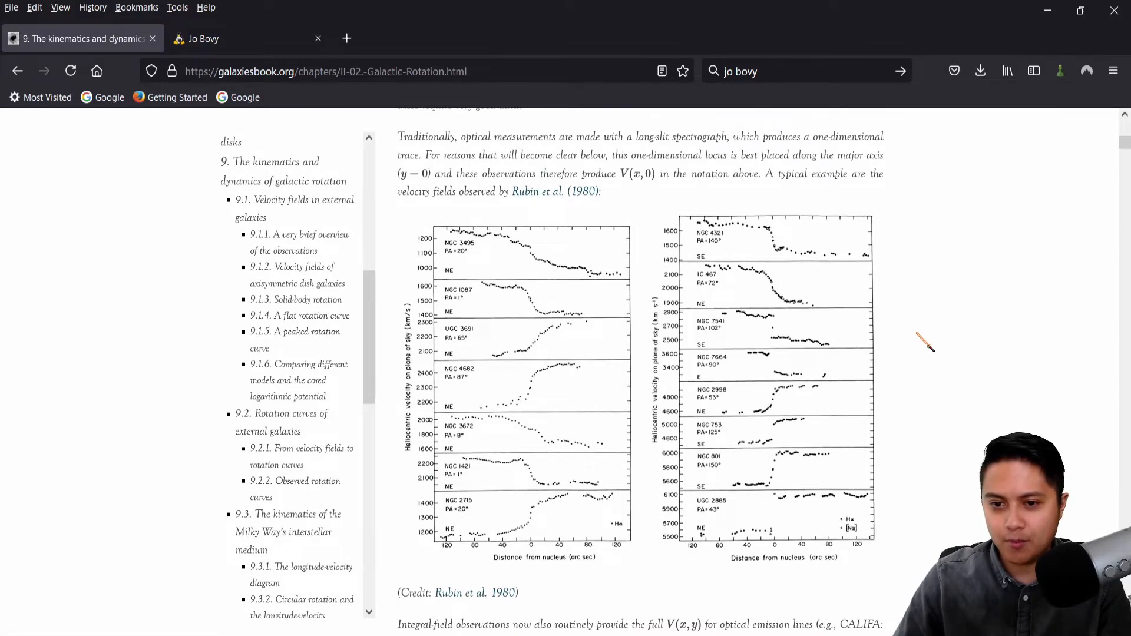
pyautogui.scroll(-3)
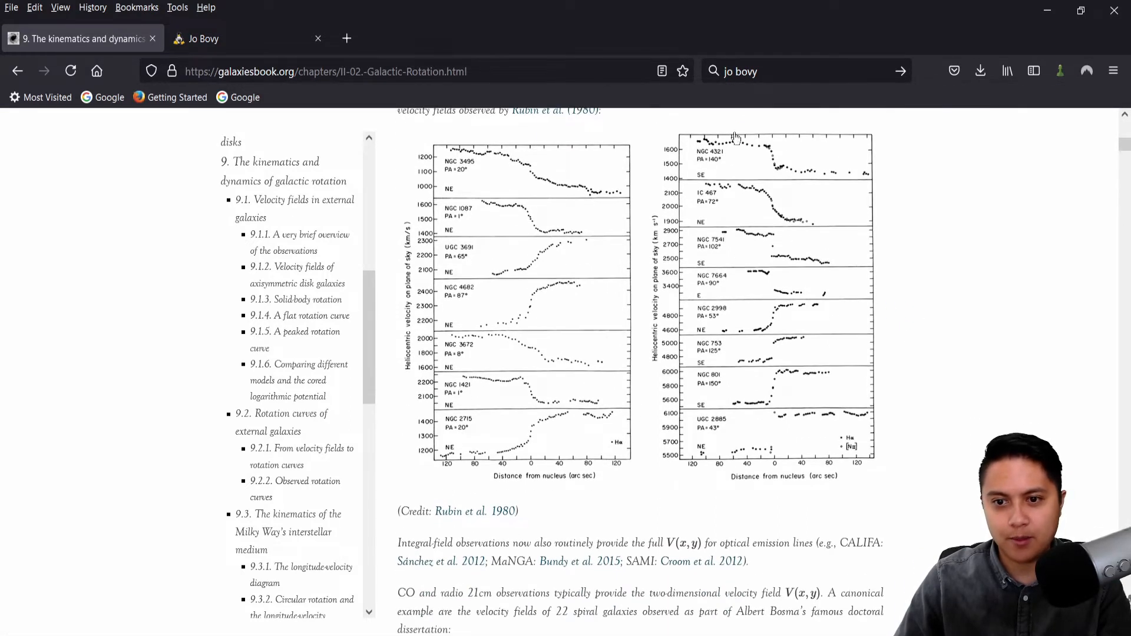
pyautogui.scroll(-3)
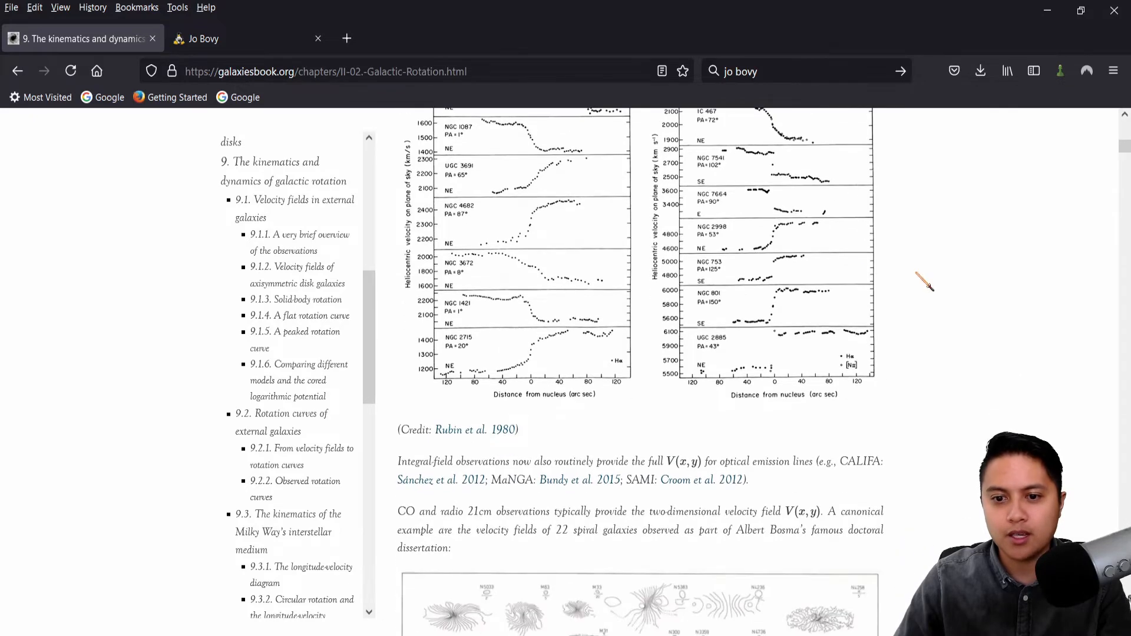
pyautogui.scroll(-3)
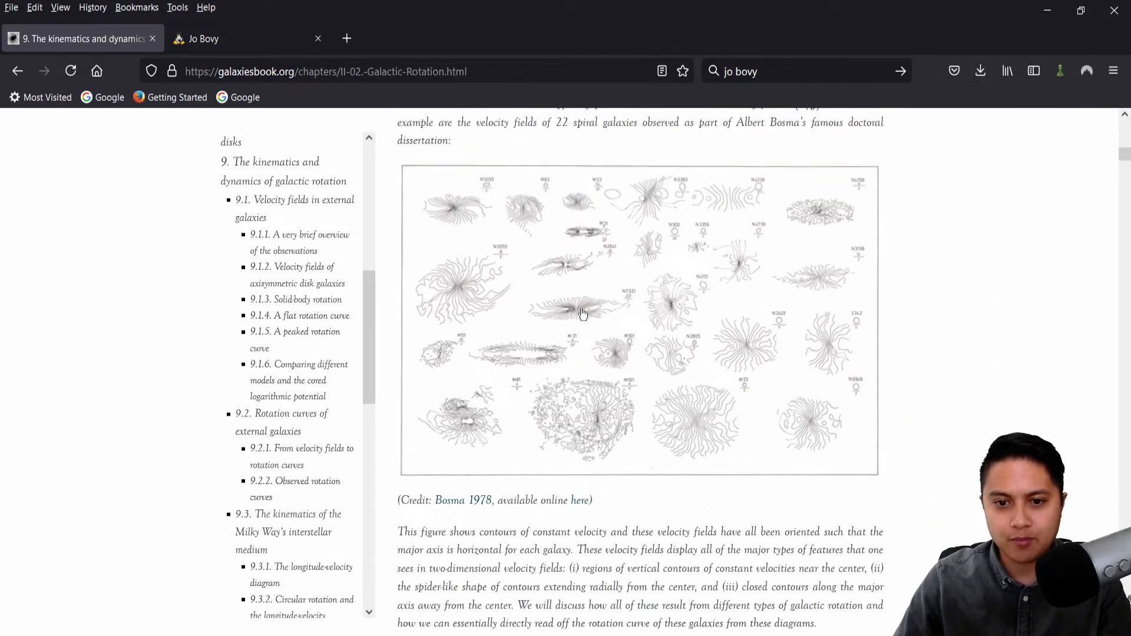
pyautogui.moveTo(785, 241)
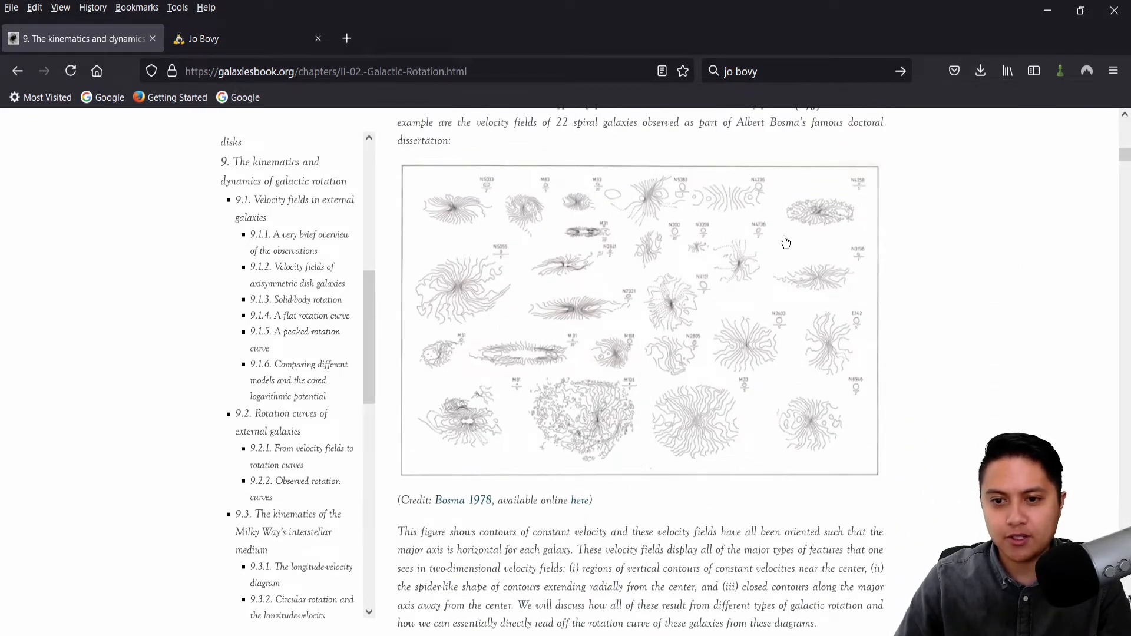
pyautogui.moveTo(505, 296)
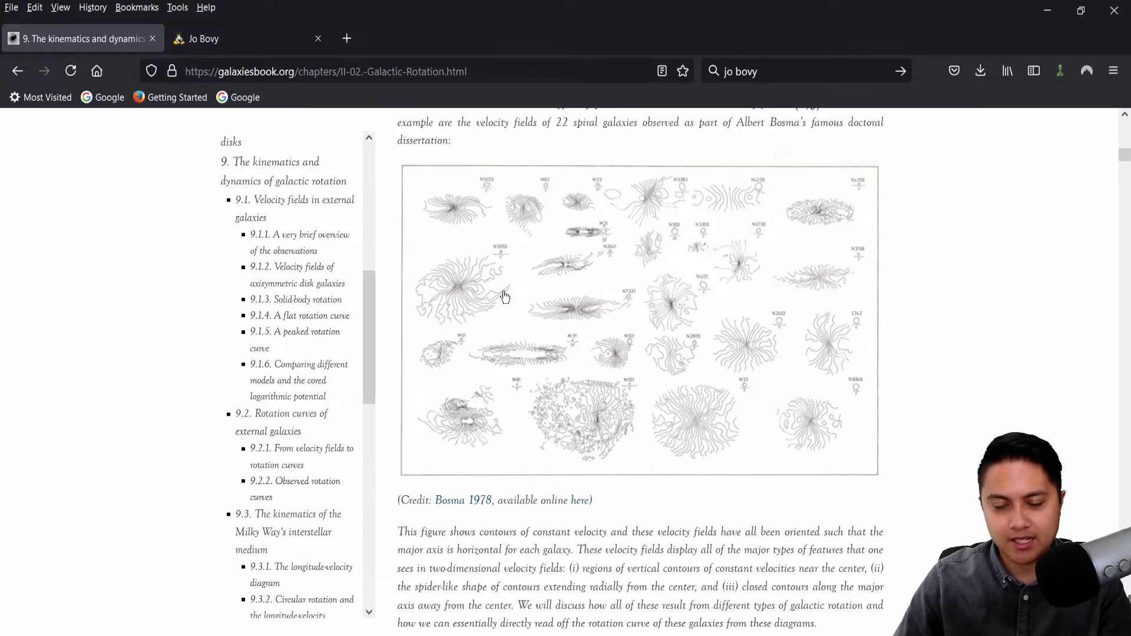
# Read past Rubin et al. (1980) rotation curves, then return to the chapter opening
pyautogui.scroll(-3)
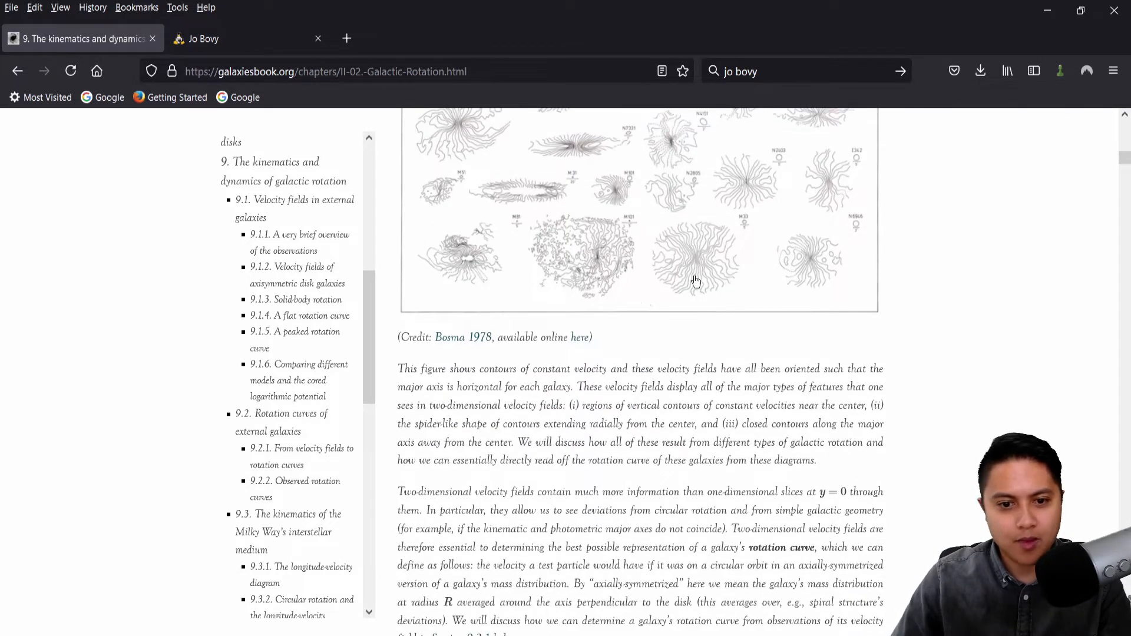
pyautogui.scroll(-3)
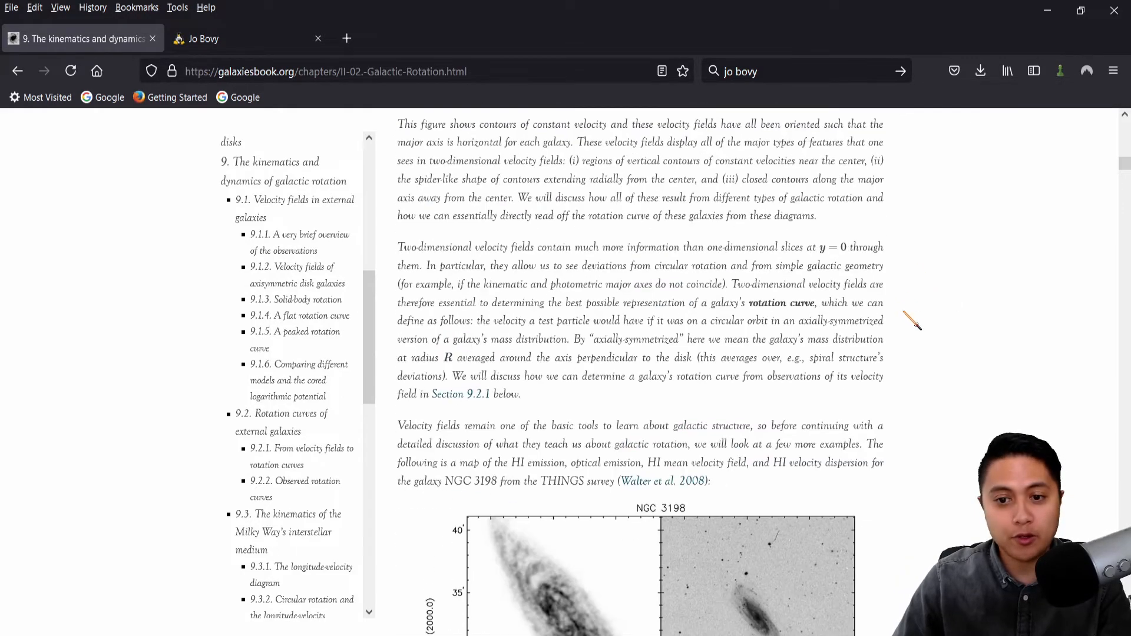
pyautogui.scroll(-3)
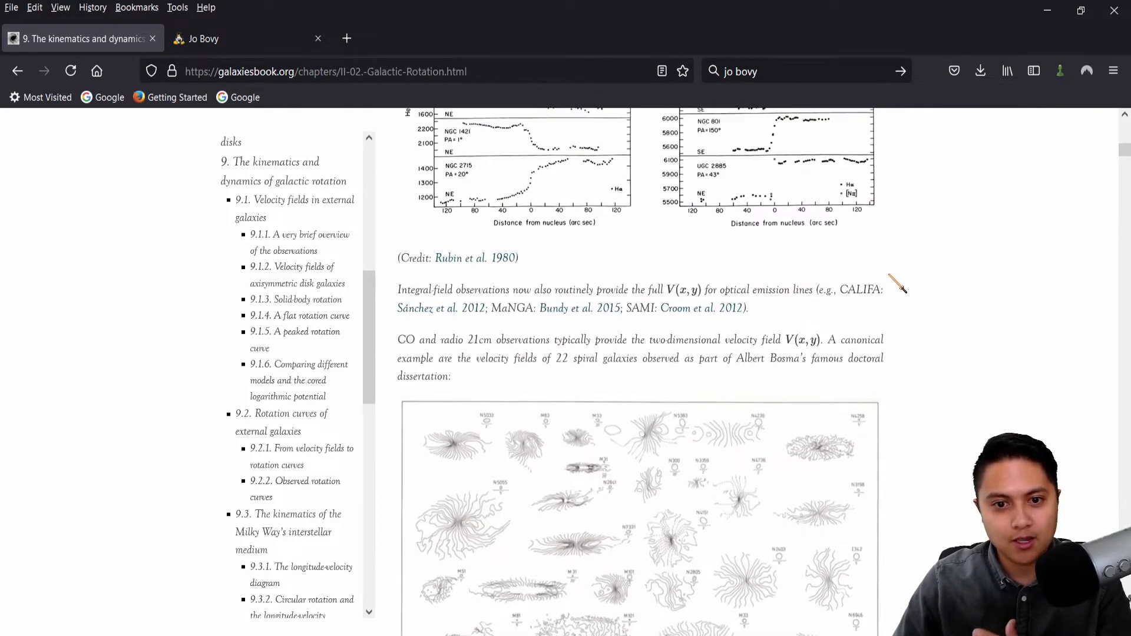
pyautogui.scroll(3)
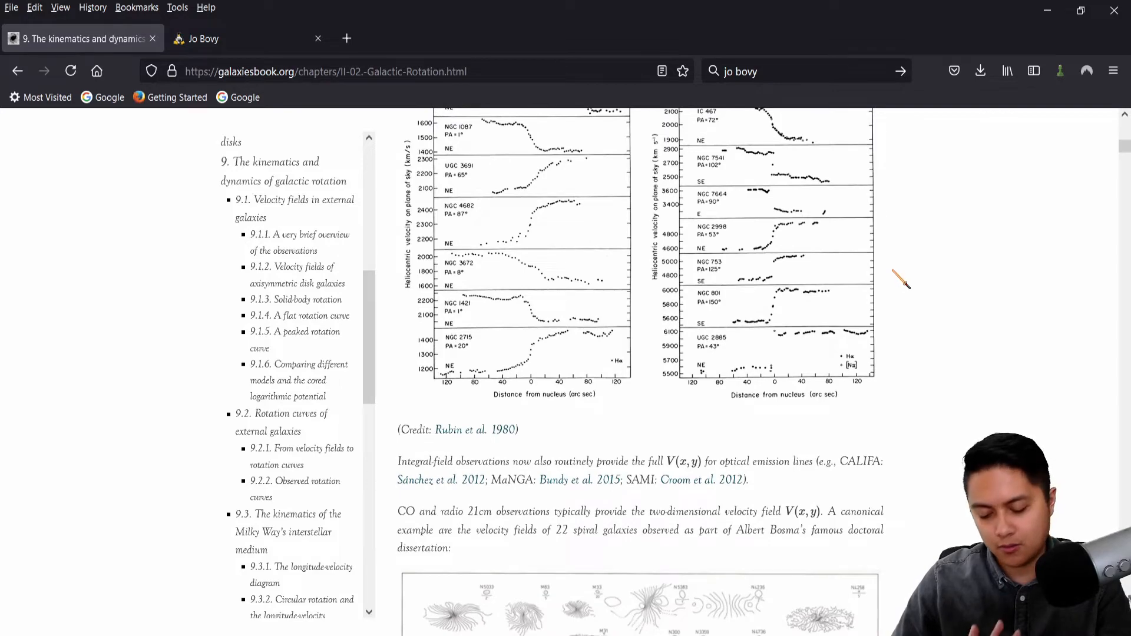
pyautogui.scroll(3)
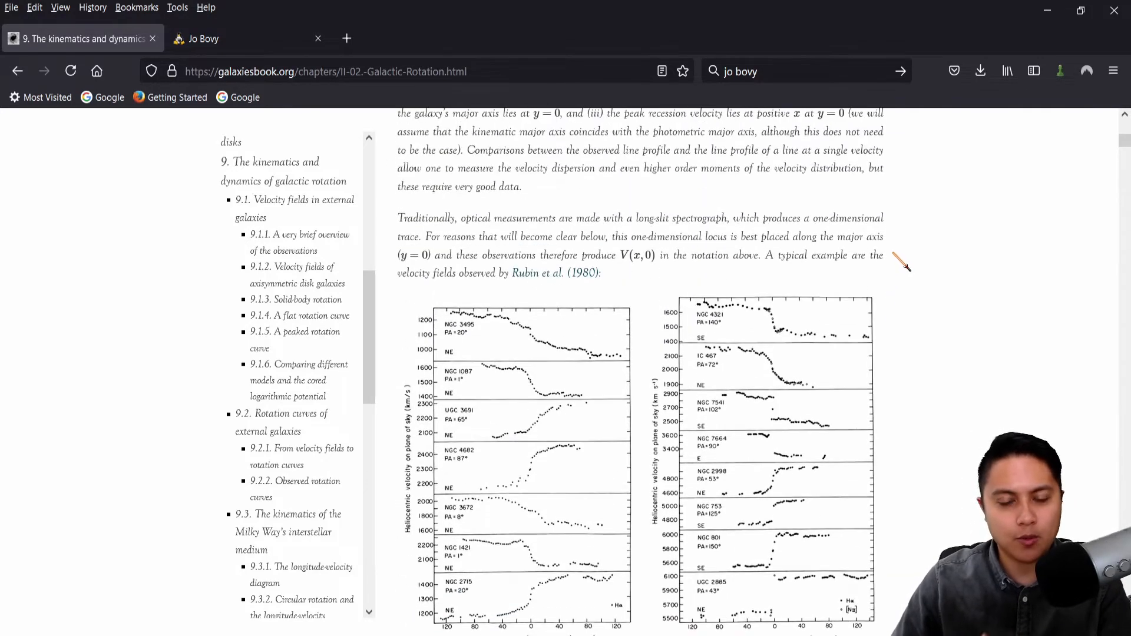
pyautogui.scroll(3)
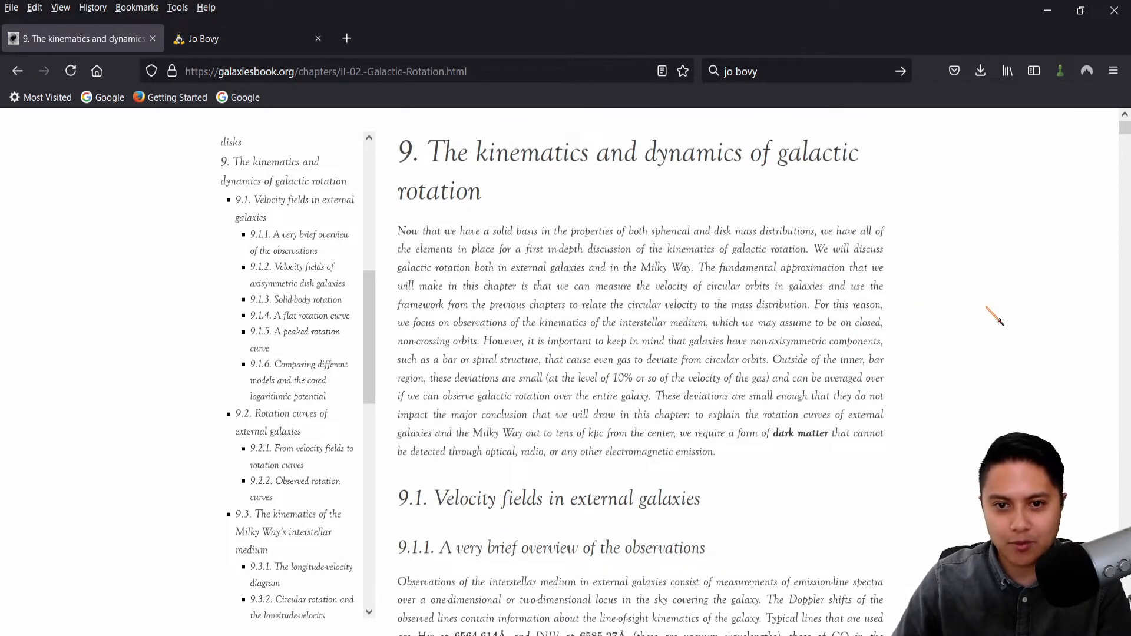
# Frame the Förster Schreiber et al. 2009 SINS Hα velocity-field figure of high-redshift galaxies
pyautogui.scroll(-3)
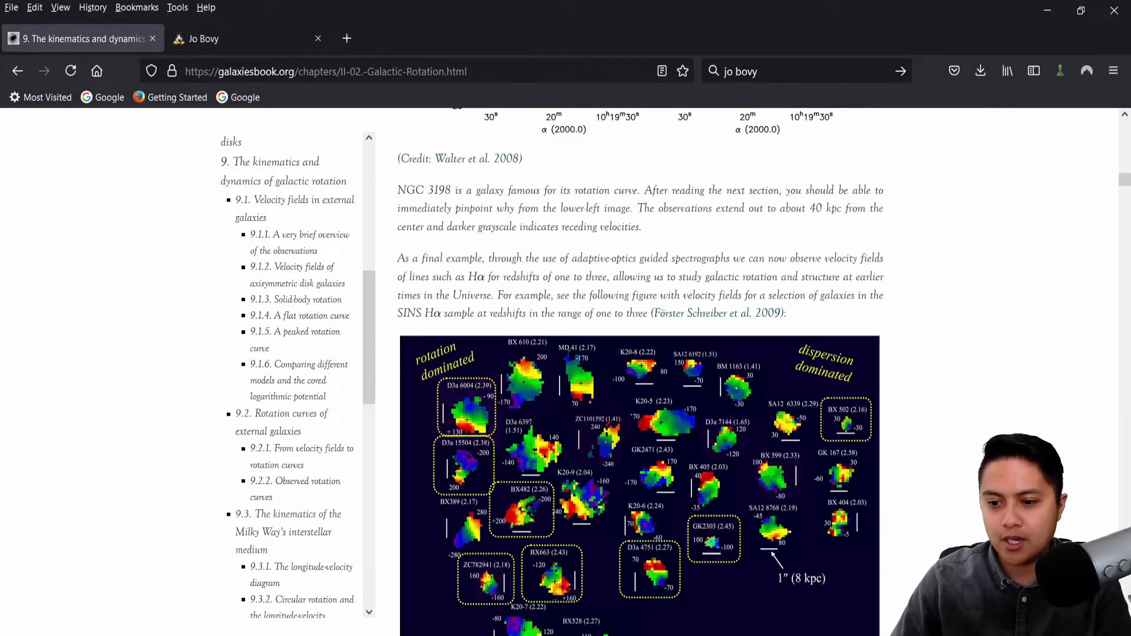
pyautogui.moveTo(1020, 363)
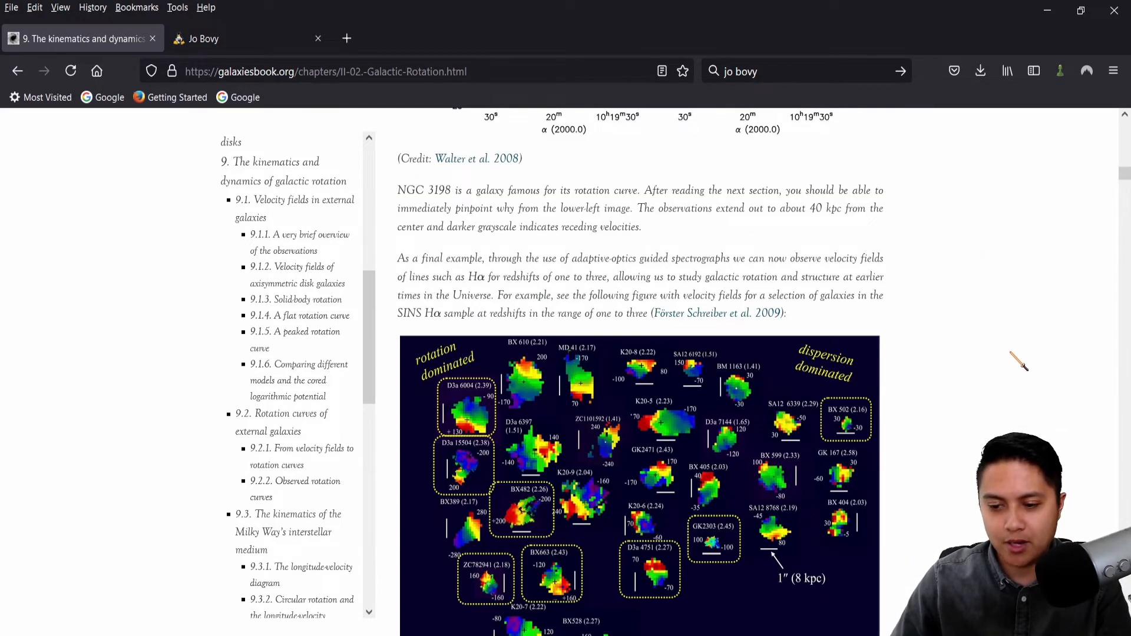
pyautogui.scroll(-3)
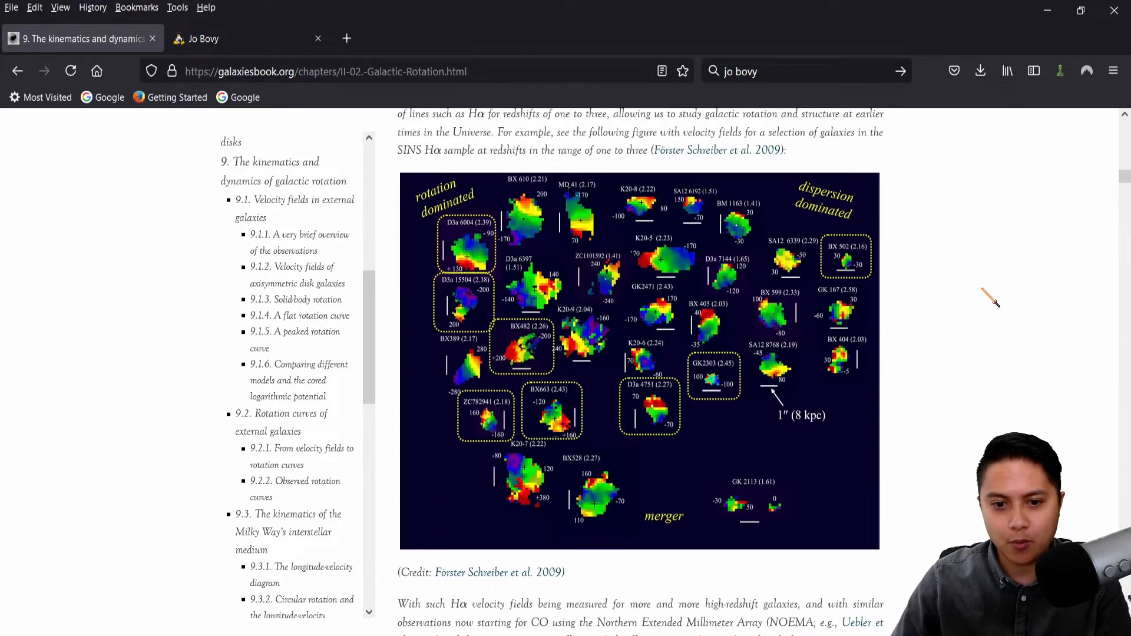
pyautogui.moveTo(640, 341)
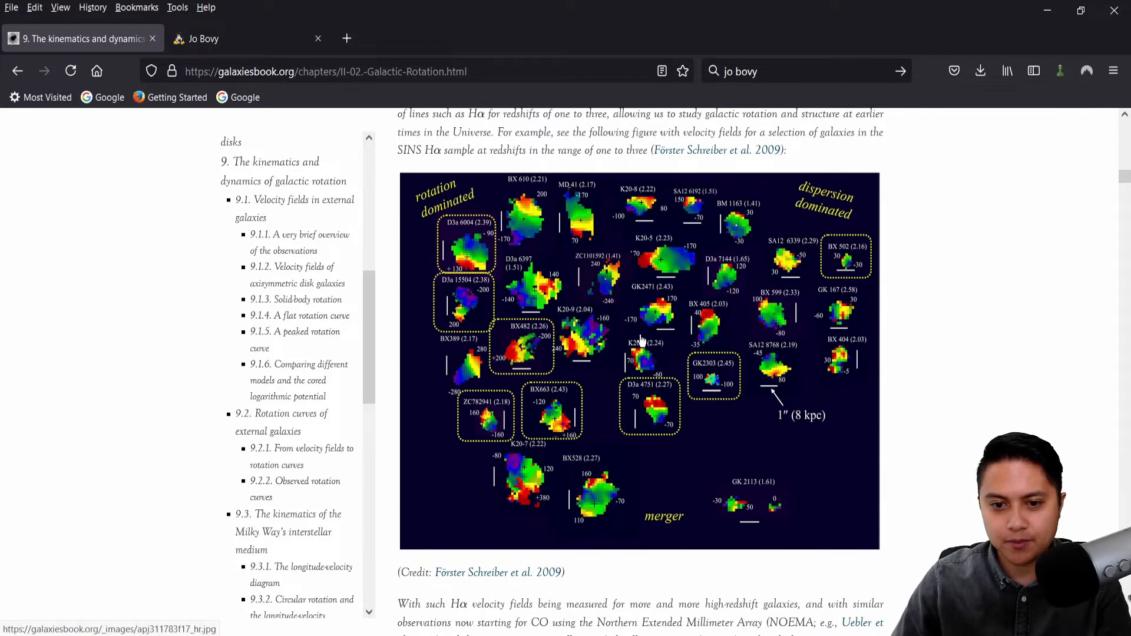
pyautogui.scroll(-3)
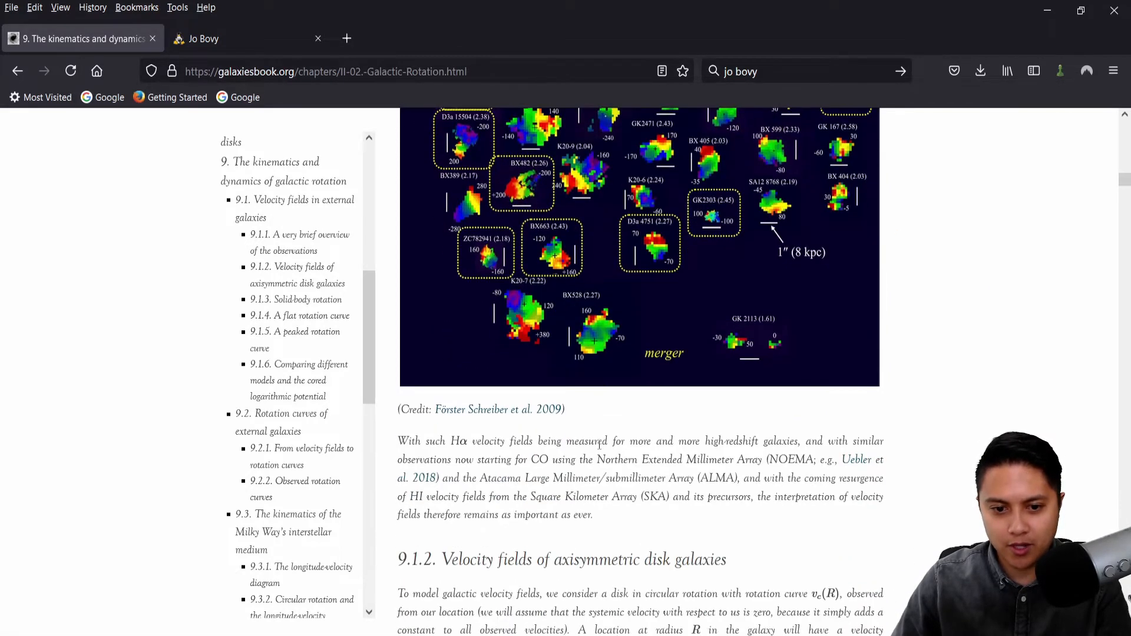
pyautogui.scroll(3)
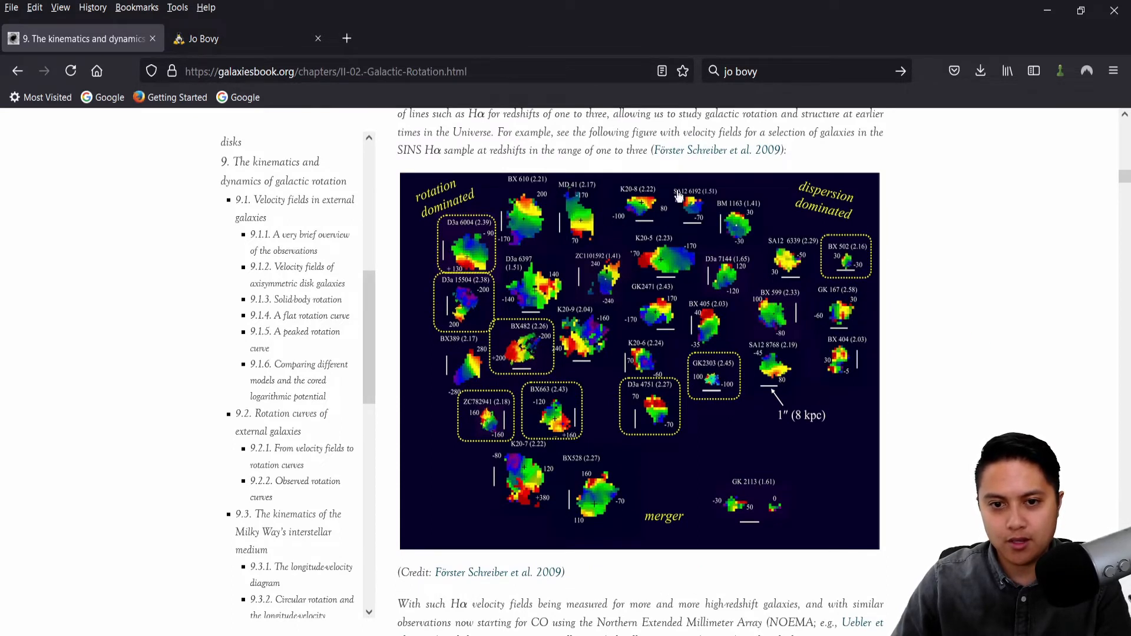
pyautogui.moveTo(515, 247)
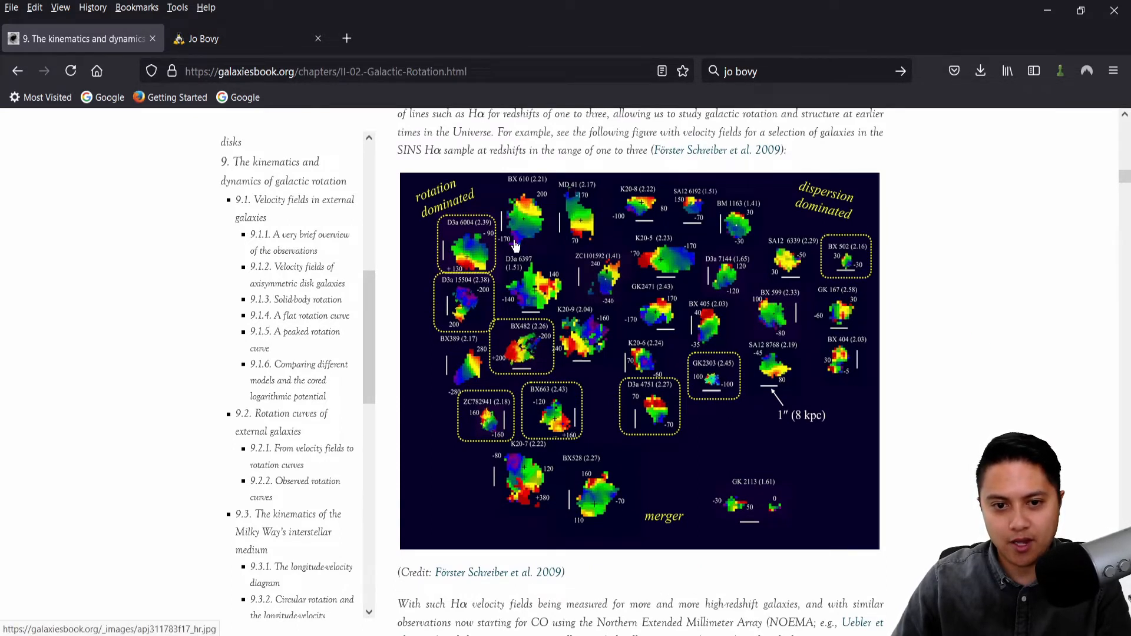
pyautogui.moveTo(714, 247)
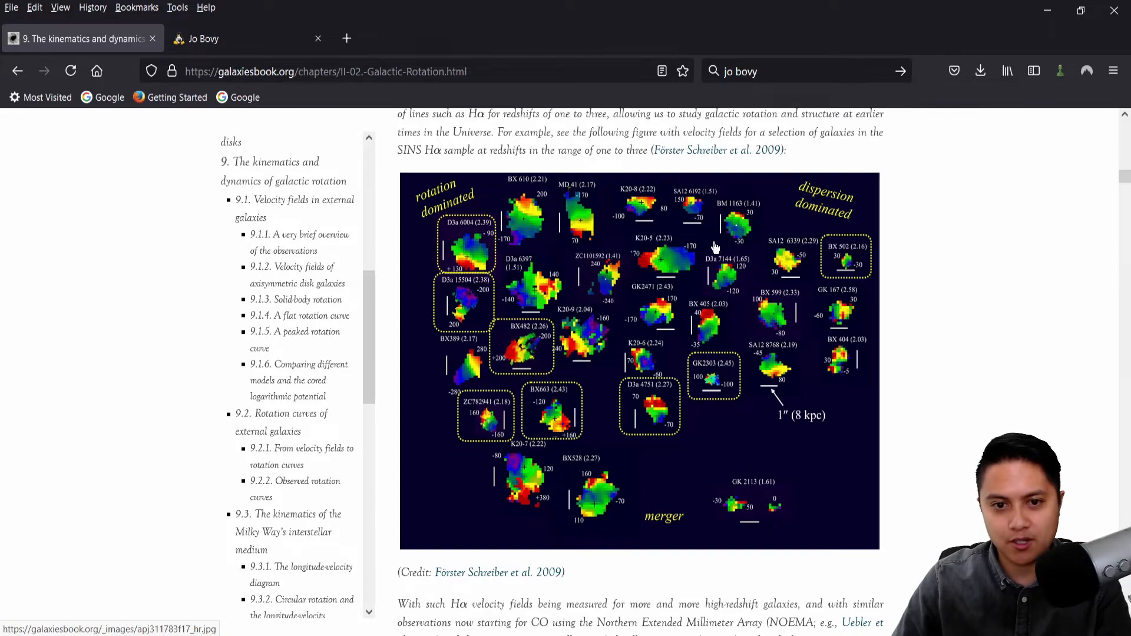
# Examine Kent (1986) maximum-disk fits for NGC 753 and NGC 801
pyautogui.scroll(-3)
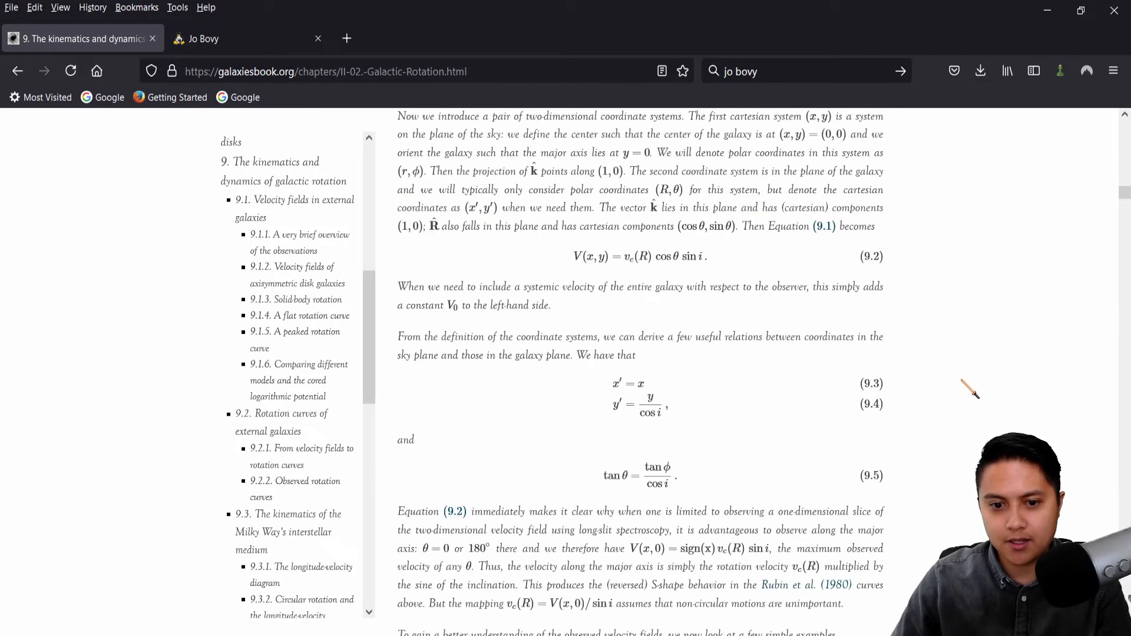
pyautogui.scroll(3)
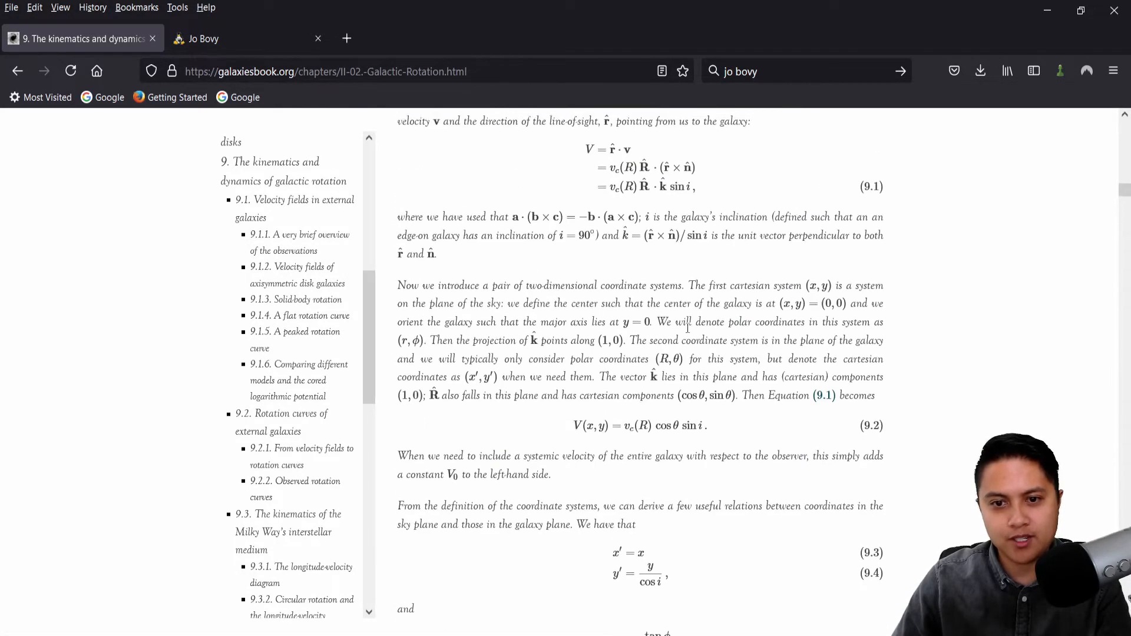
pyautogui.scroll(3)
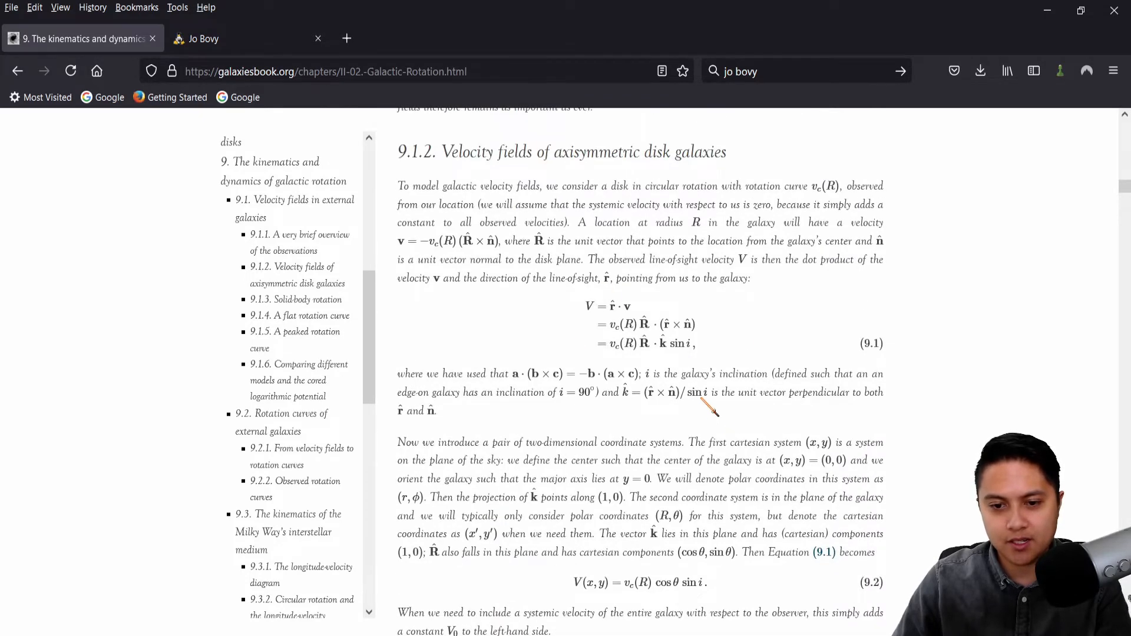
pyautogui.scroll(-3)
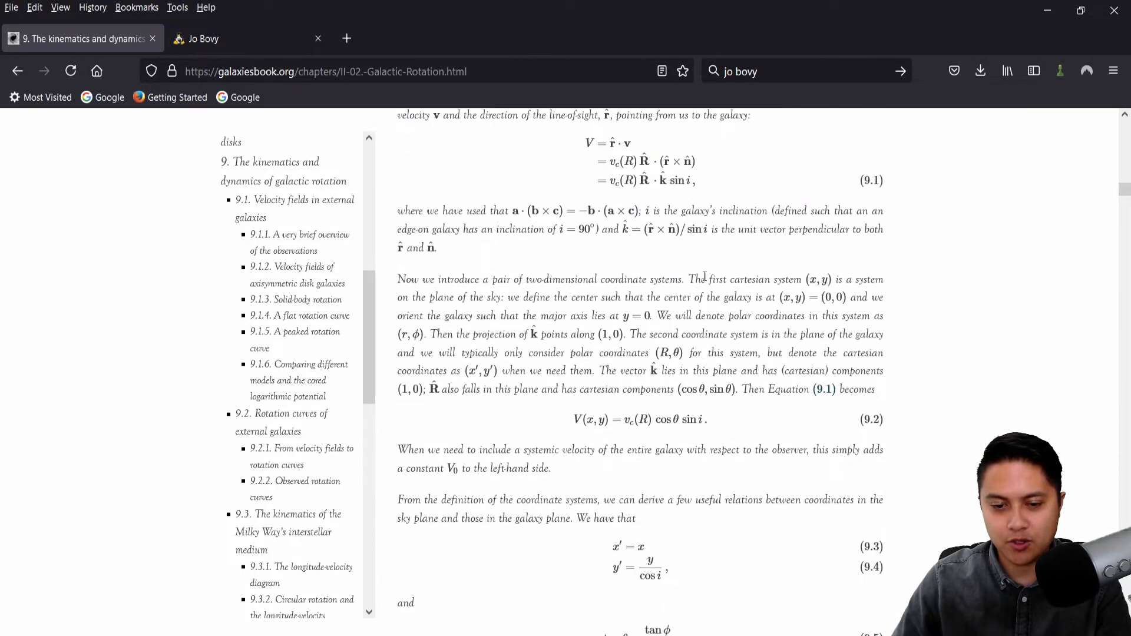
pyautogui.scroll(-3)
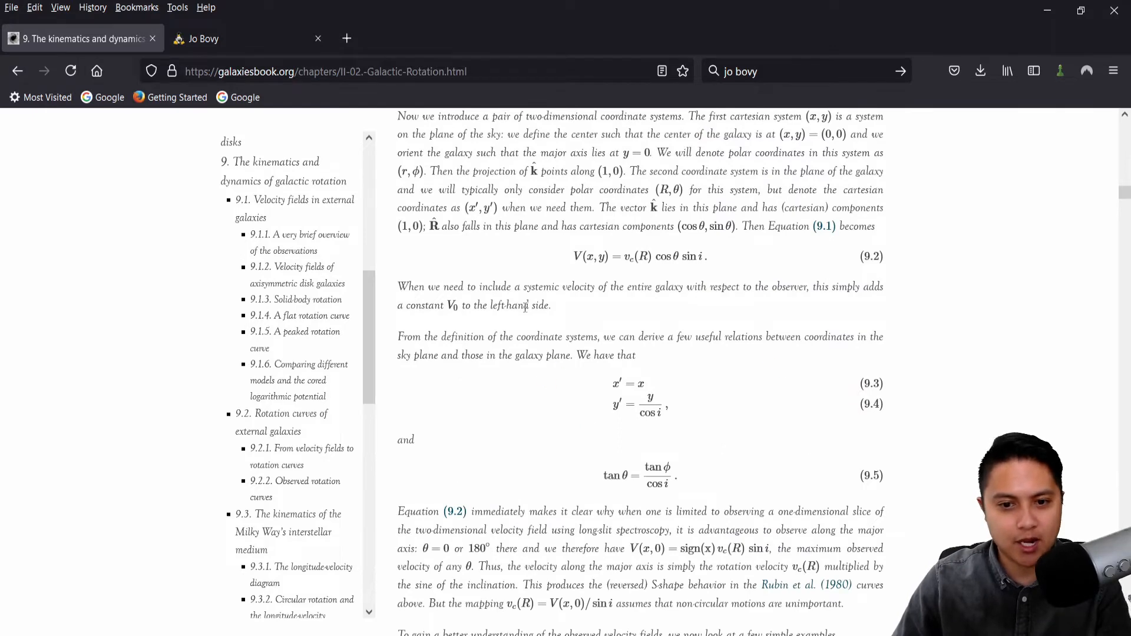
pyautogui.scroll(3)
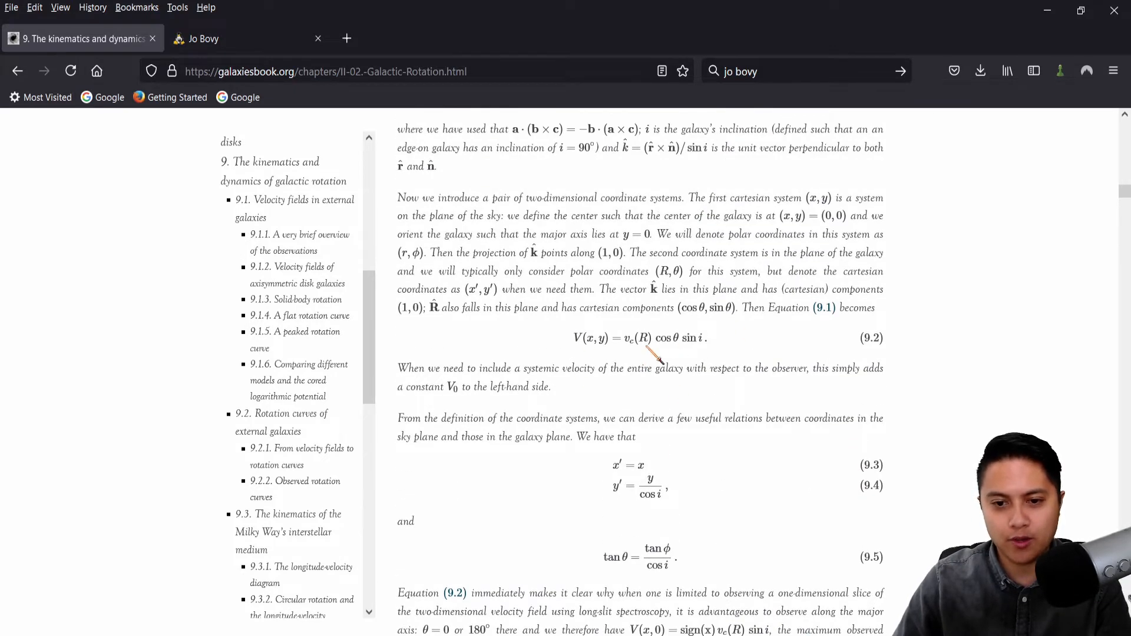
pyautogui.scroll(-3)
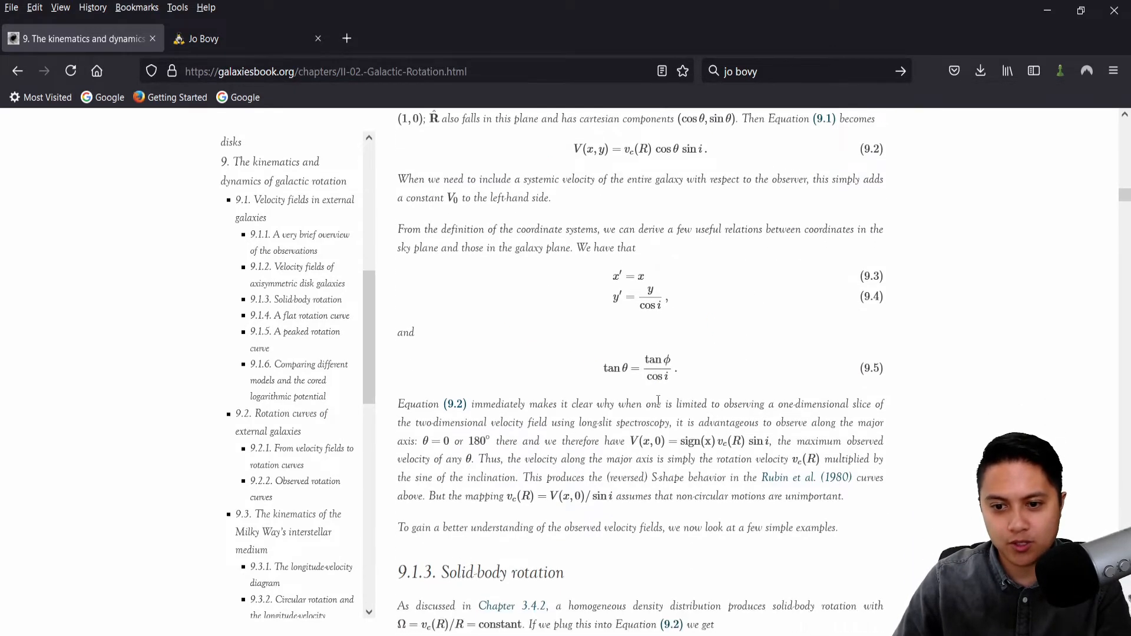
pyautogui.scroll(-3)
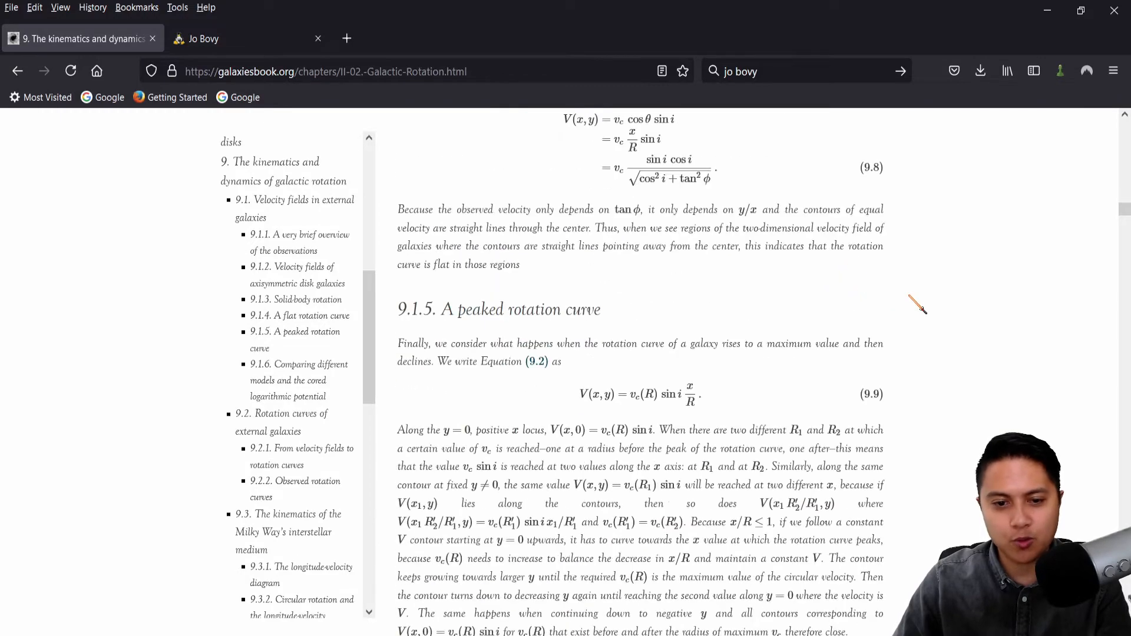
pyautogui.scroll(-3)
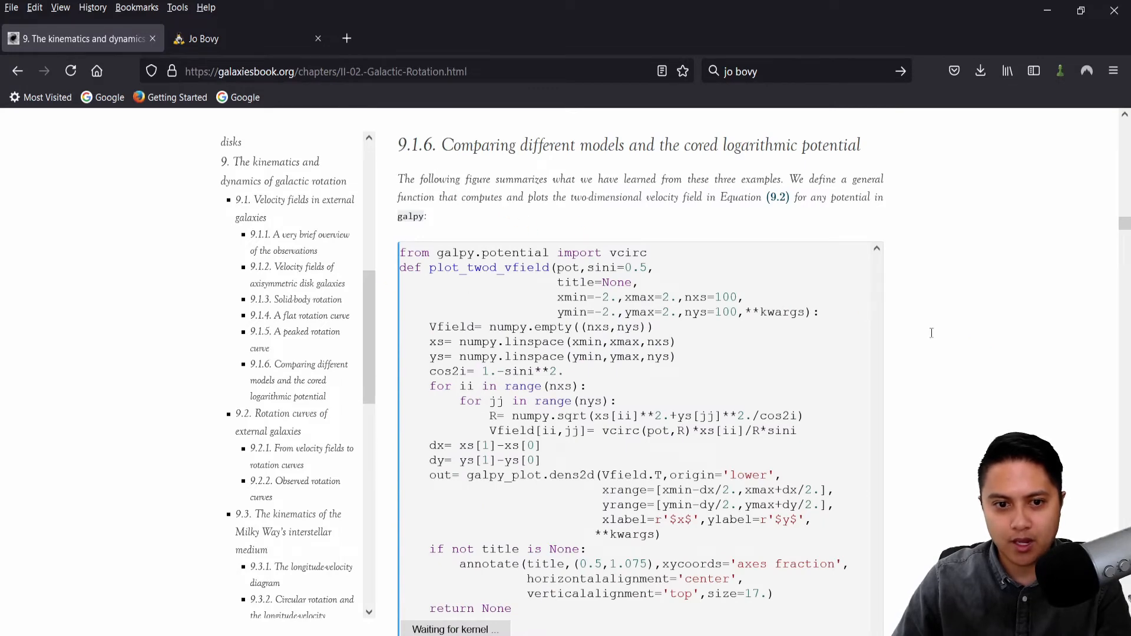
# Scroll on to the vizier.py catalog-download code cell
pyautogui.scroll(-3)
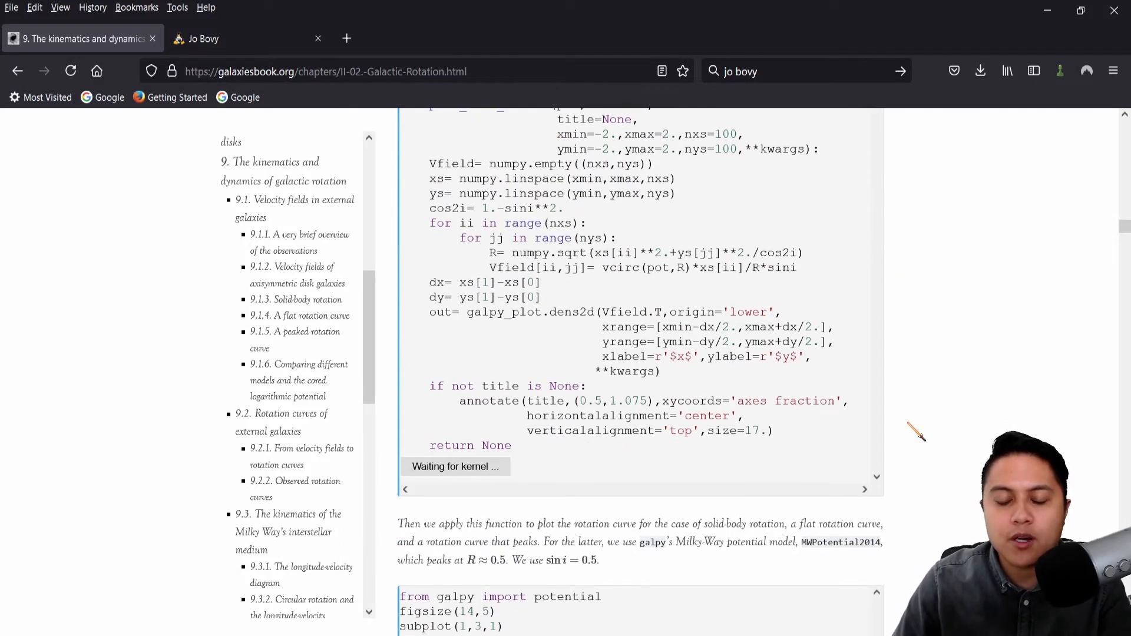
pyautogui.moveTo(1064, 380)
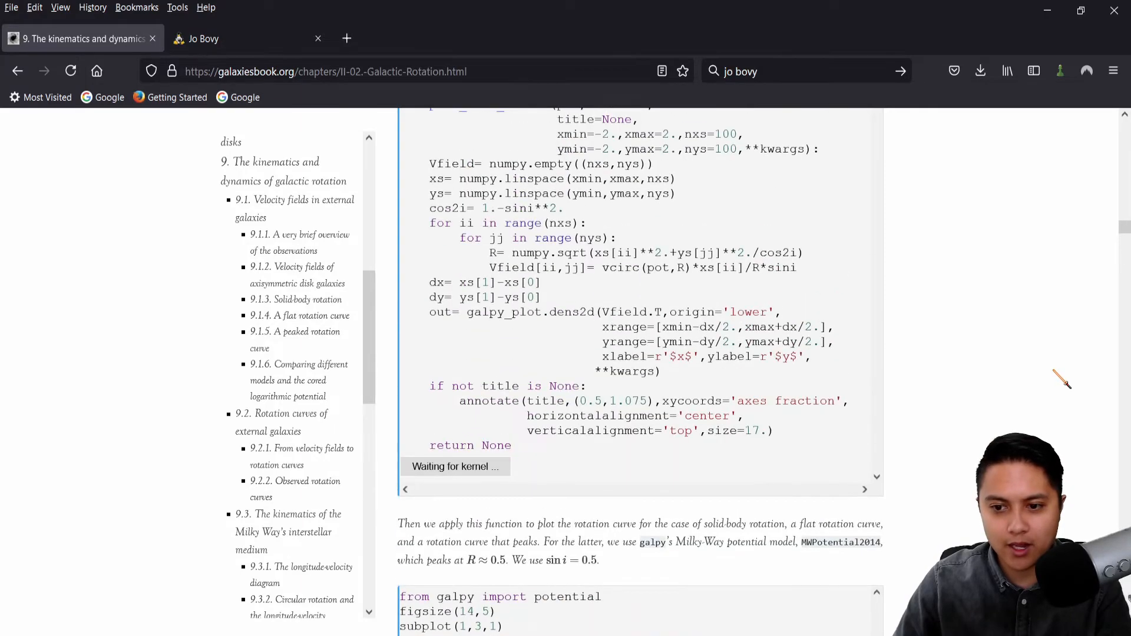
pyautogui.scroll(-3)
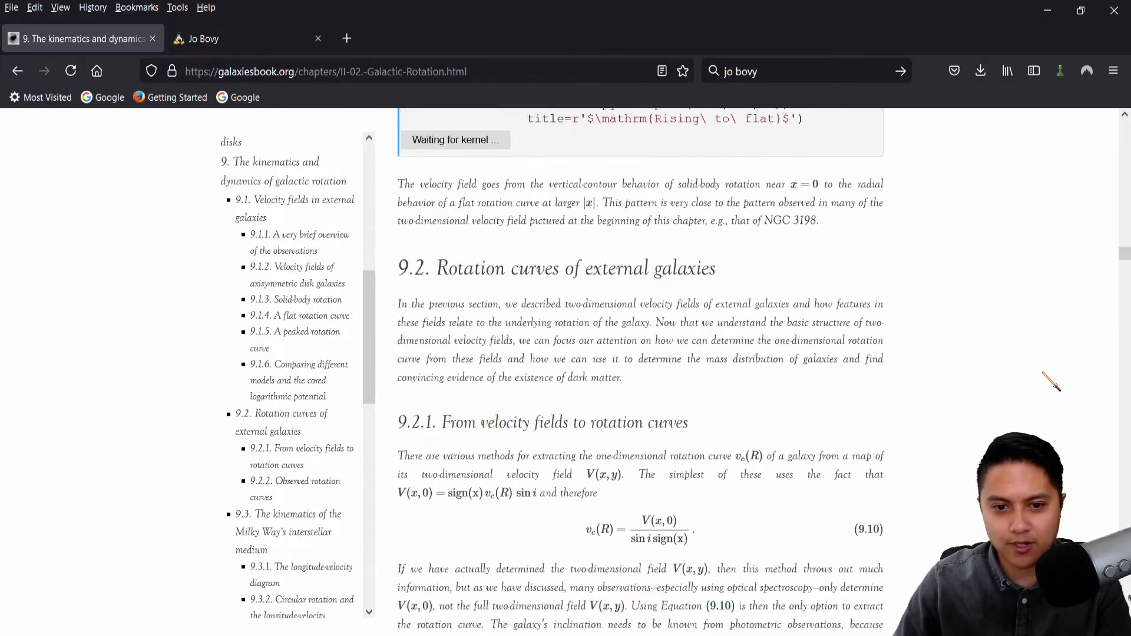
pyautogui.scroll(-3)
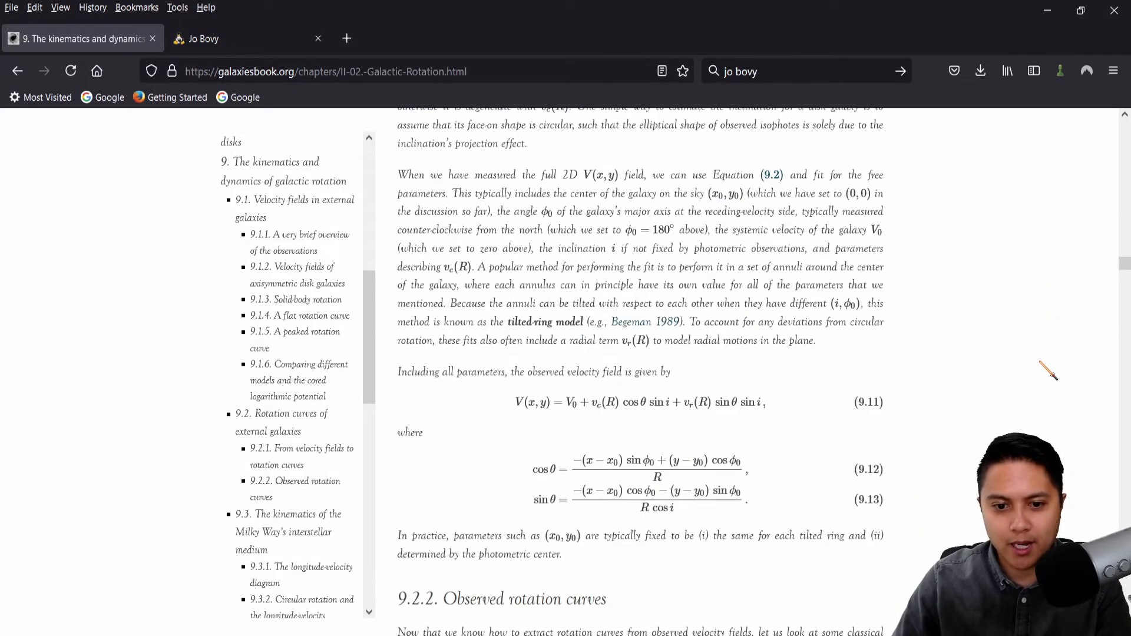
pyautogui.scroll(-3)
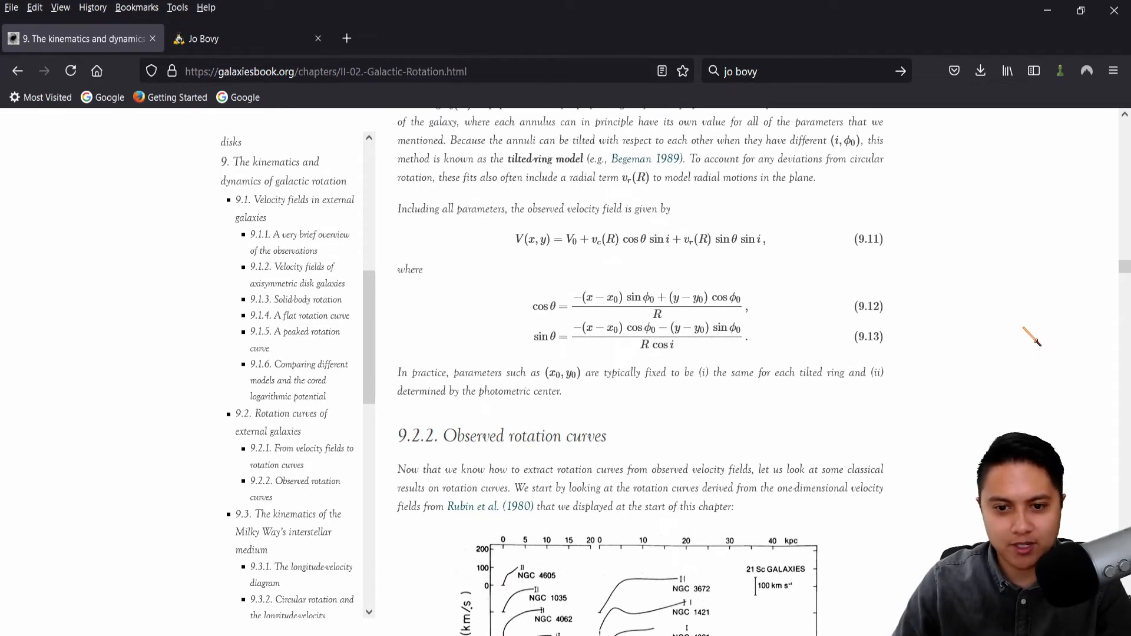
pyautogui.scroll(-3)
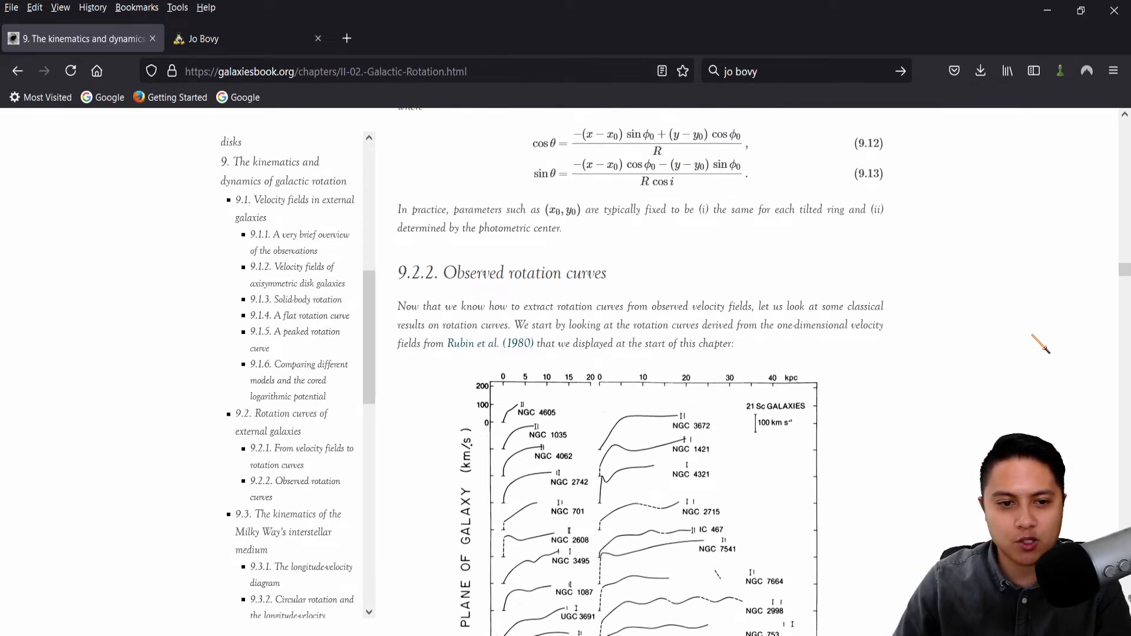
pyautogui.scroll(-3)
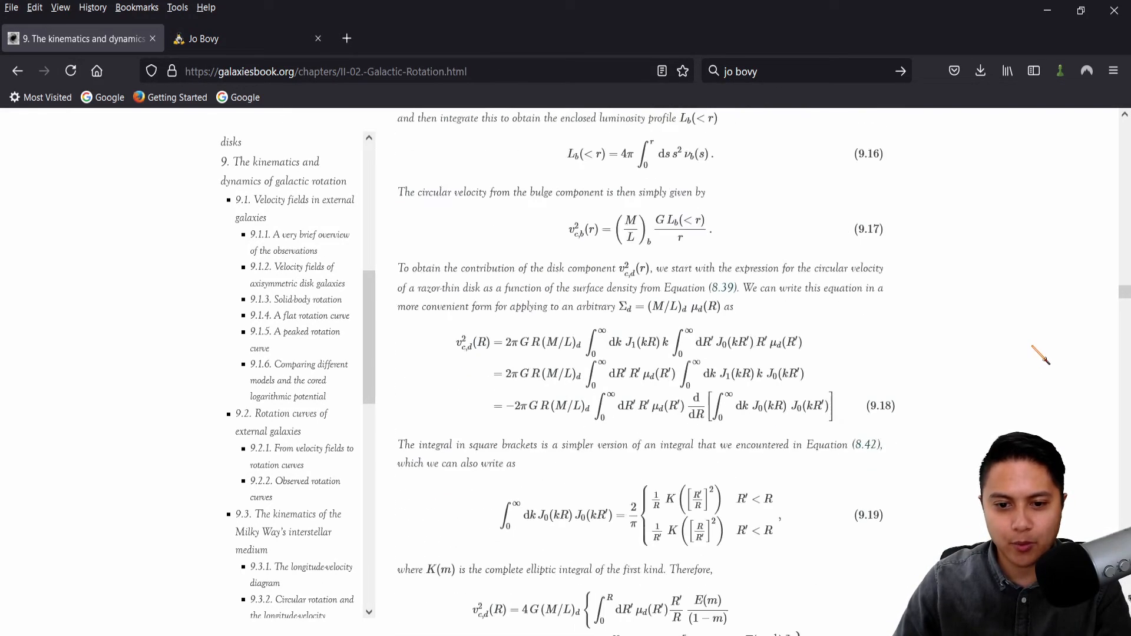
pyautogui.scroll(-3)
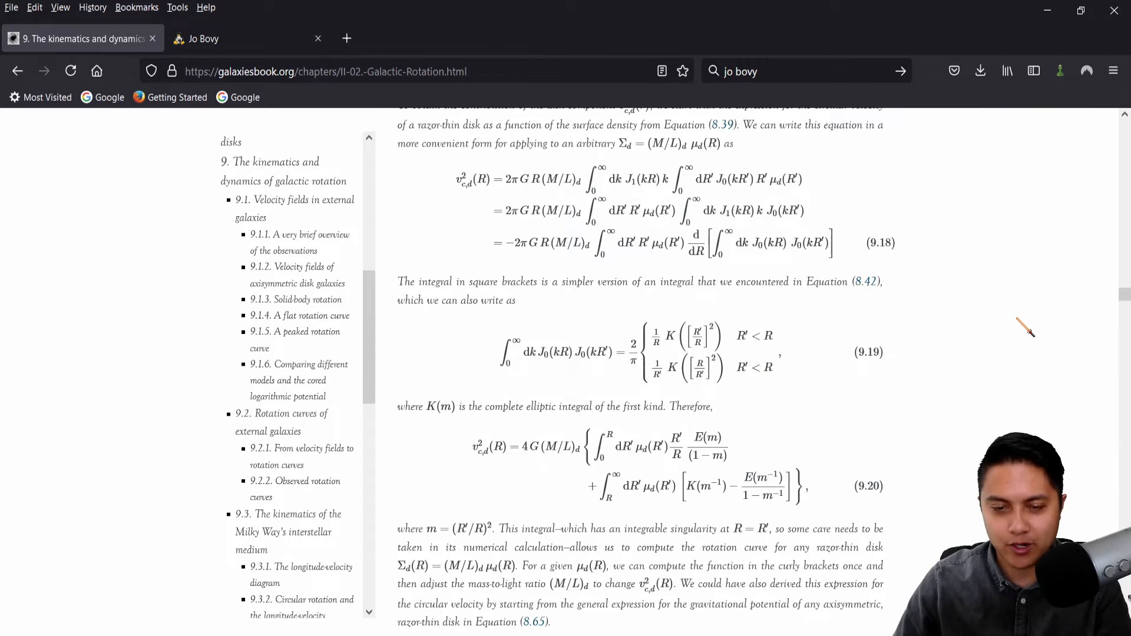
pyautogui.scroll(-3)
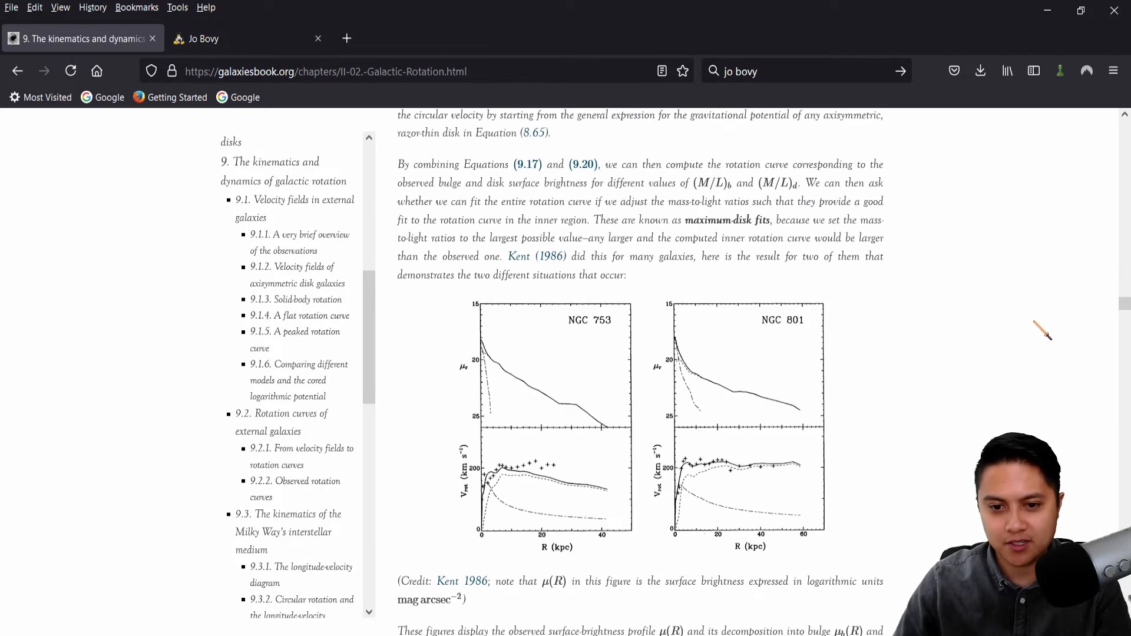
pyautogui.scroll(-3)
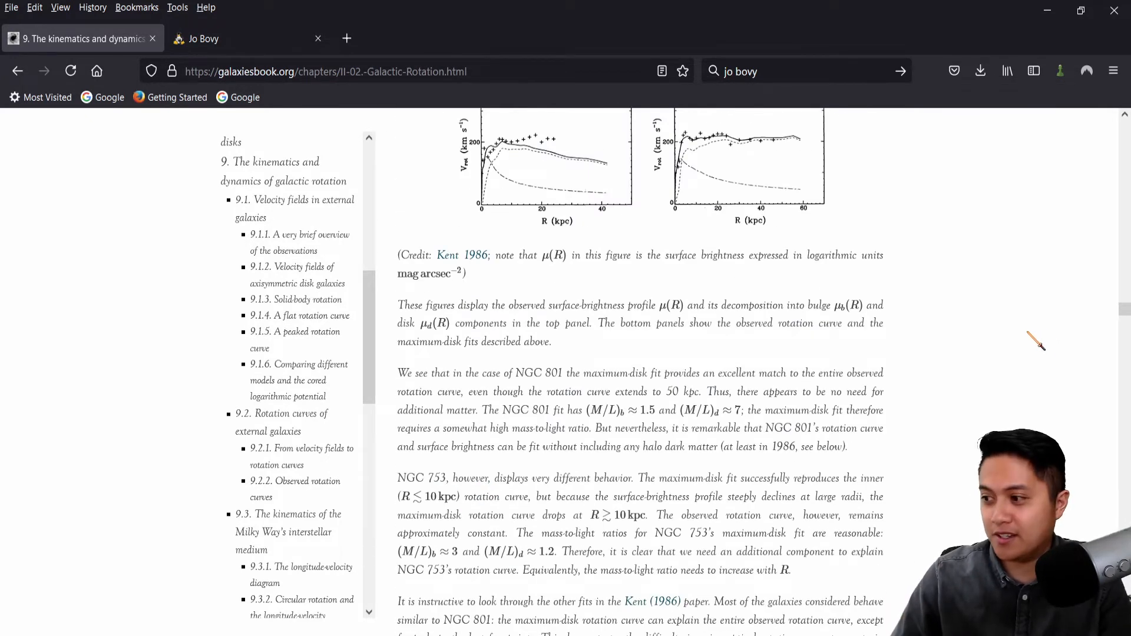
pyautogui.scroll(-3)
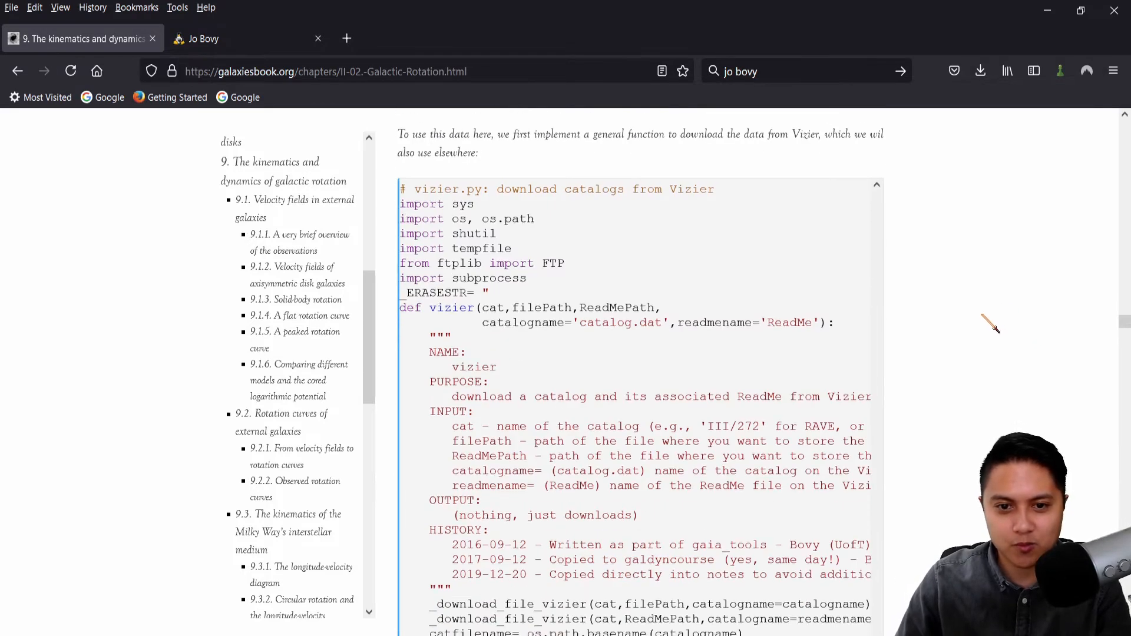
# View the SphericalShellPotential versus RingPotential code cell and its plot in chapter 8
pyautogui.scroll(-3)
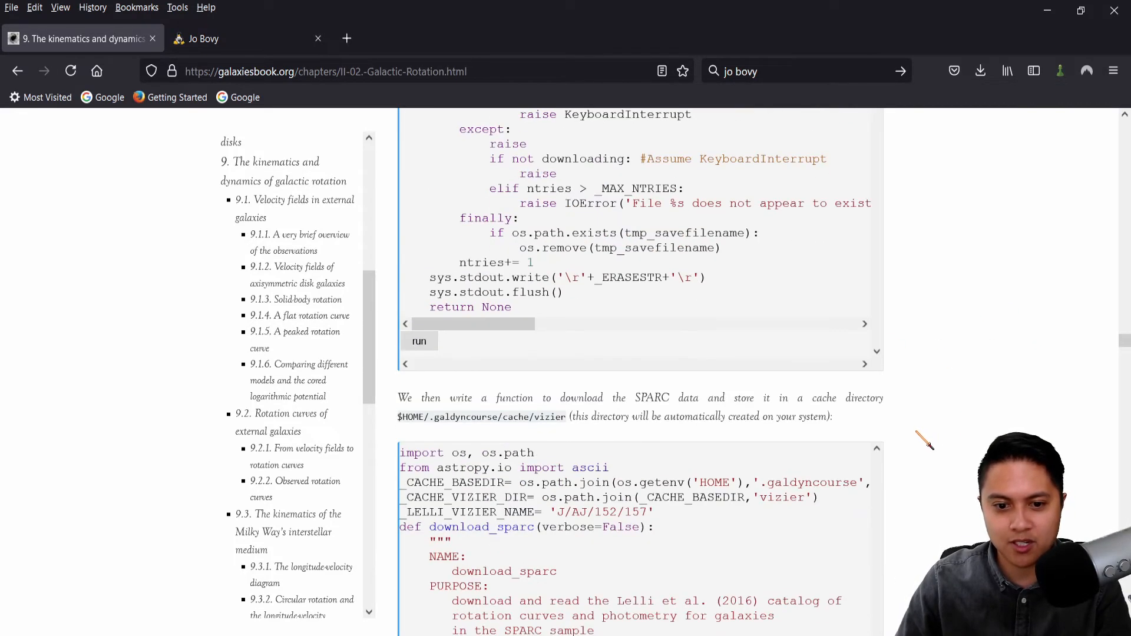
pyautogui.moveTo(1020, 375)
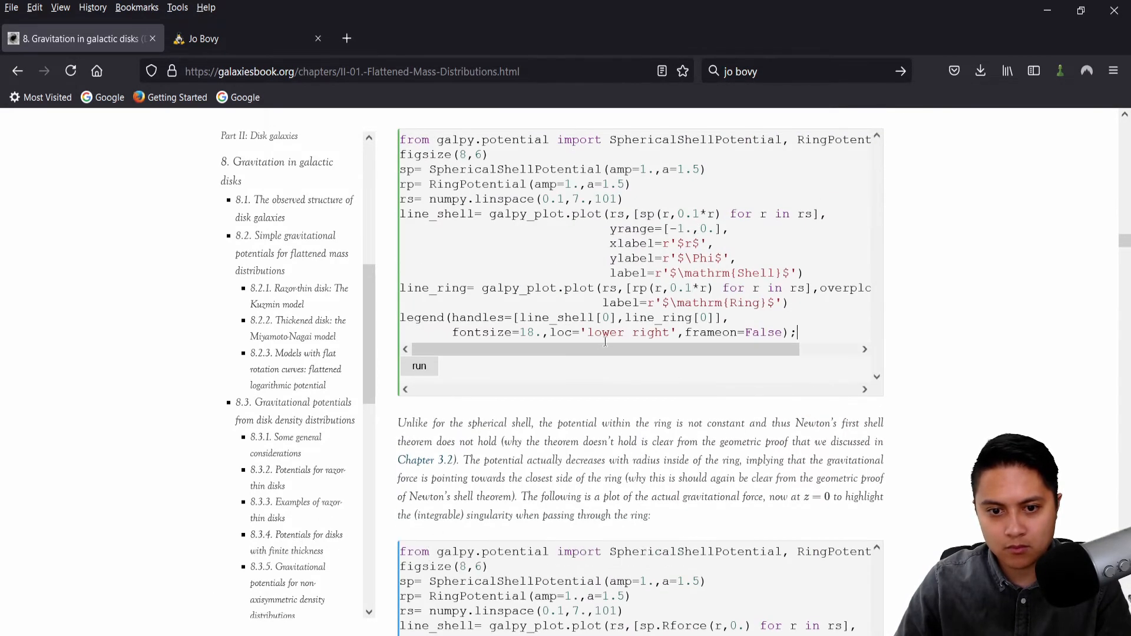
pyautogui.scroll(3)
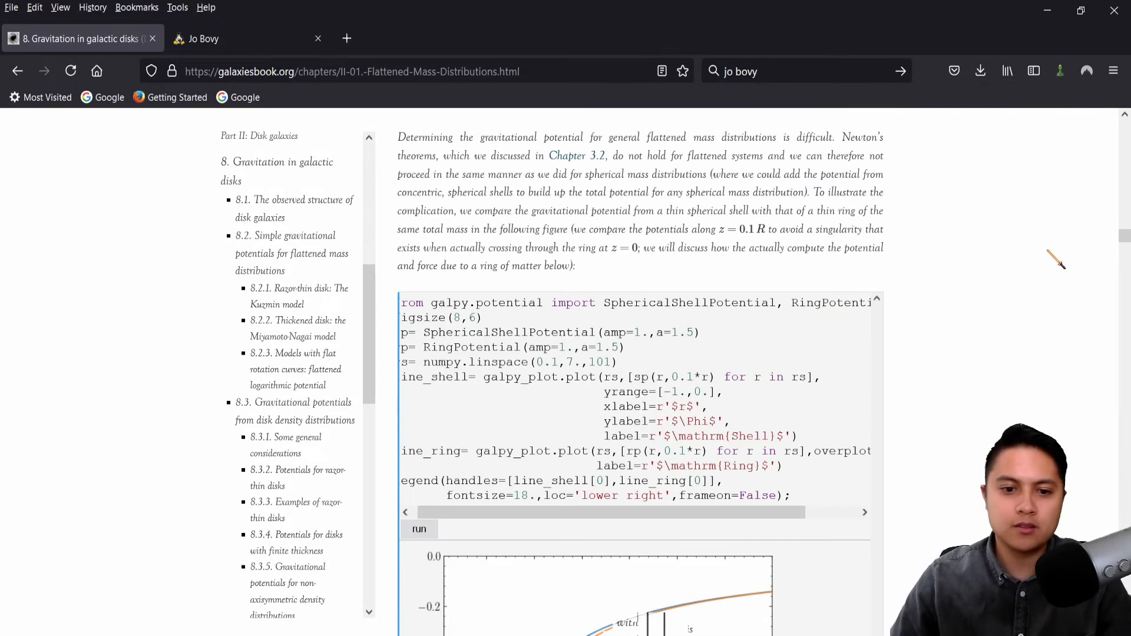
pyautogui.scroll(-3)
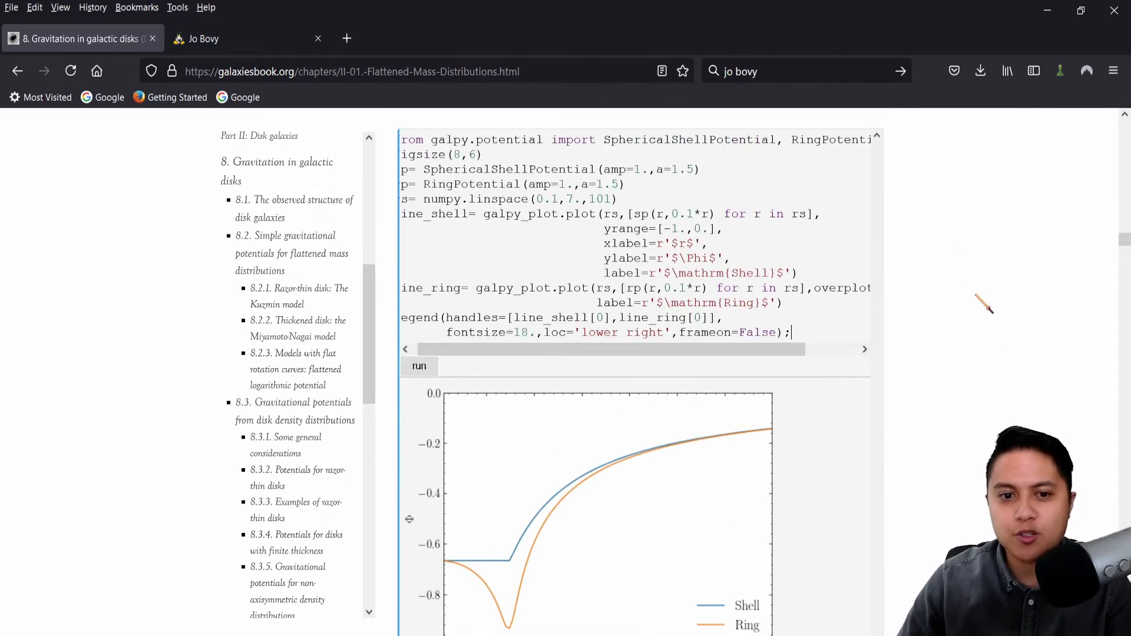
pyautogui.scroll(3)
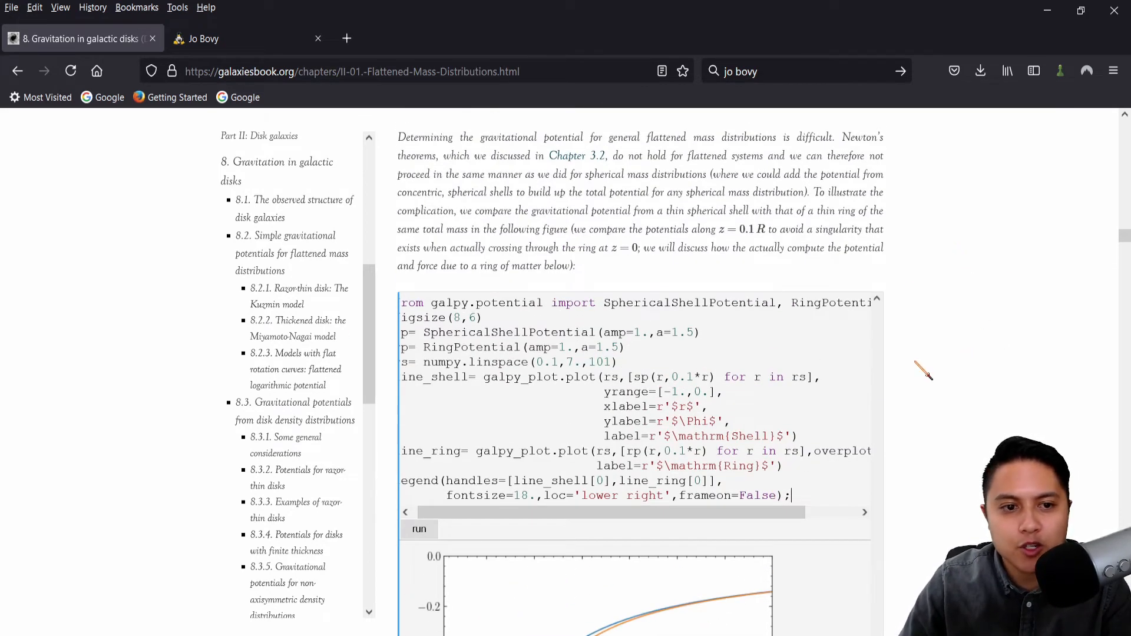
pyautogui.scroll(-3)
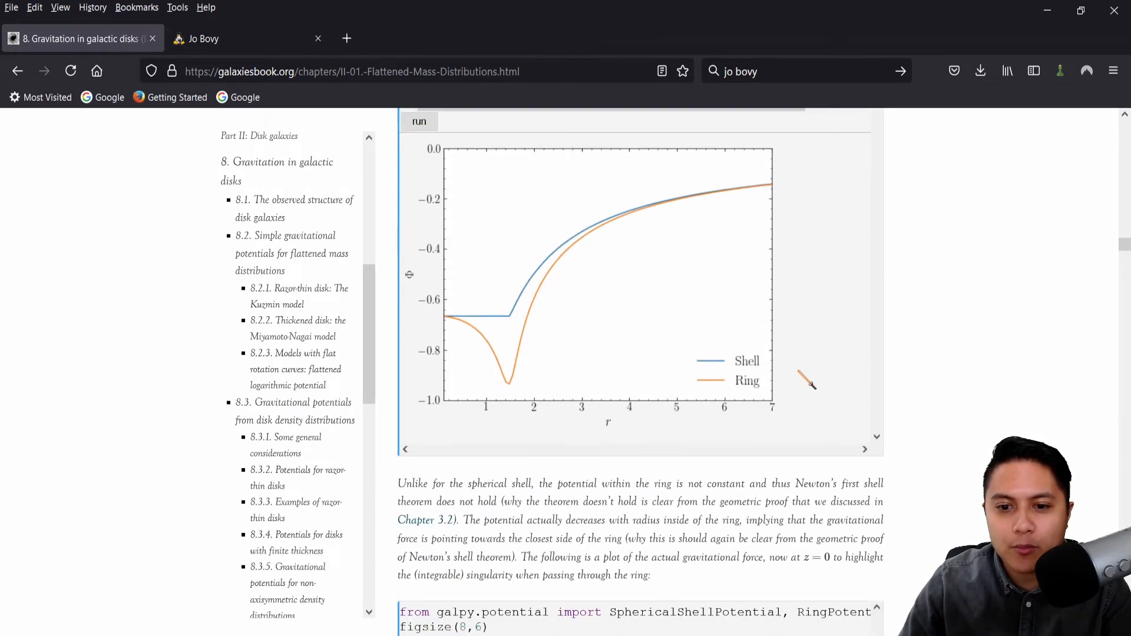
pyautogui.moveTo(685, 440)
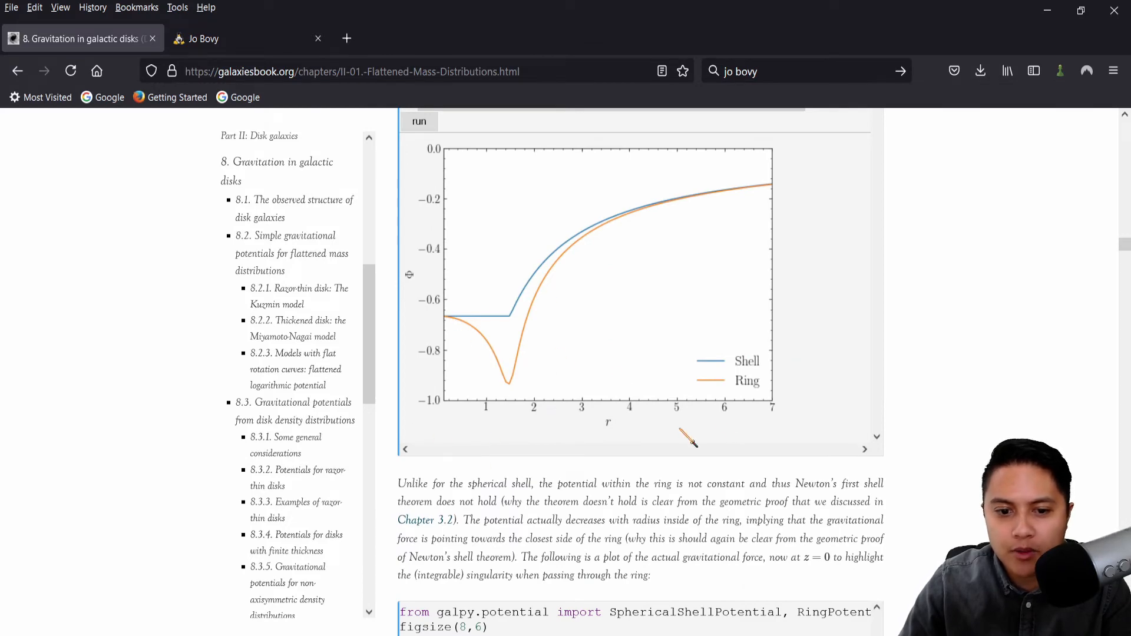
pyautogui.scroll(3)
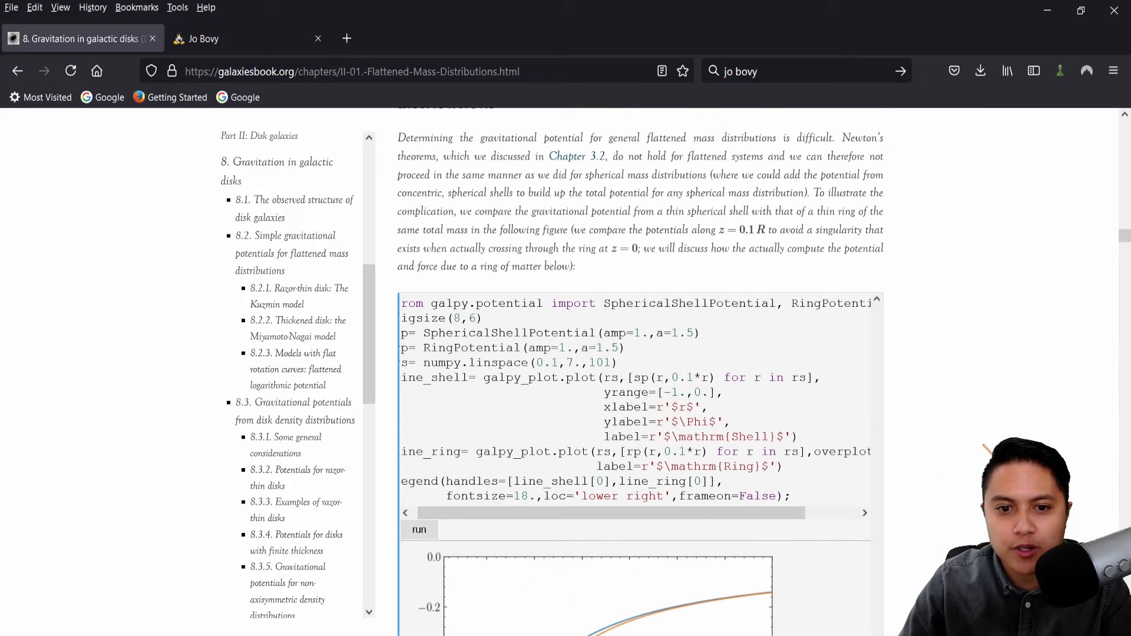
pyautogui.scroll(-3)
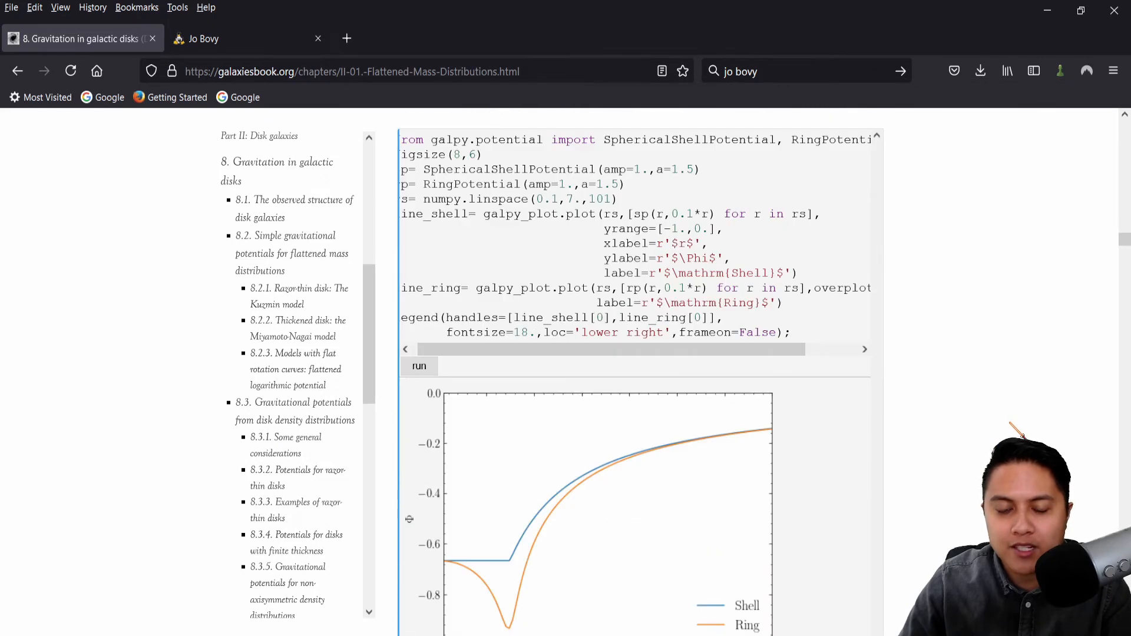
pyautogui.scroll(-3)
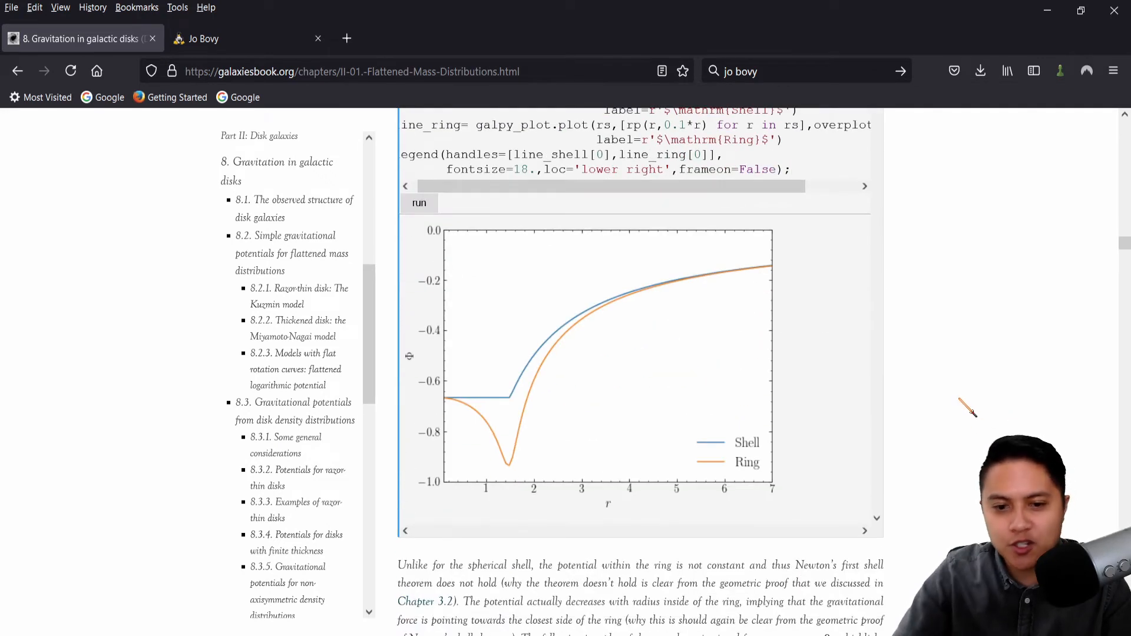
pyautogui.moveTo(570, 388)
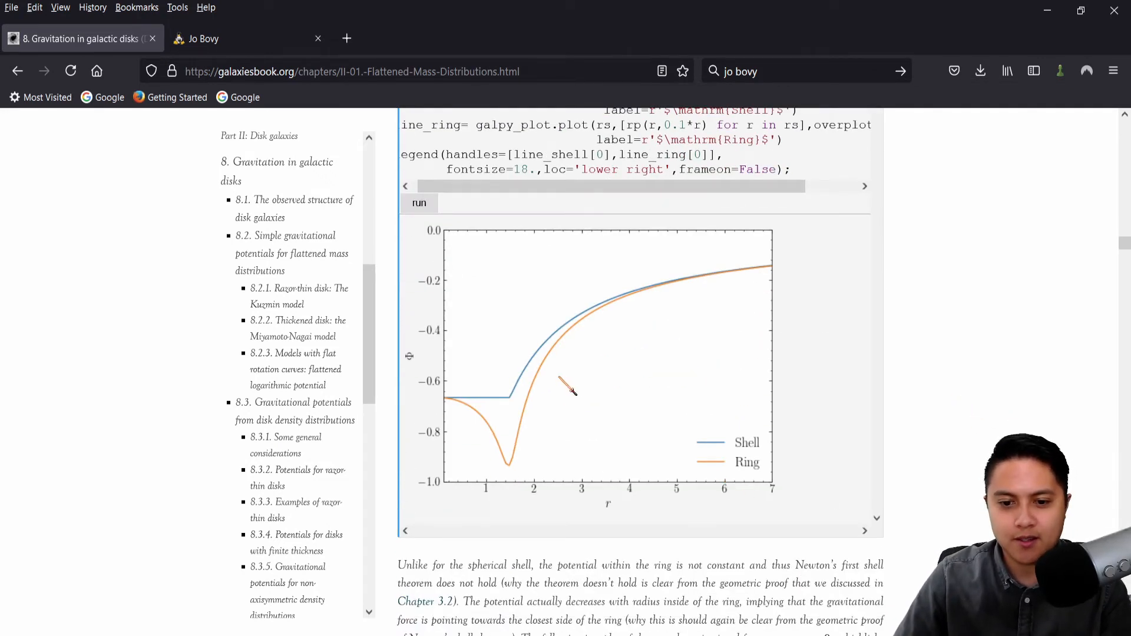
pyautogui.scroll(3)
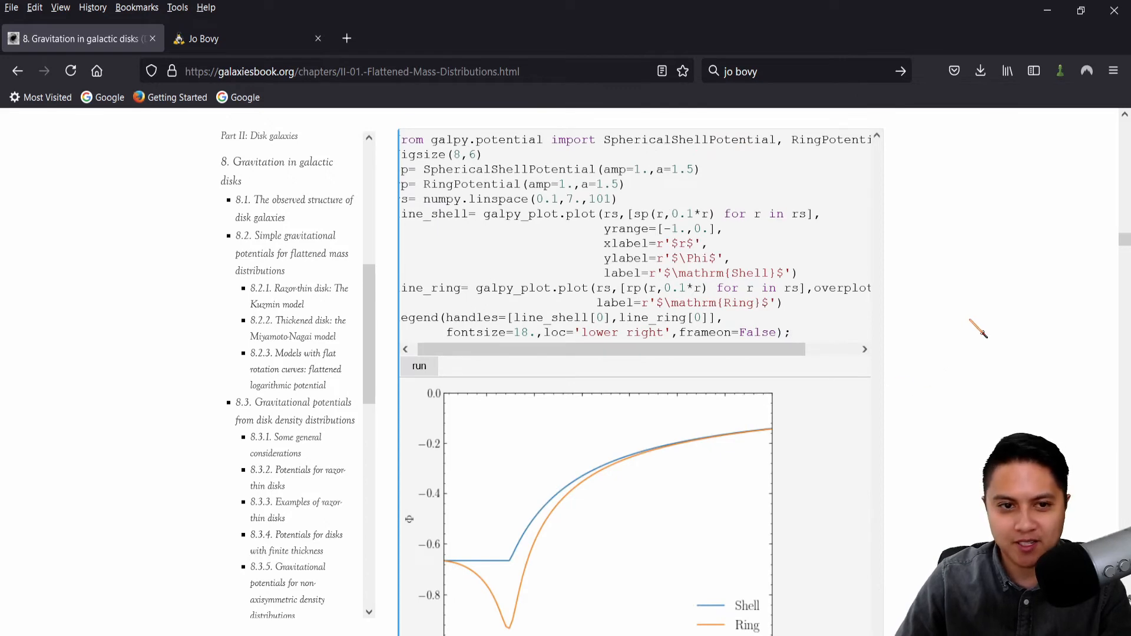
pyautogui.scroll(-3)
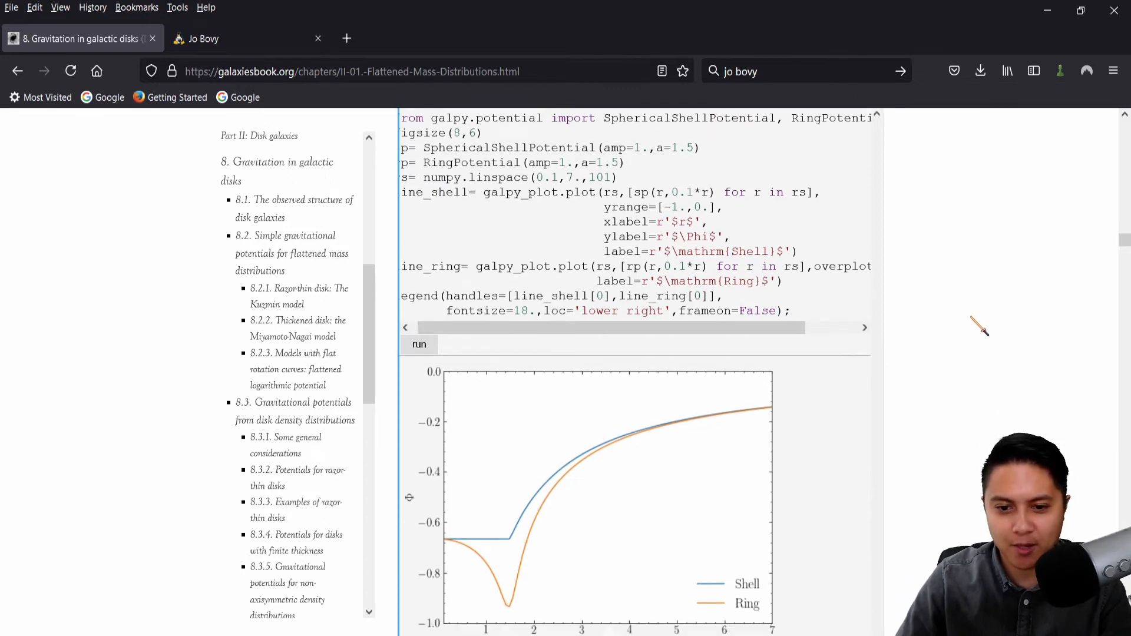
# Read section 8.2.1 on the Kuzmin disk down to equations 8.13–8.16
pyautogui.scroll(3)
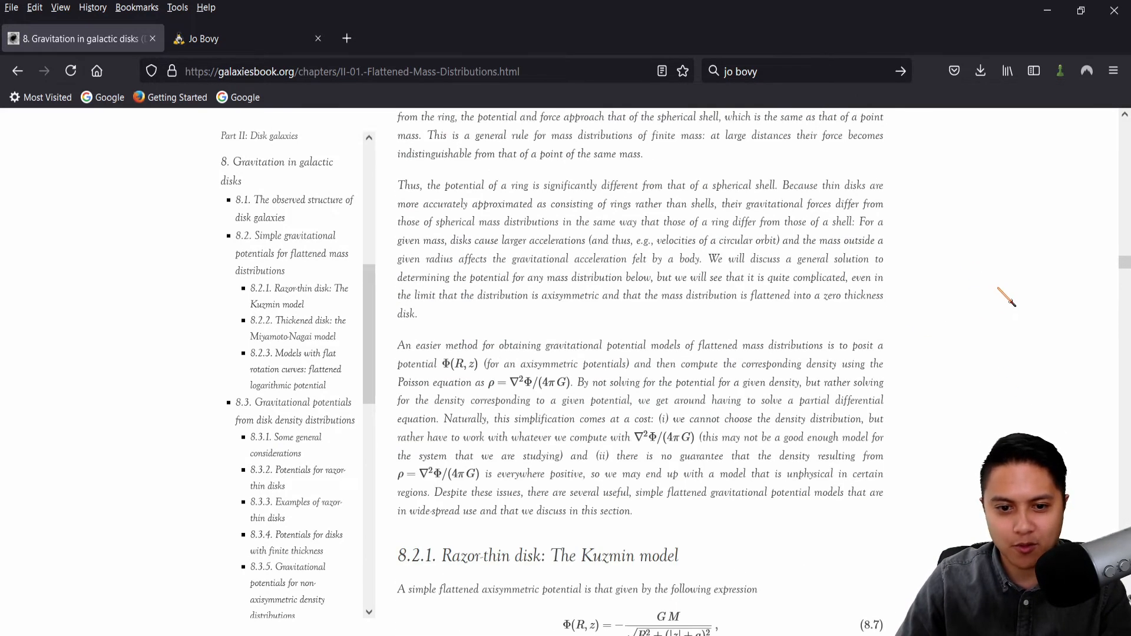
pyautogui.scroll(-3)
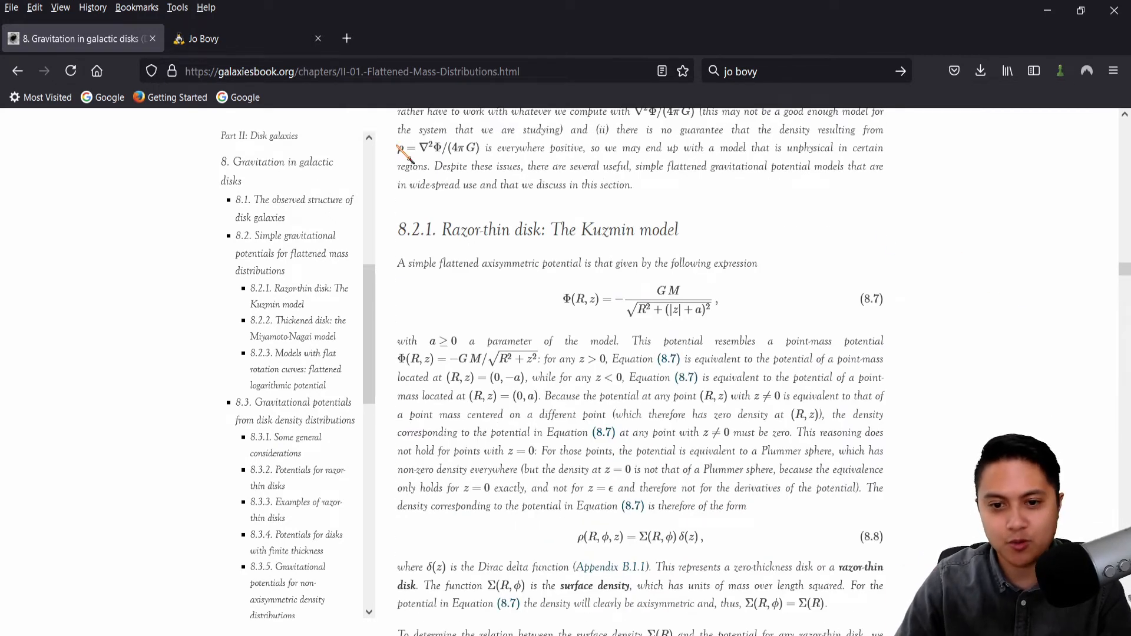
pyautogui.scroll(-3)
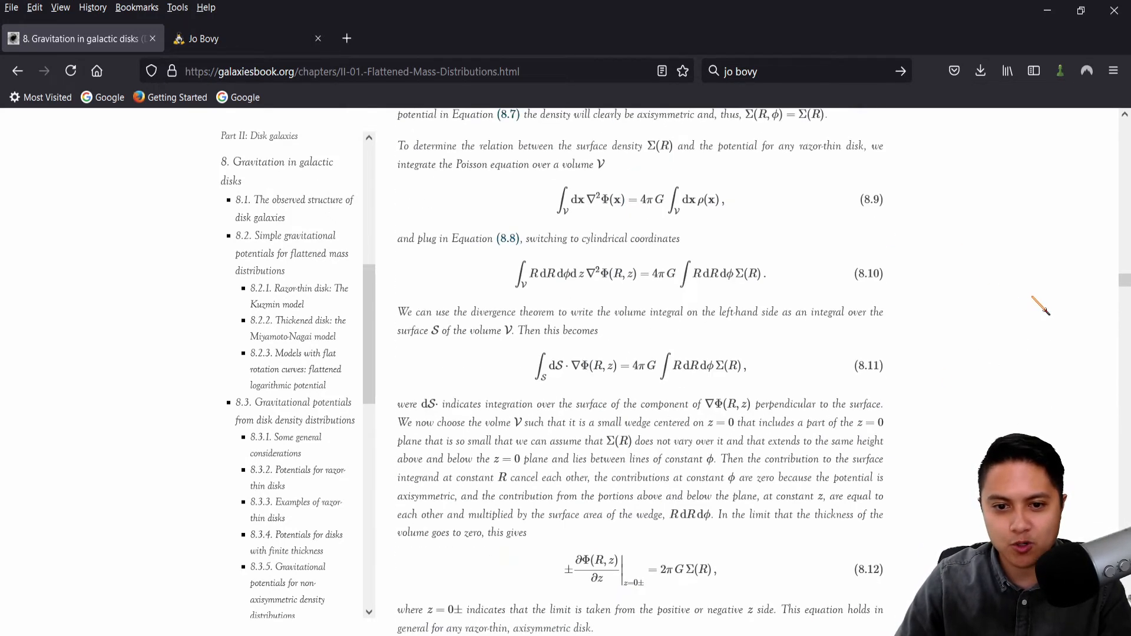
pyautogui.scroll(-3)
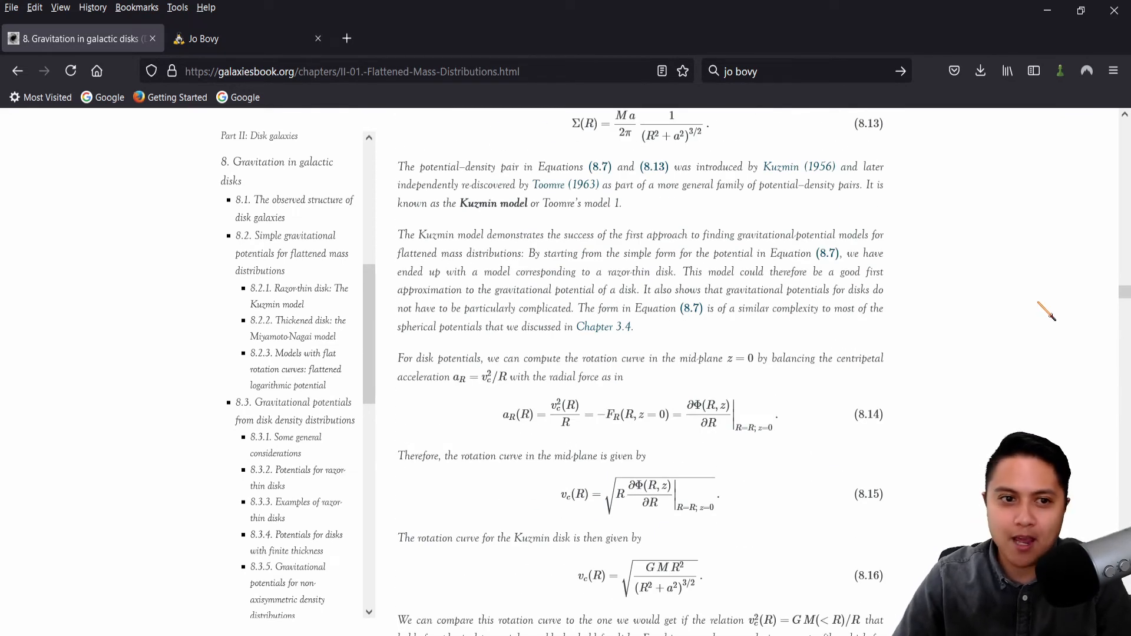
pyautogui.scroll(3)
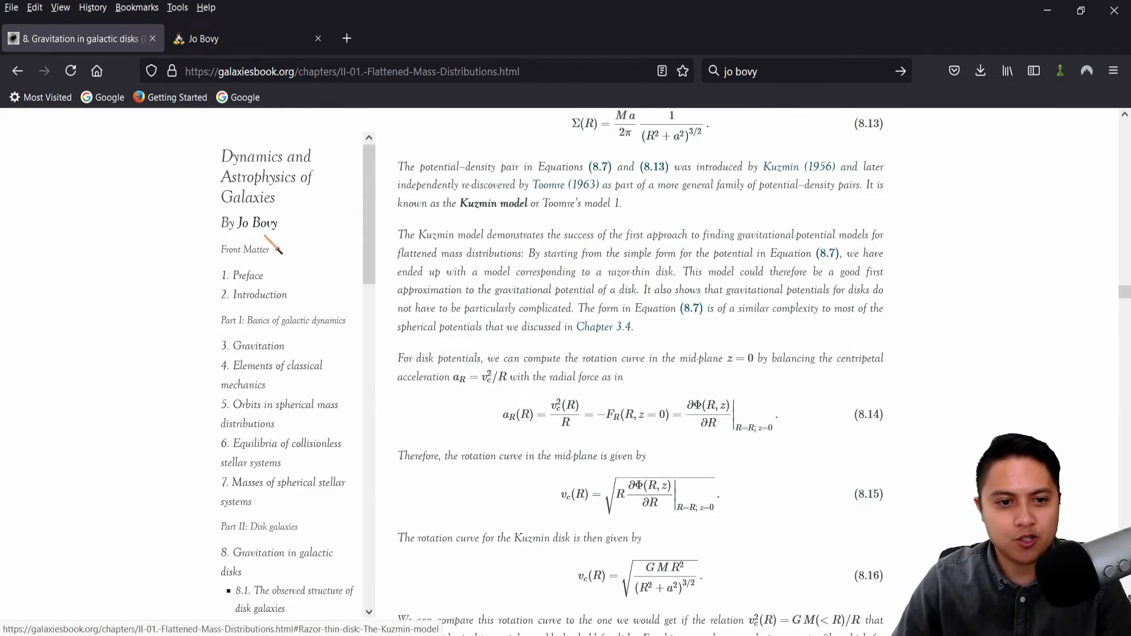
pyautogui.scroll(-3)
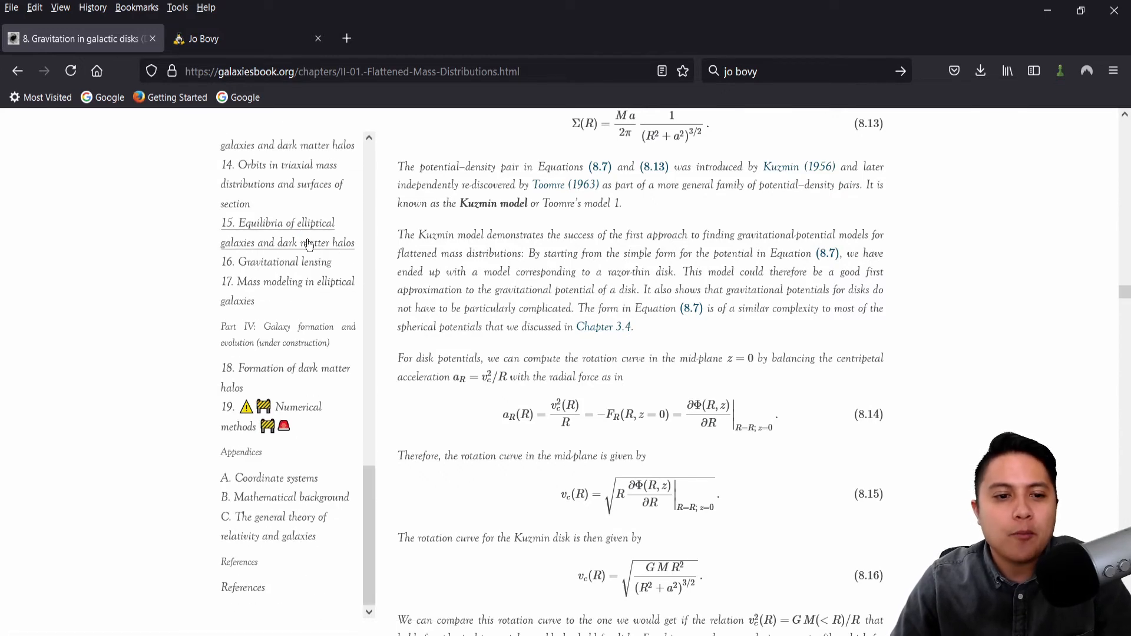
pyautogui.scroll(3)
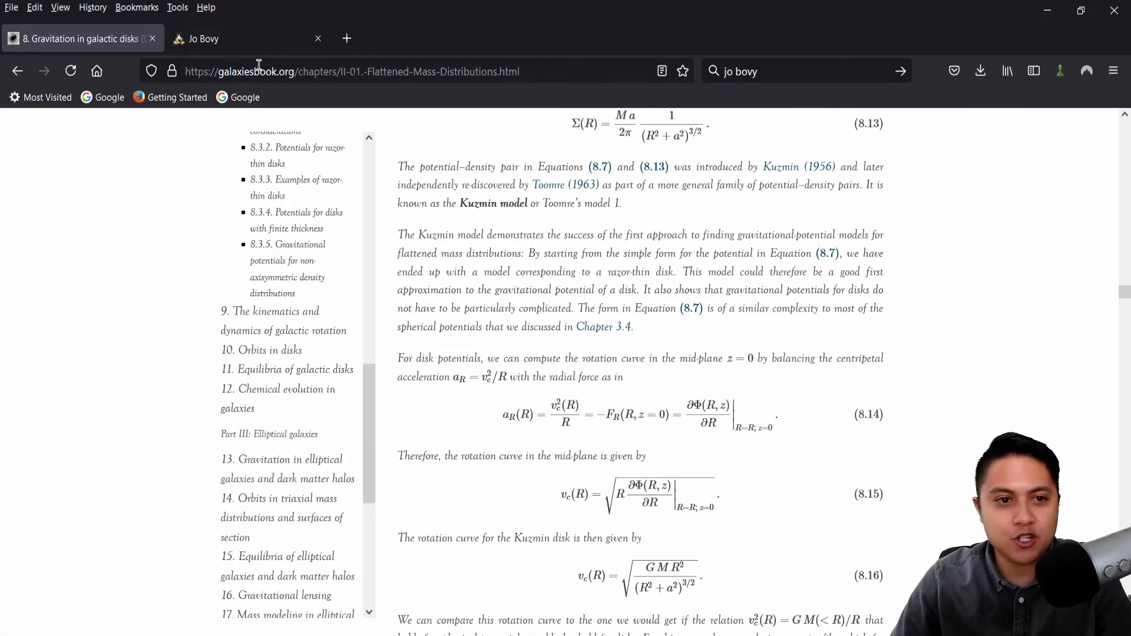
pyautogui.moveTo(1064, 319)
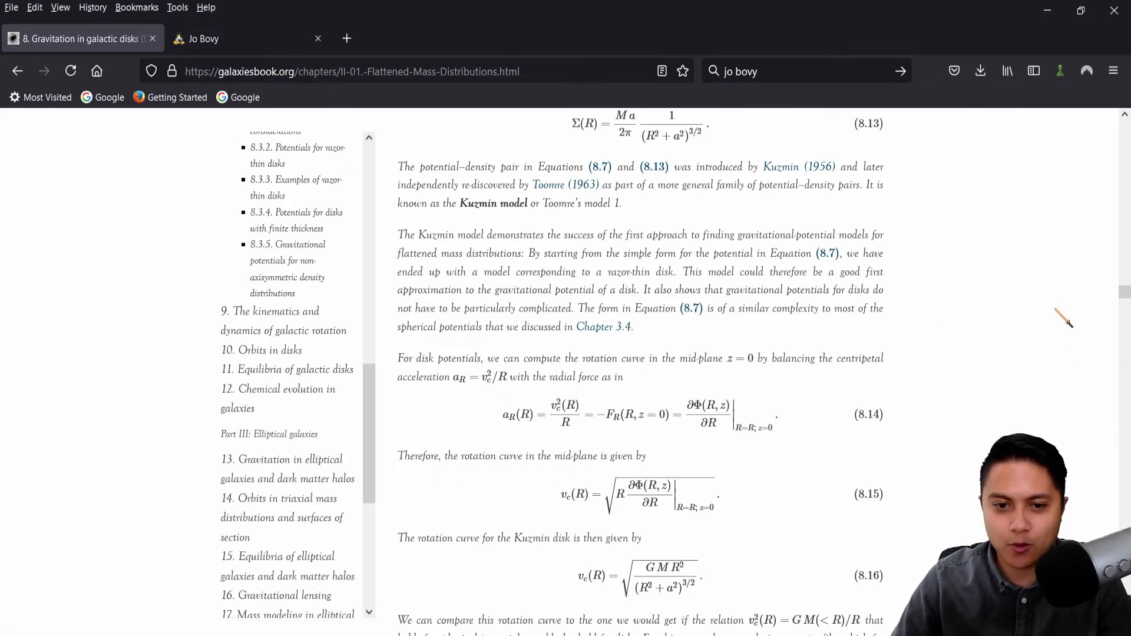